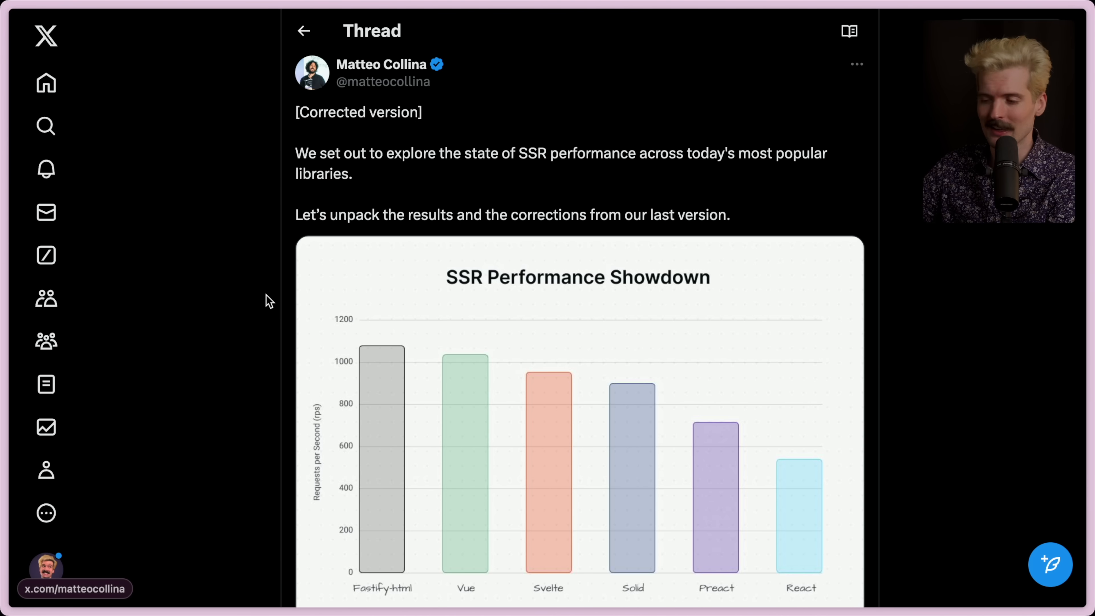
- Scroll down past the corrected SSR thread to the 'I did a thing' reply post
scroll(down, 3)
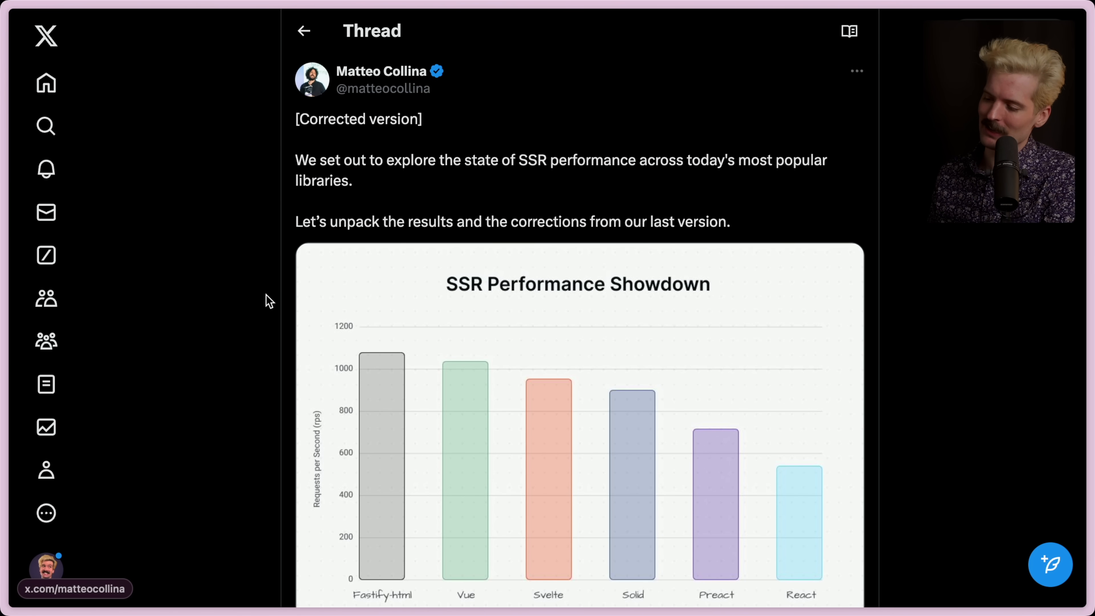
scroll(down, 3)
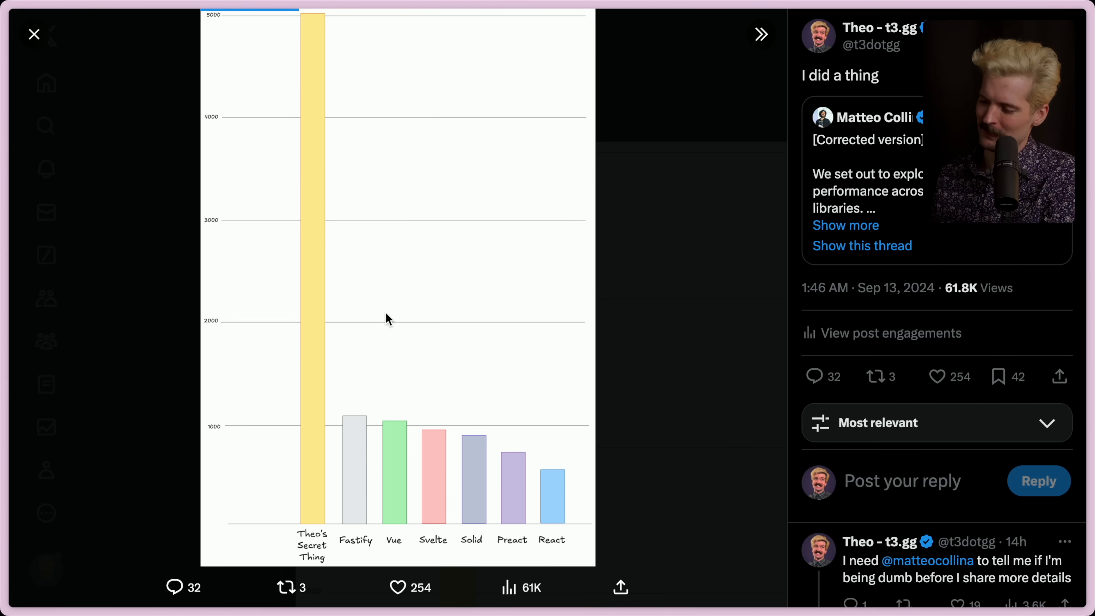
mouse_move(680, 296)
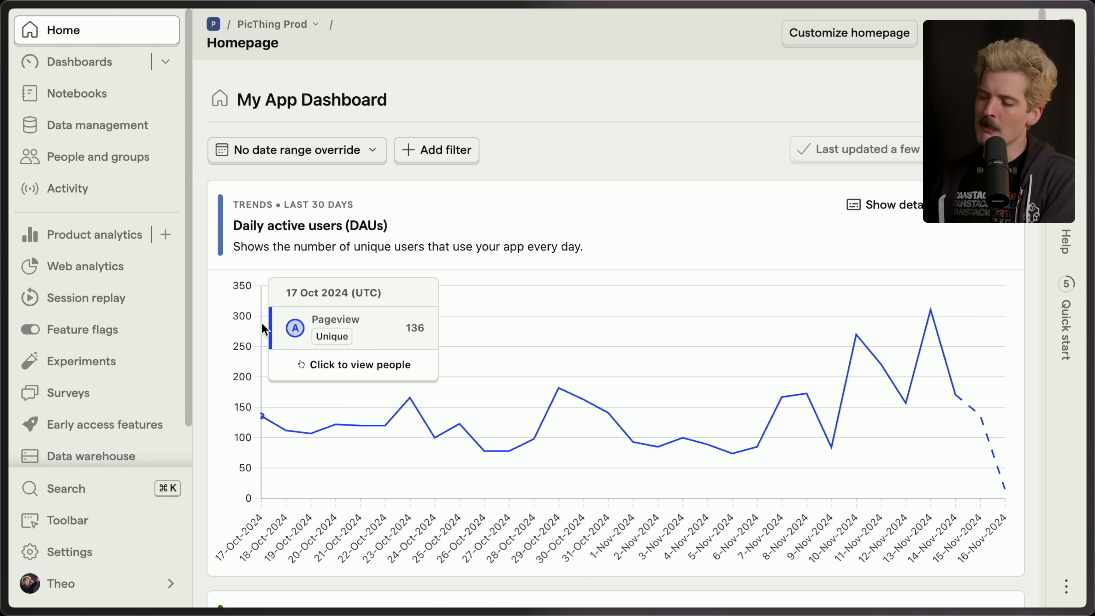
mouse_move(400, 87)
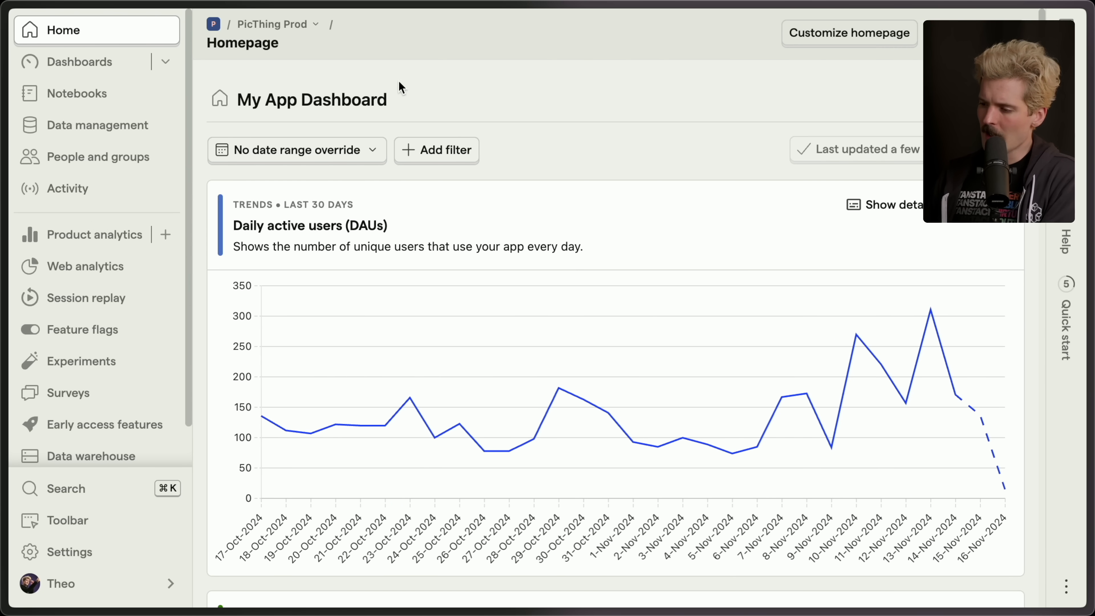
mouse_move(594, 139)
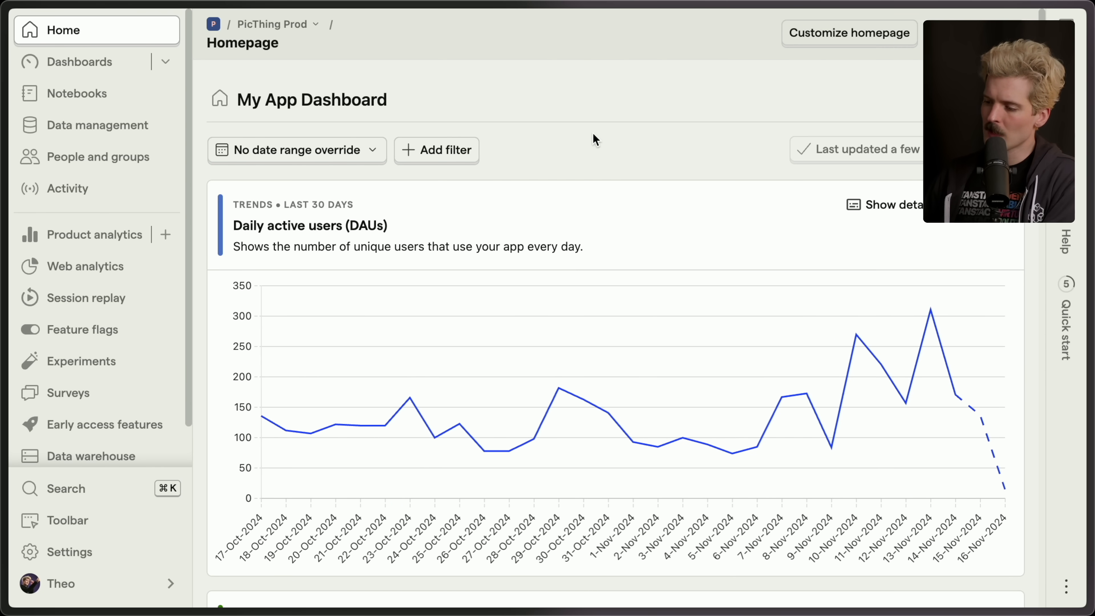
- Scroll the PicThing Prod dashboard through DAUs, WAUs and Retention, then bring up the Projects dropdown
scroll(down, 3)
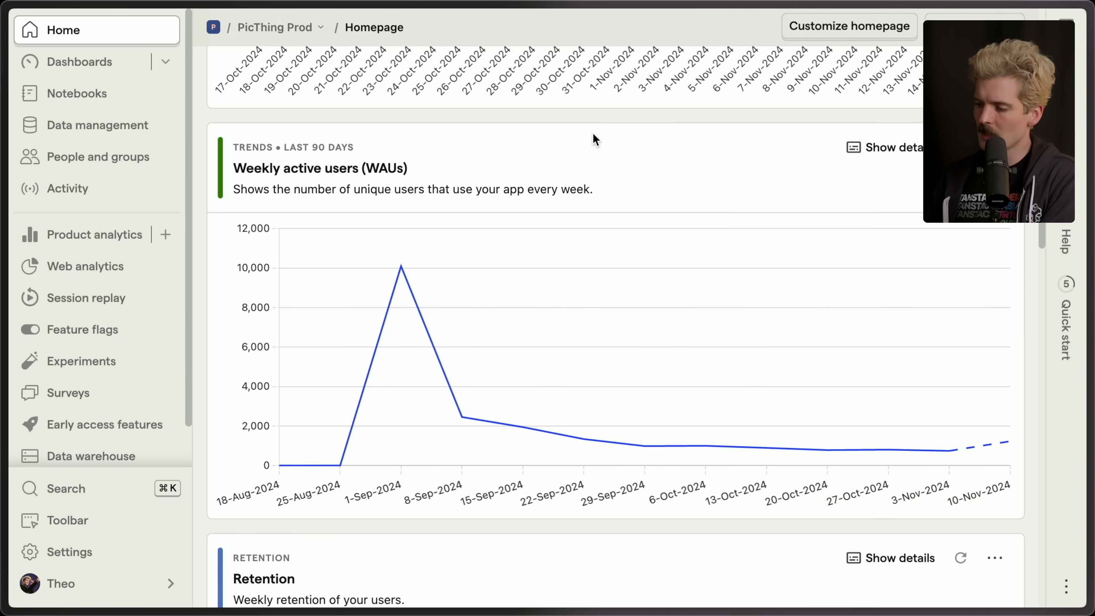
scroll(down, 3)
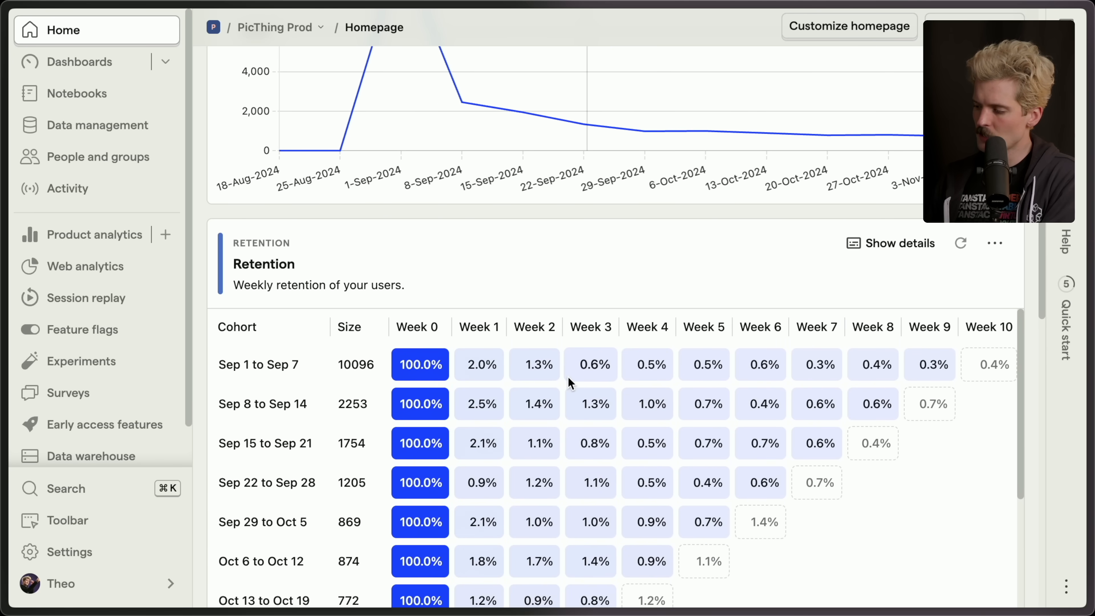
scroll(down, 3)
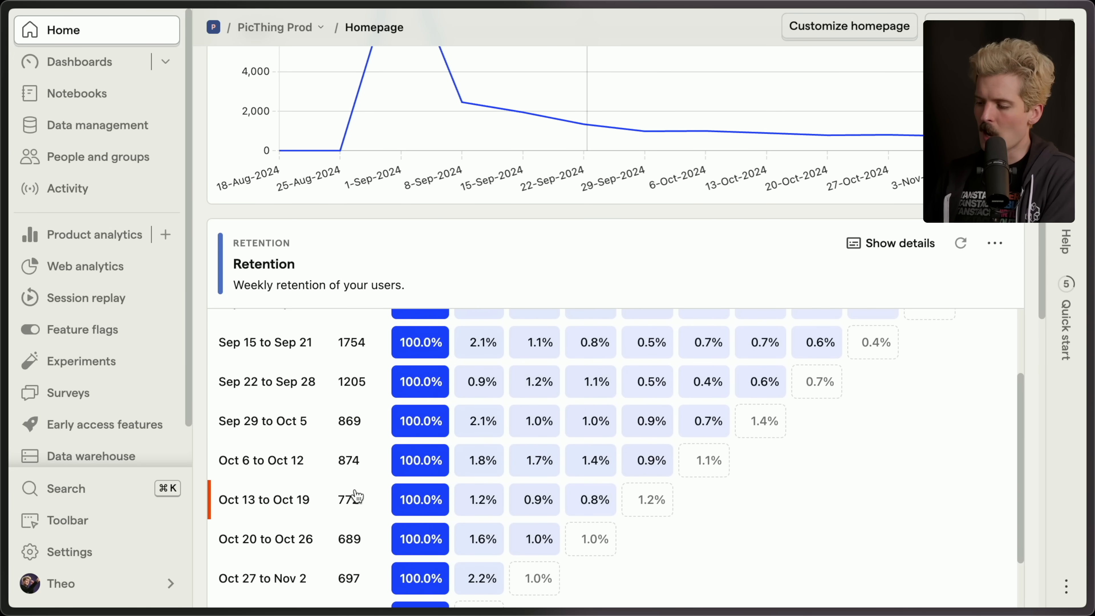
mouse_move(656, 479)
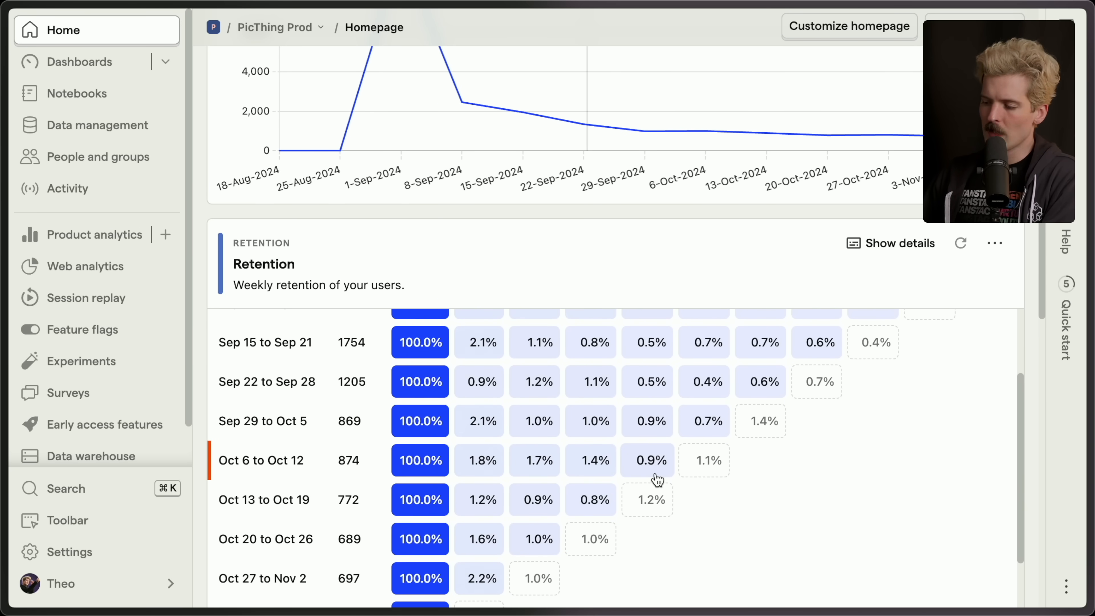
click(274, 27)
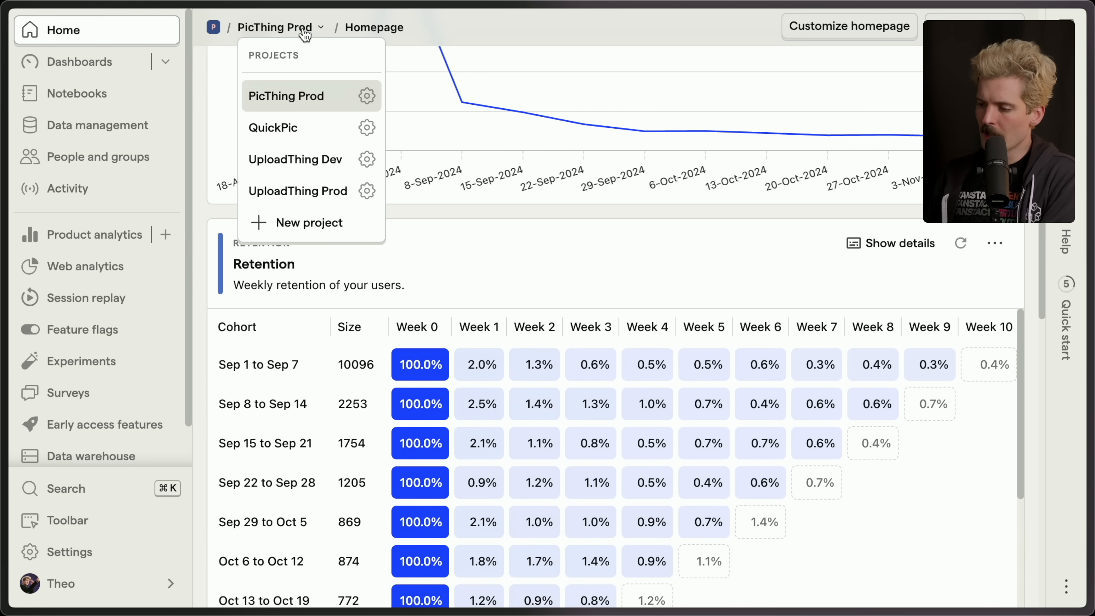
mouse_move(298, 190)
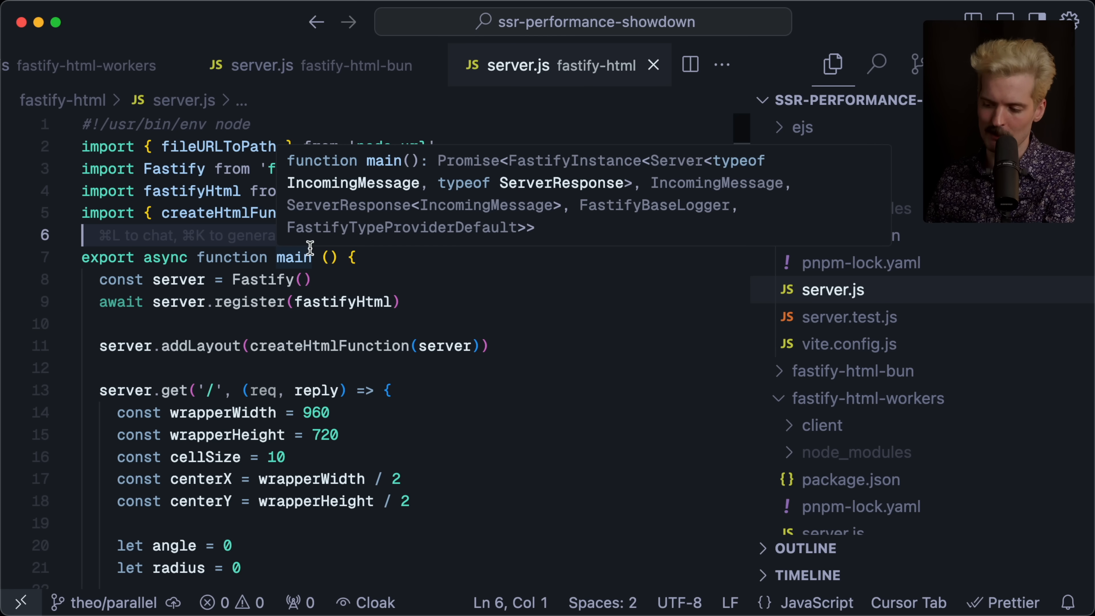
scroll(down, 3)
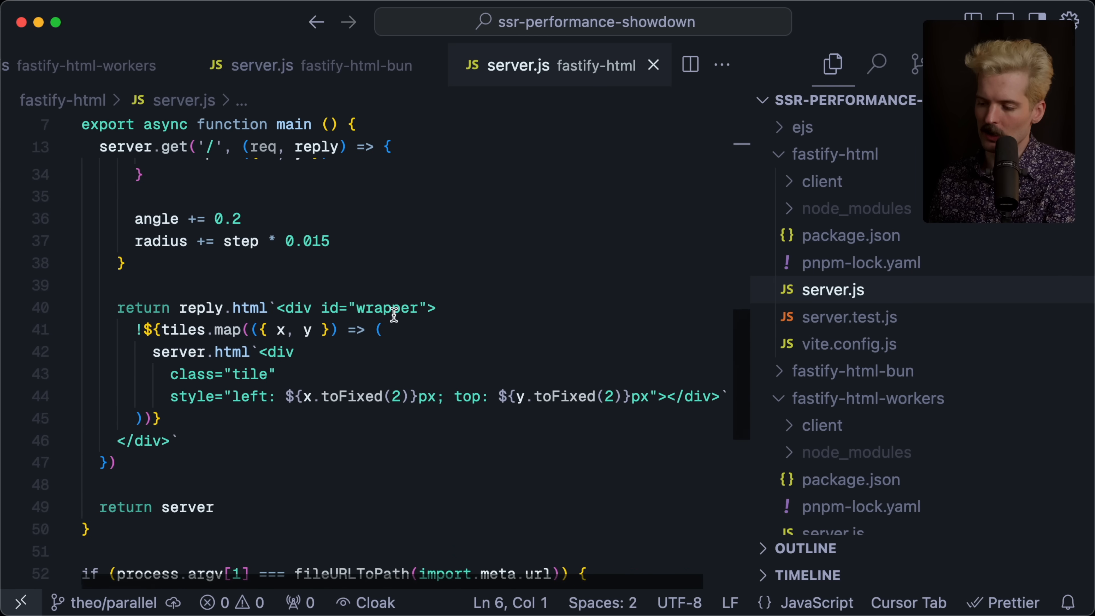
mouse_move(250, 352)
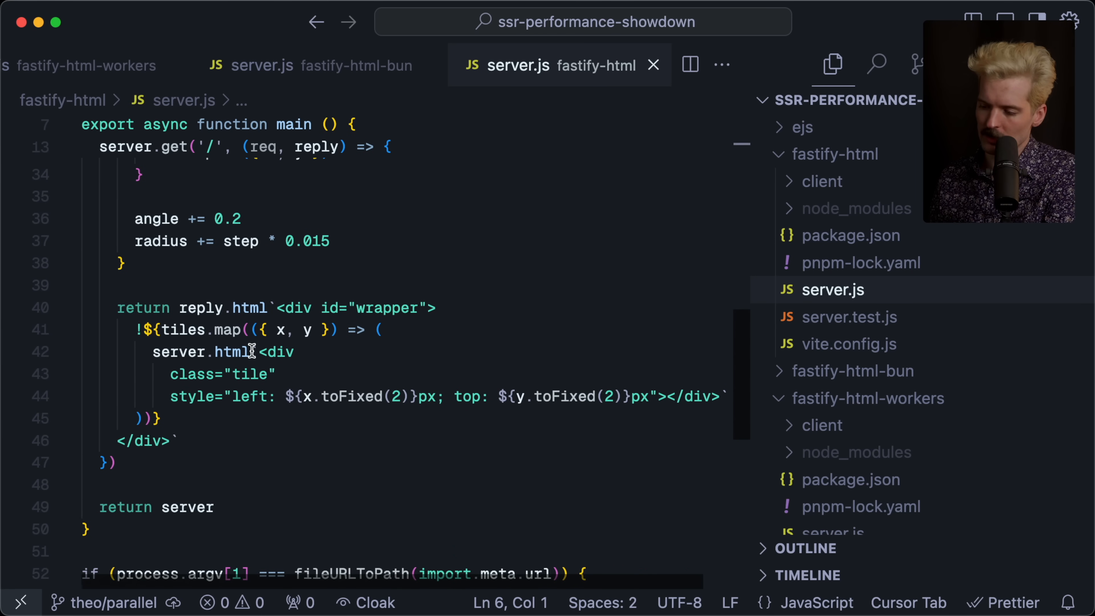
click(158, 441)
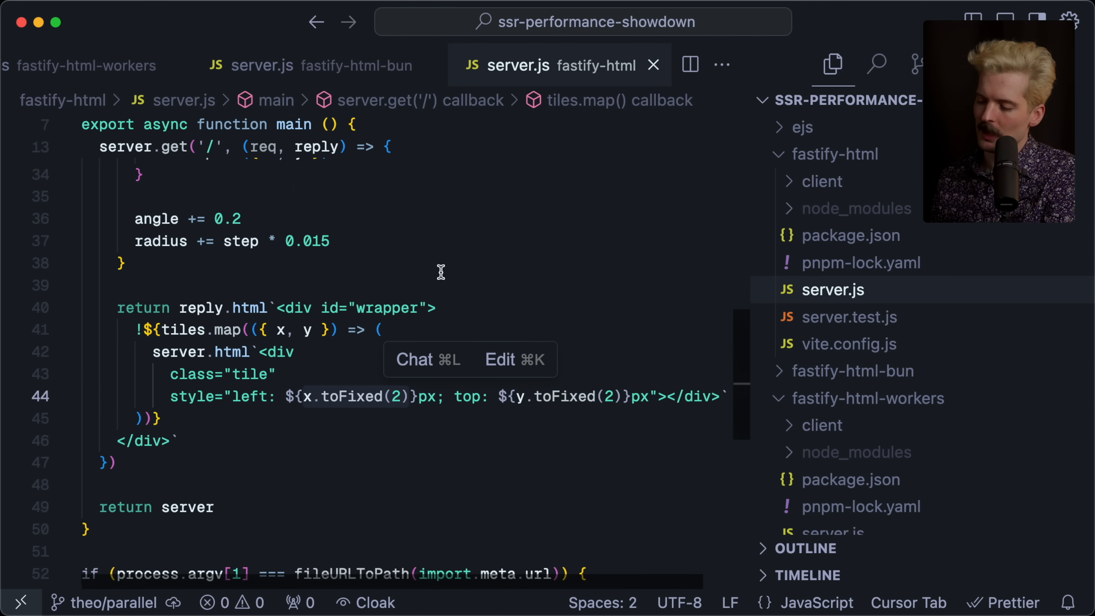
mouse_move(288, 435)
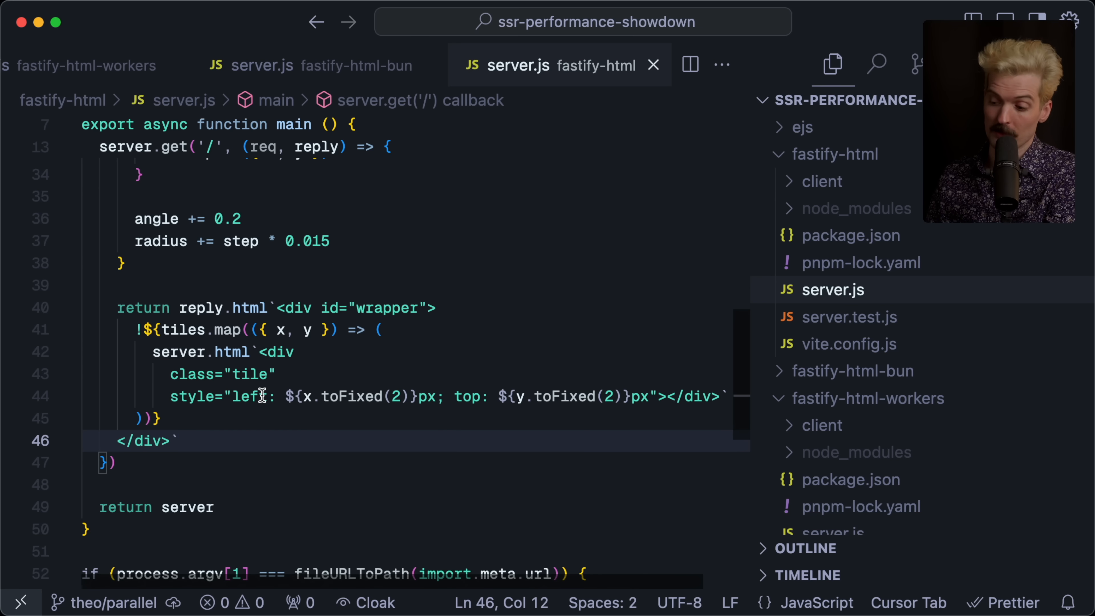
click(262, 352)
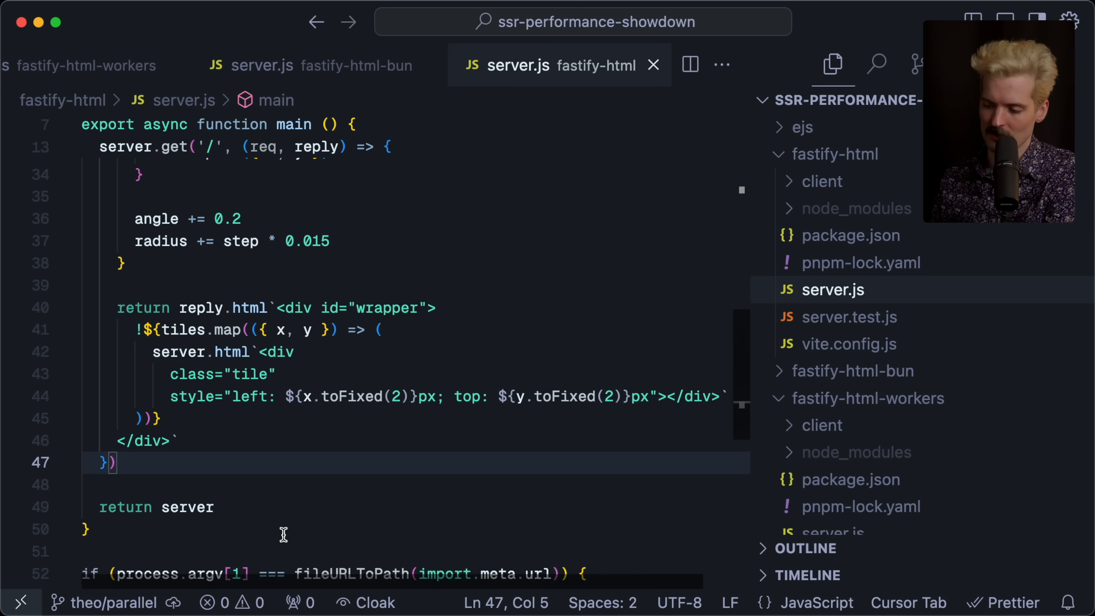
mouse_move(171, 486)
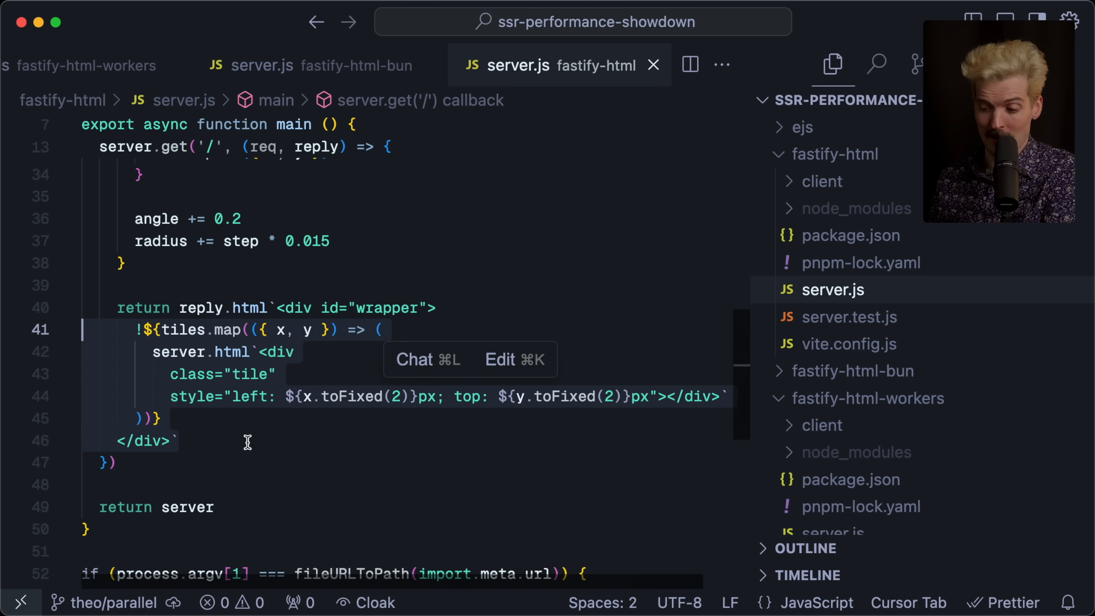
click(247, 441)
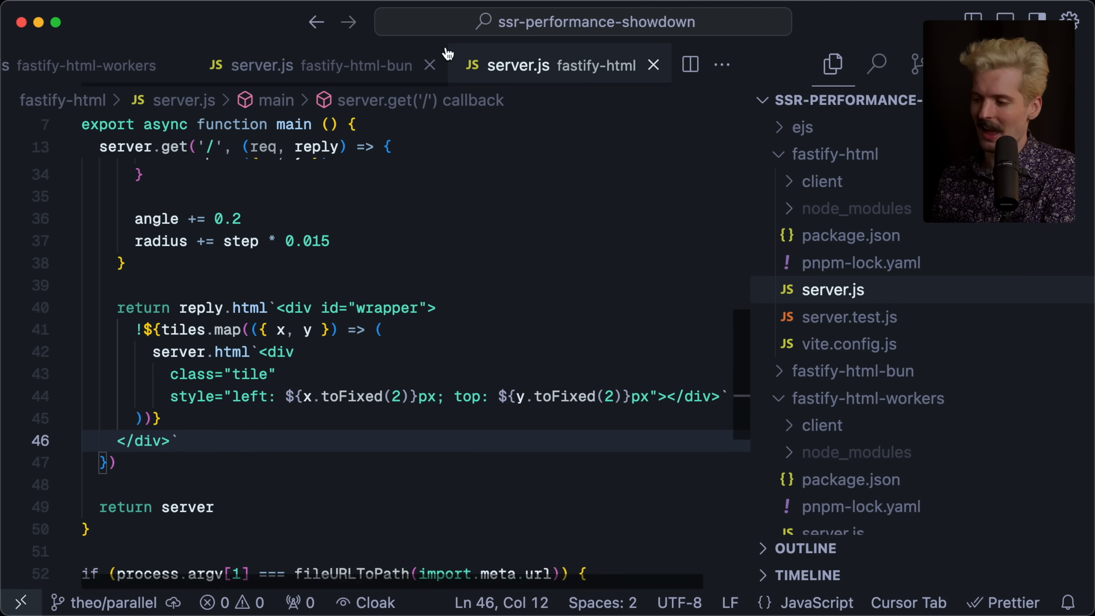
click(84, 65)
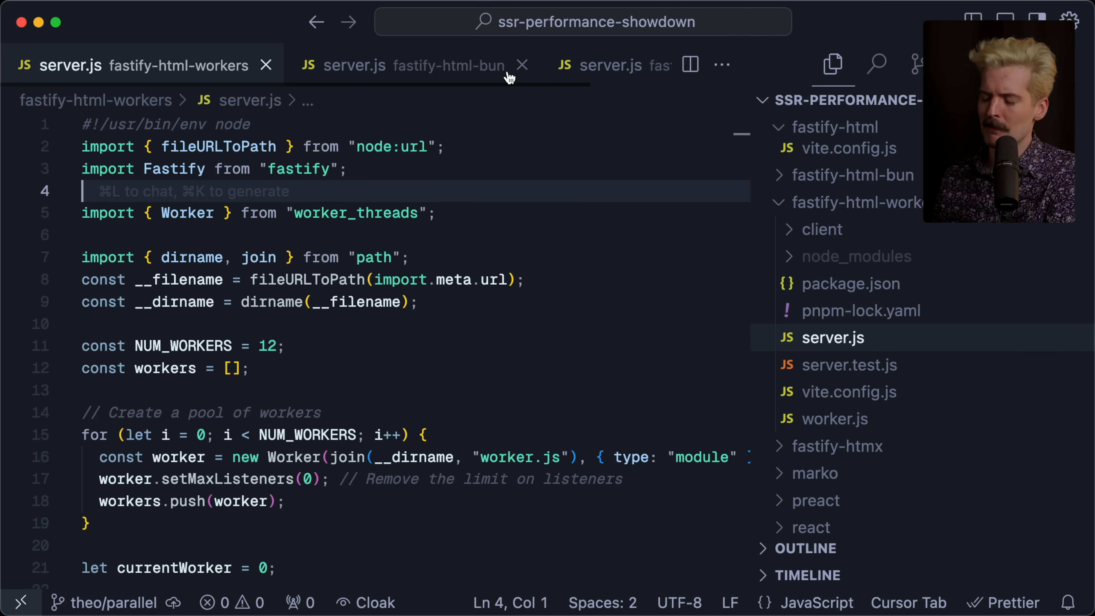
click(521, 65)
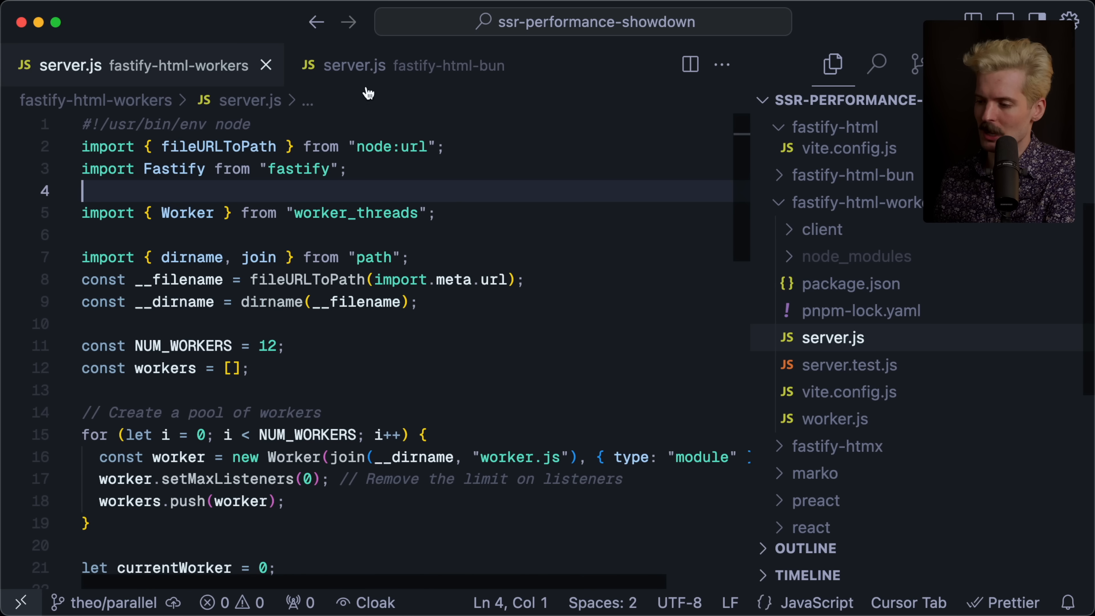
click(237, 323)
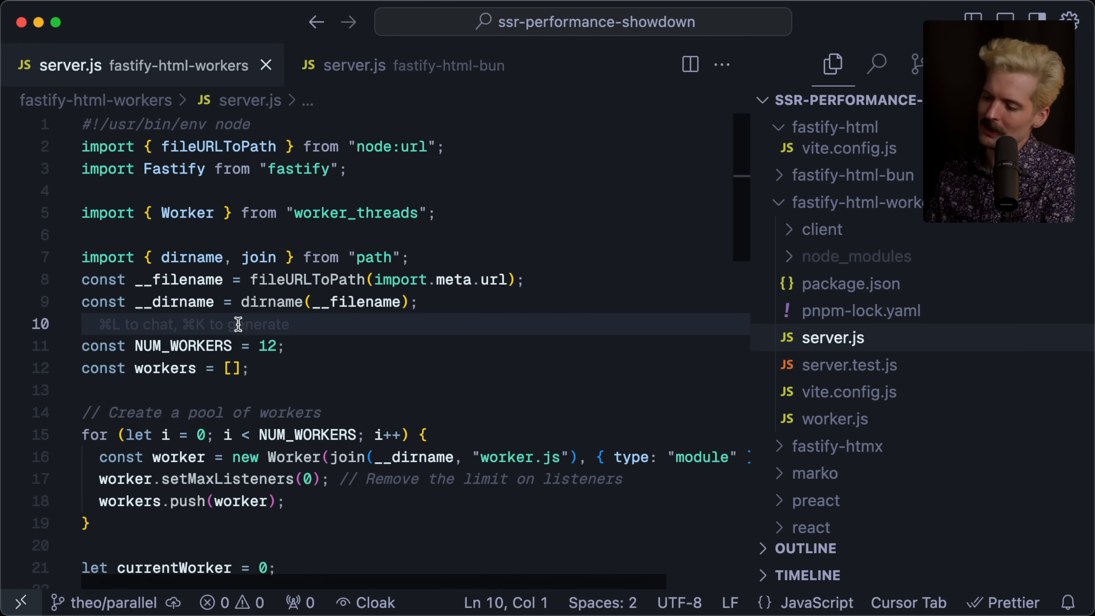
mouse_move(832, 336)
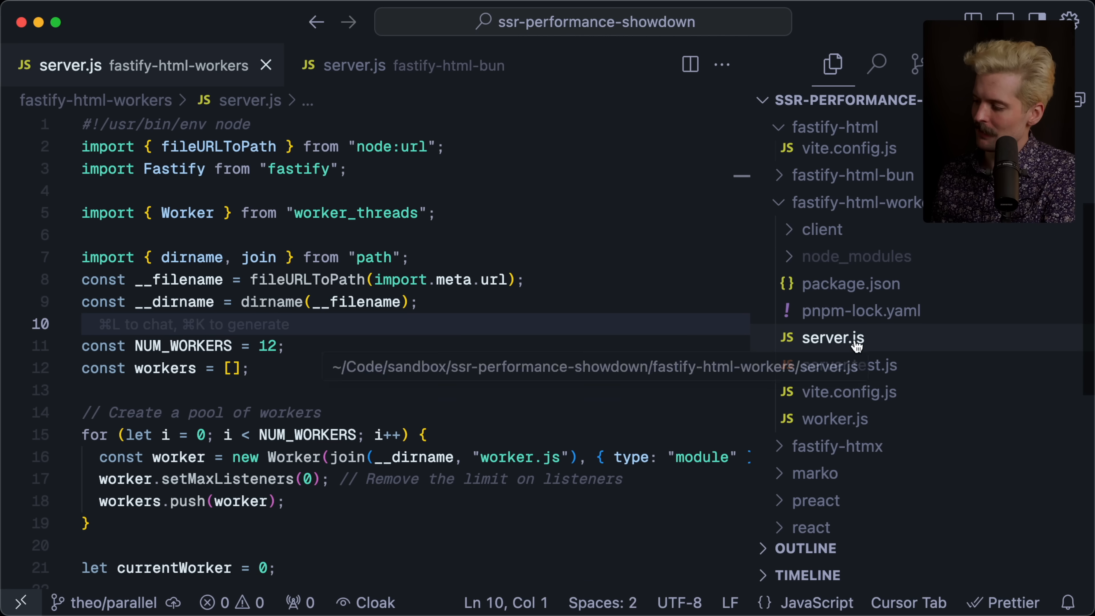
click(833, 127)
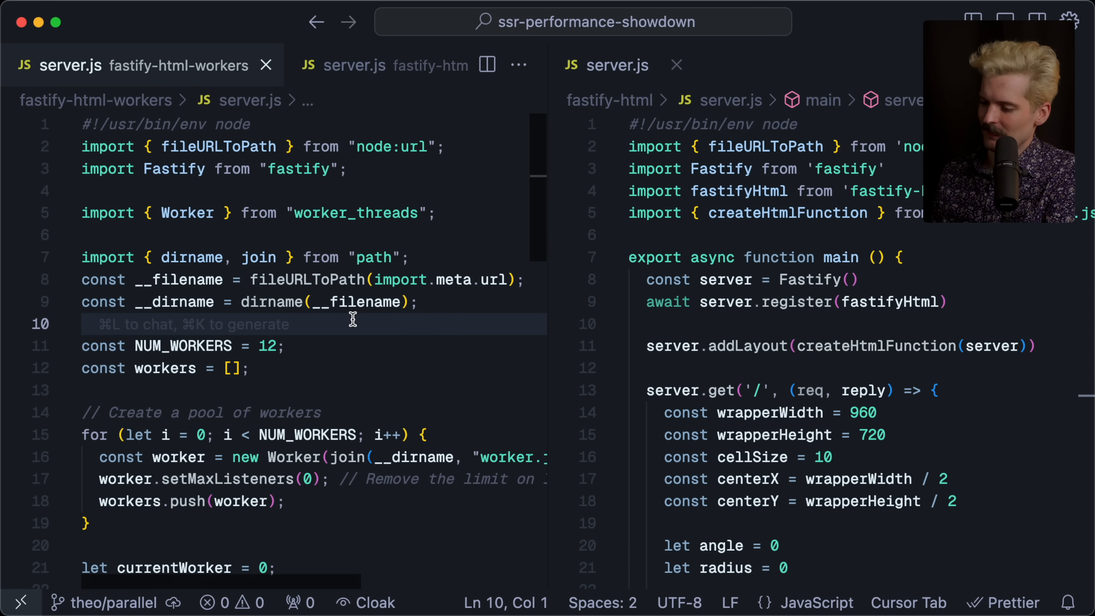
scroll(down, 3)
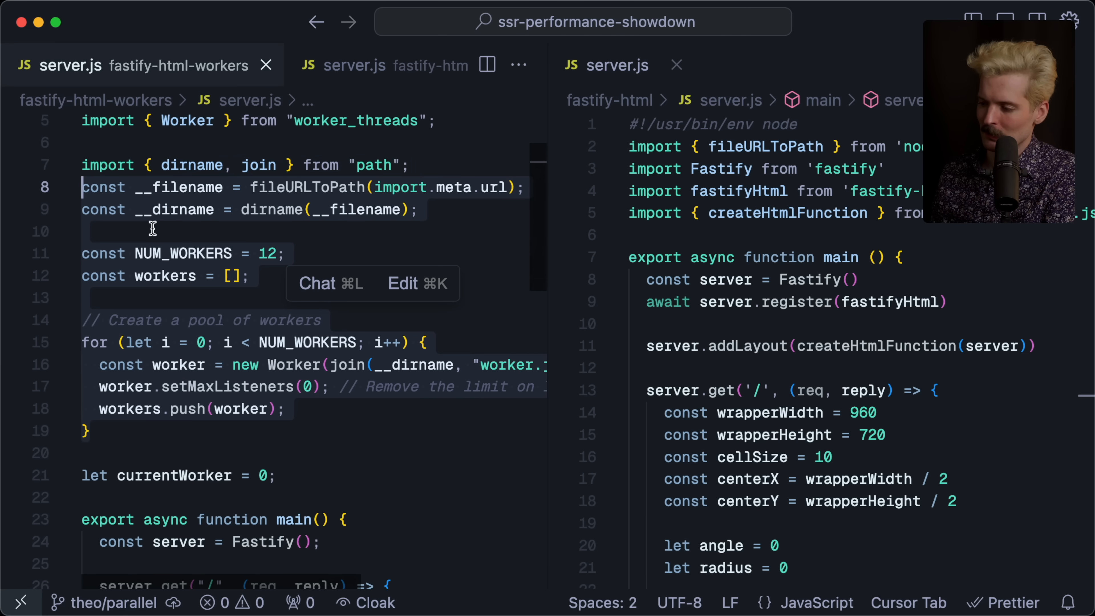
click(395, 65)
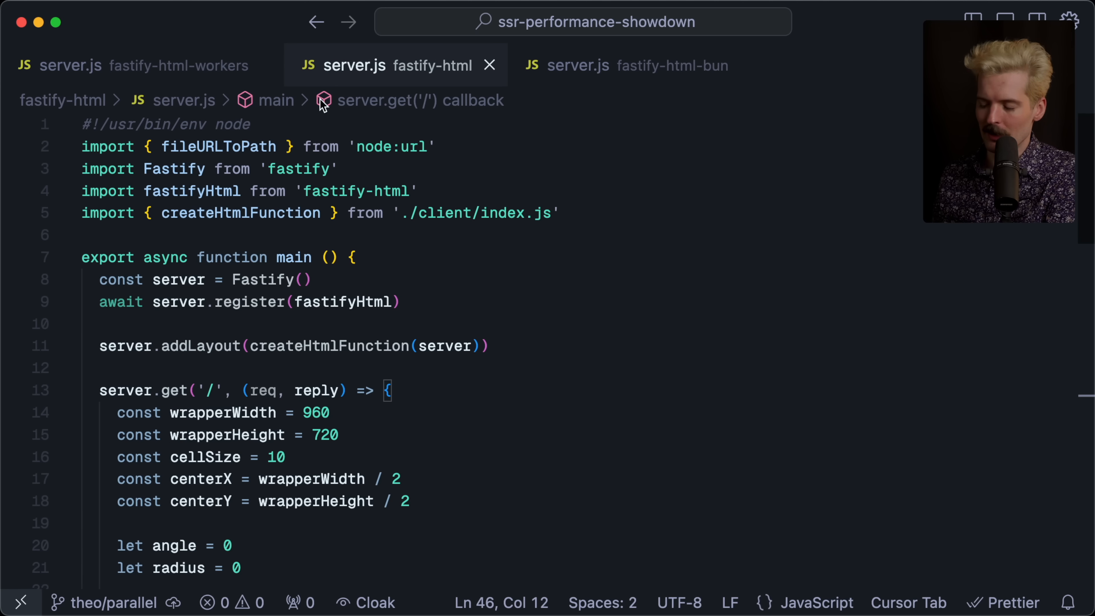
scroll(down, 3)
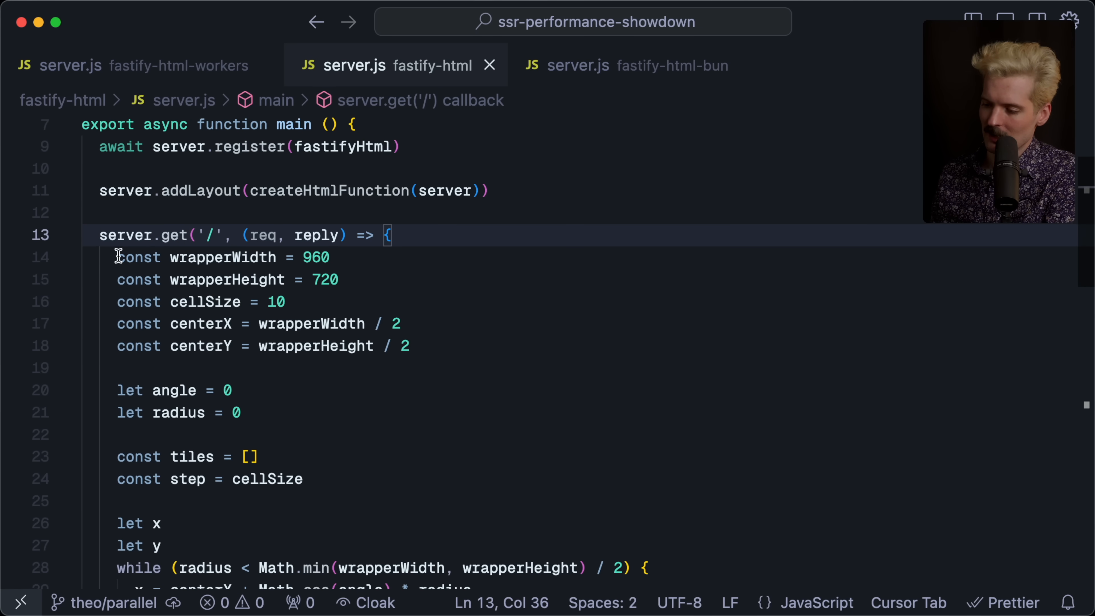
scroll(down, 3)
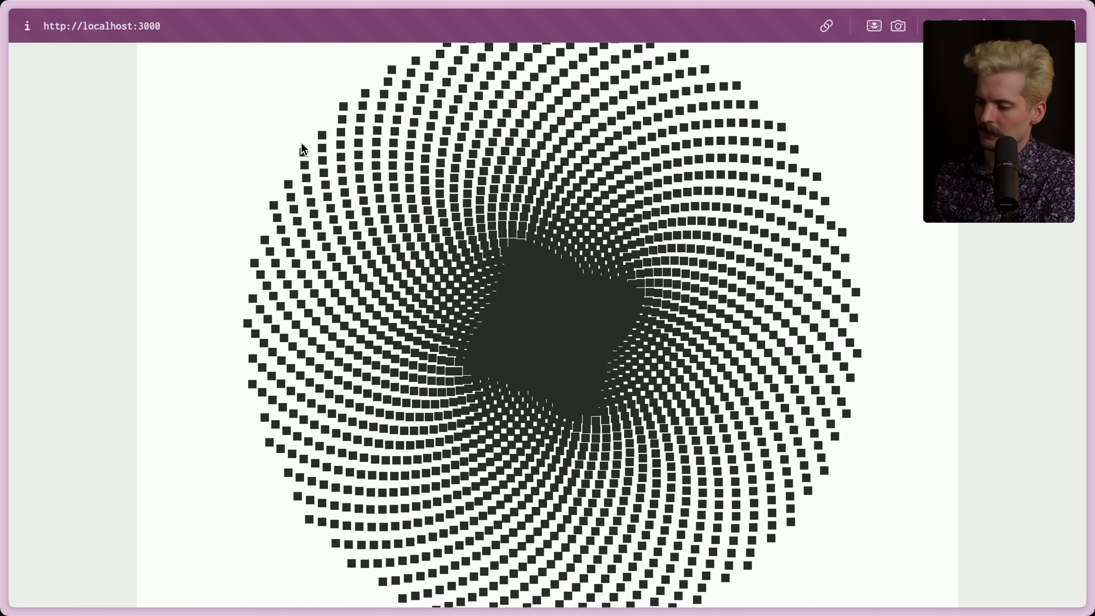
mouse_move(328, 147)
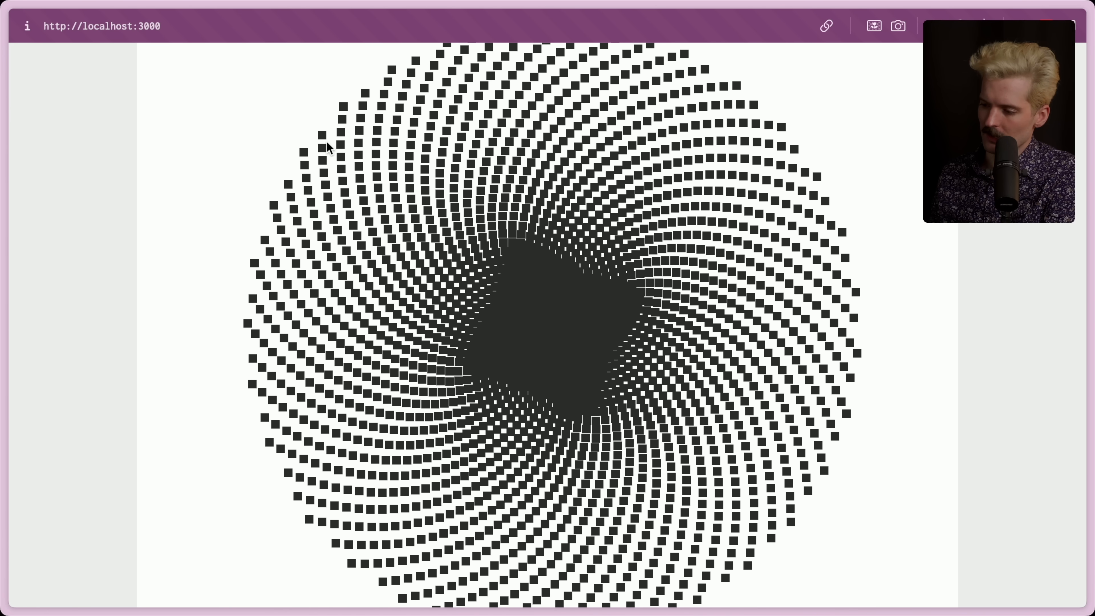
mouse_move(447, 351)
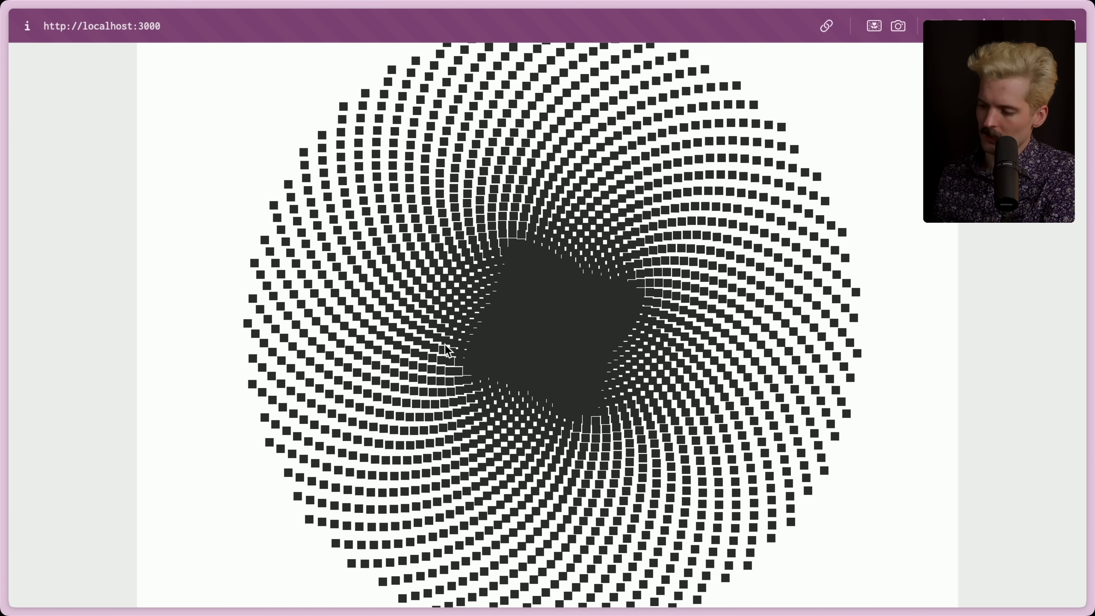
mouse_move(703, 97)
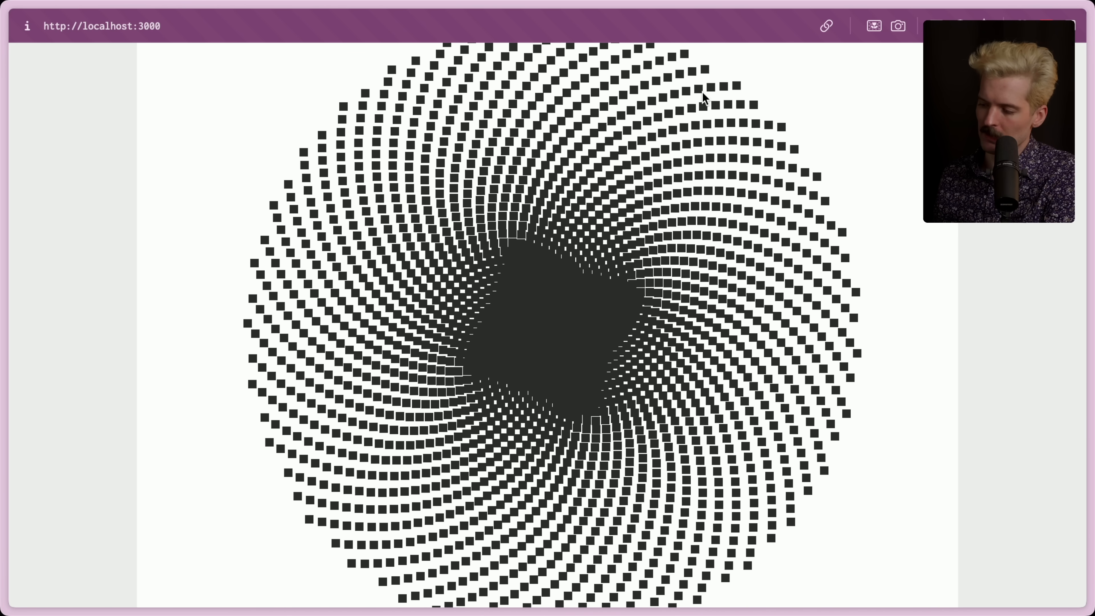
mouse_move(529, 455)
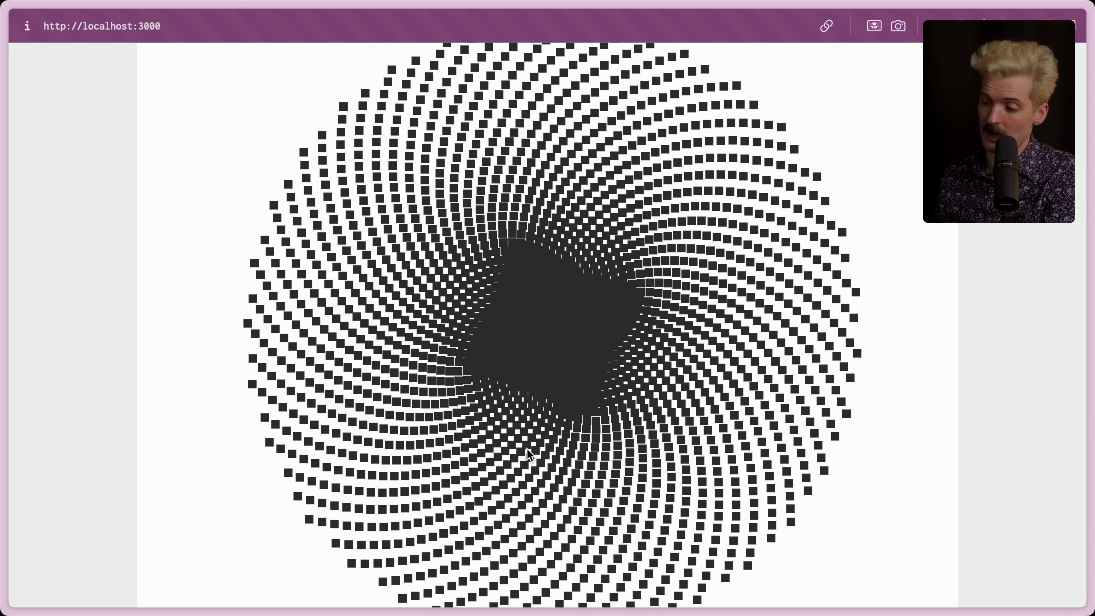
mouse_move(635, 203)
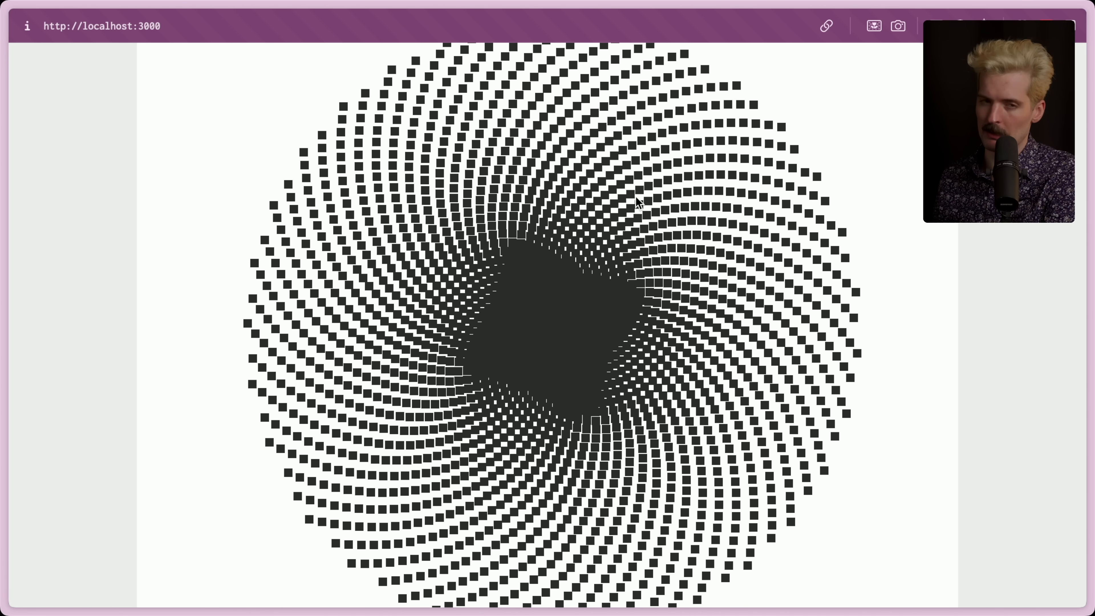
mouse_move(433, 241)
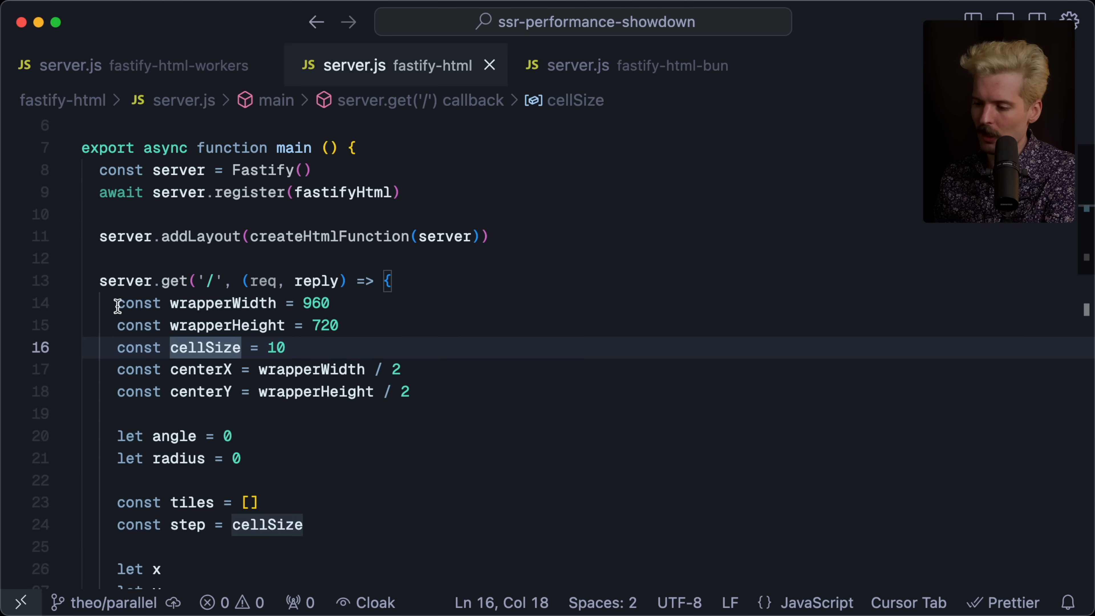
scroll(down, 3)
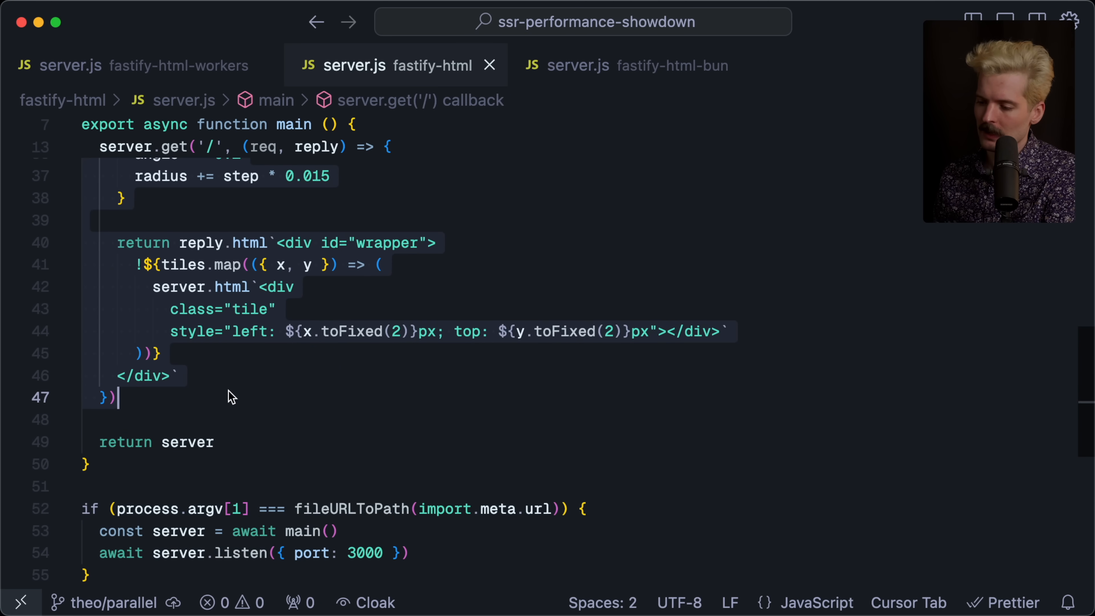
scroll(up, 3)
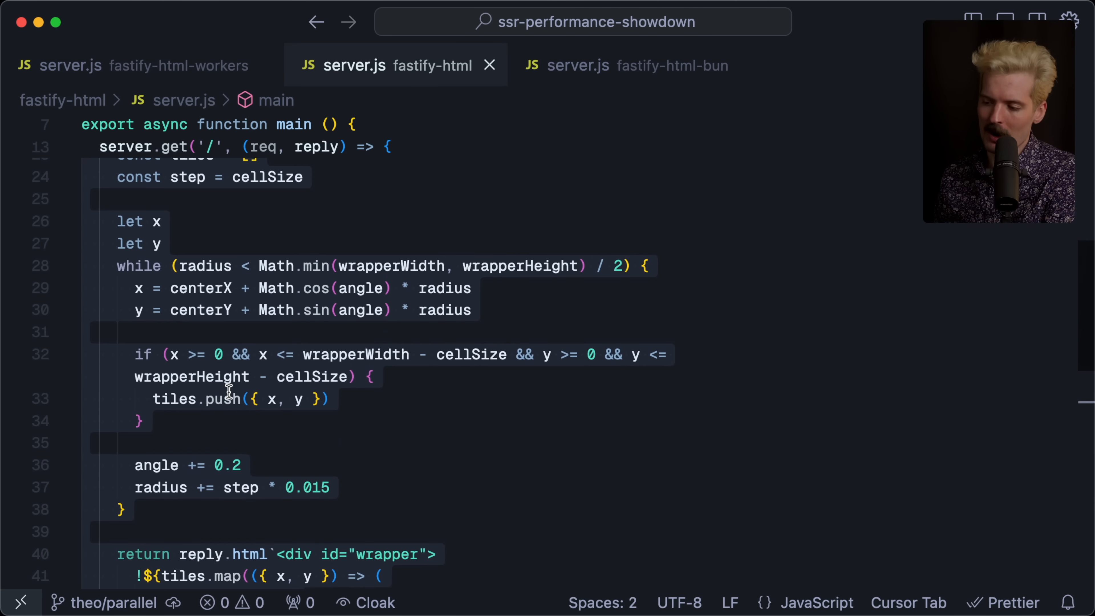
mouse_move(240, 514)
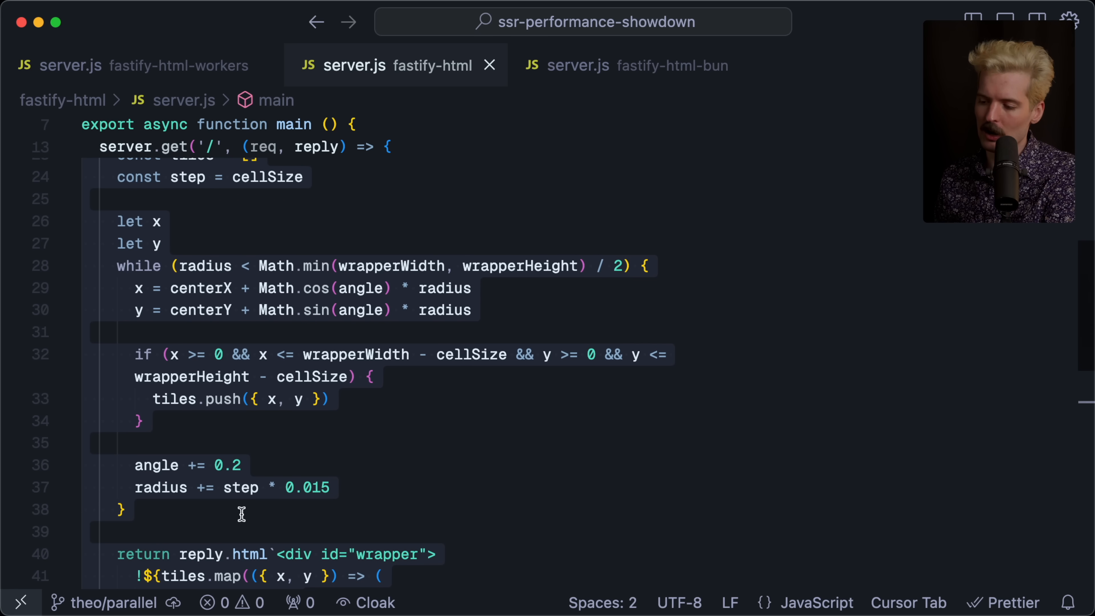
mouse_move(839, 88)
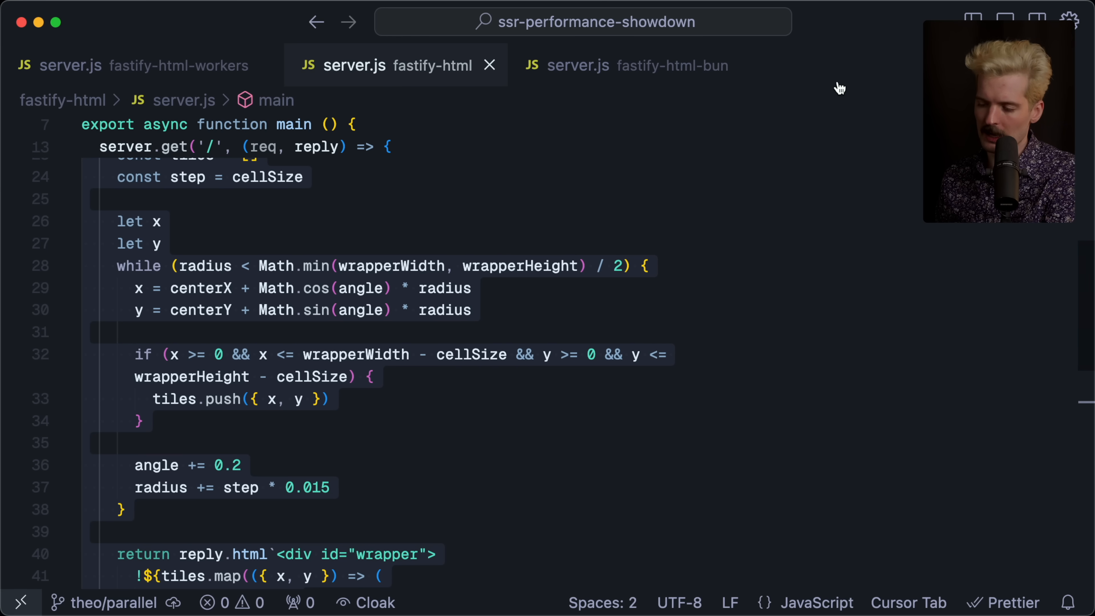
click(384, 199)
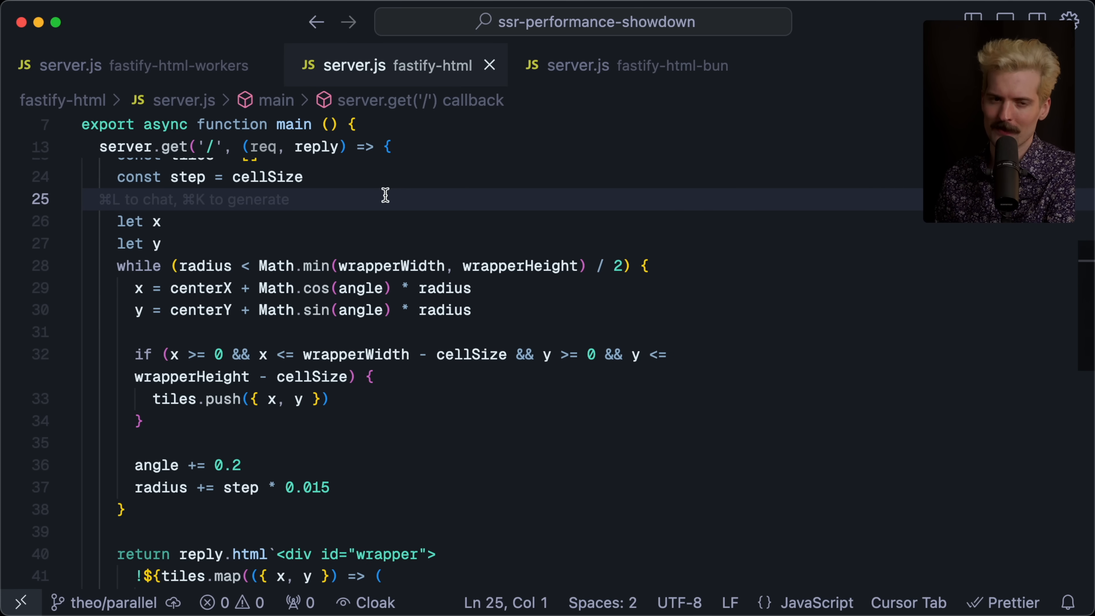
- View fastify-html-workers server.js and scroll through its NUM_WORKERS = 12 worker pool setup
click(139, 65)
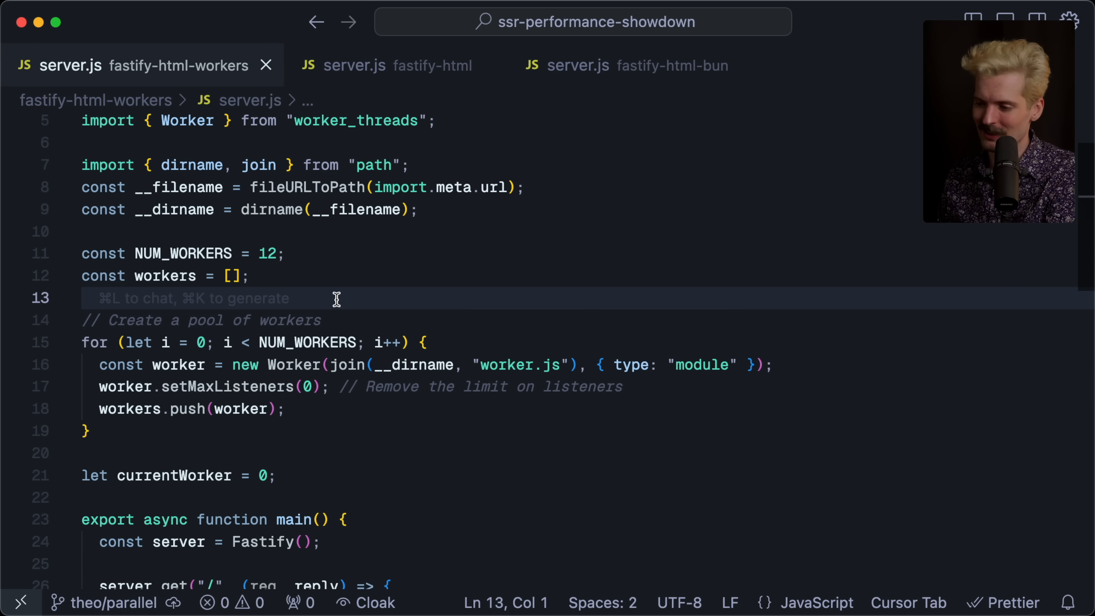
mouse_move(105, 236)
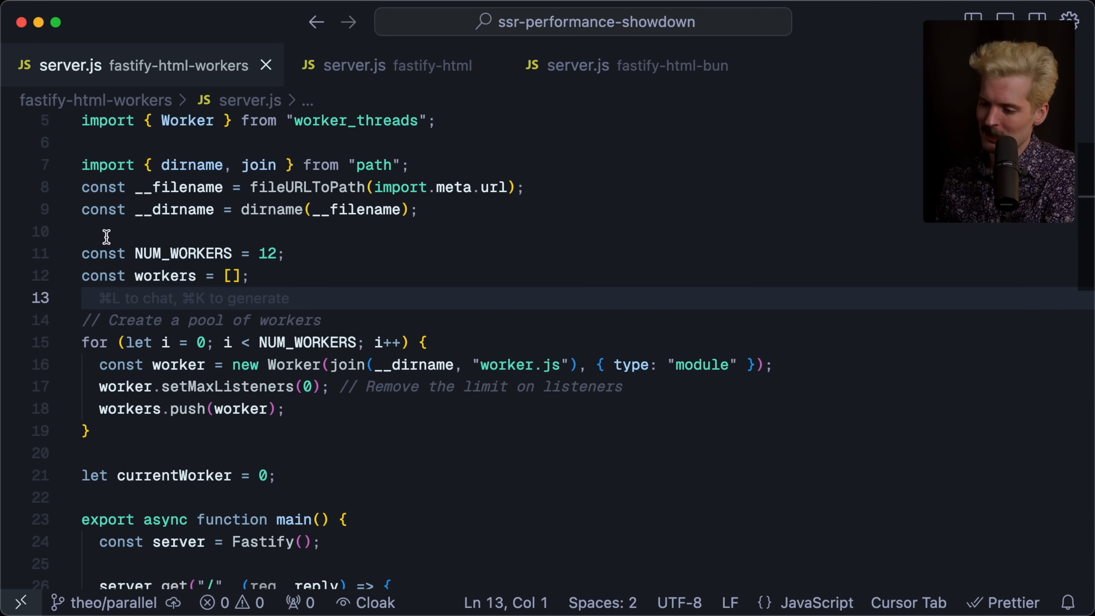
click(141, 431)
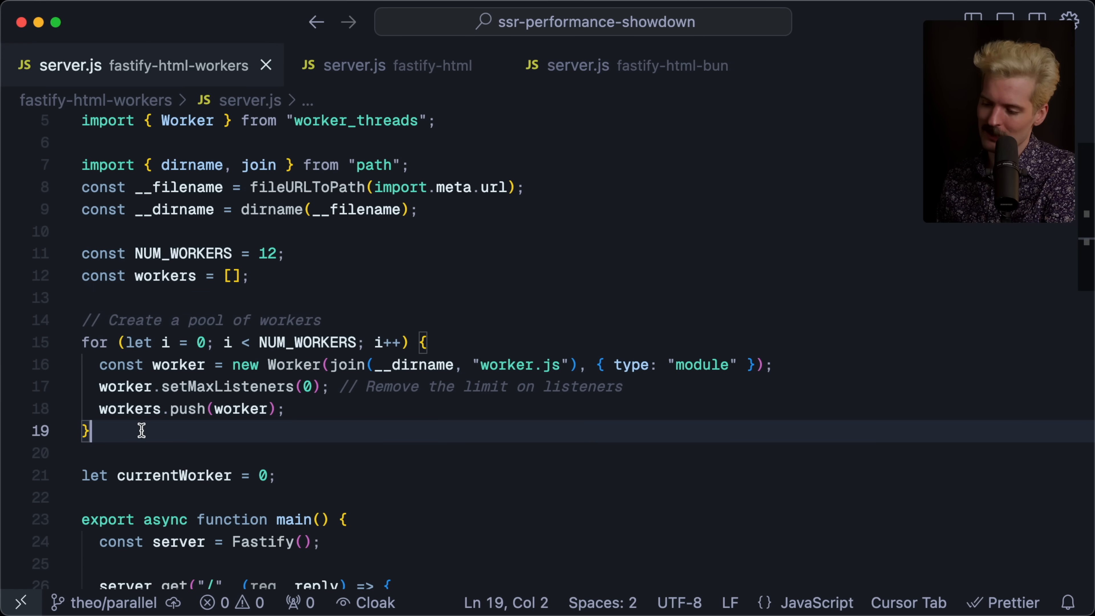
scroll(down, 3)
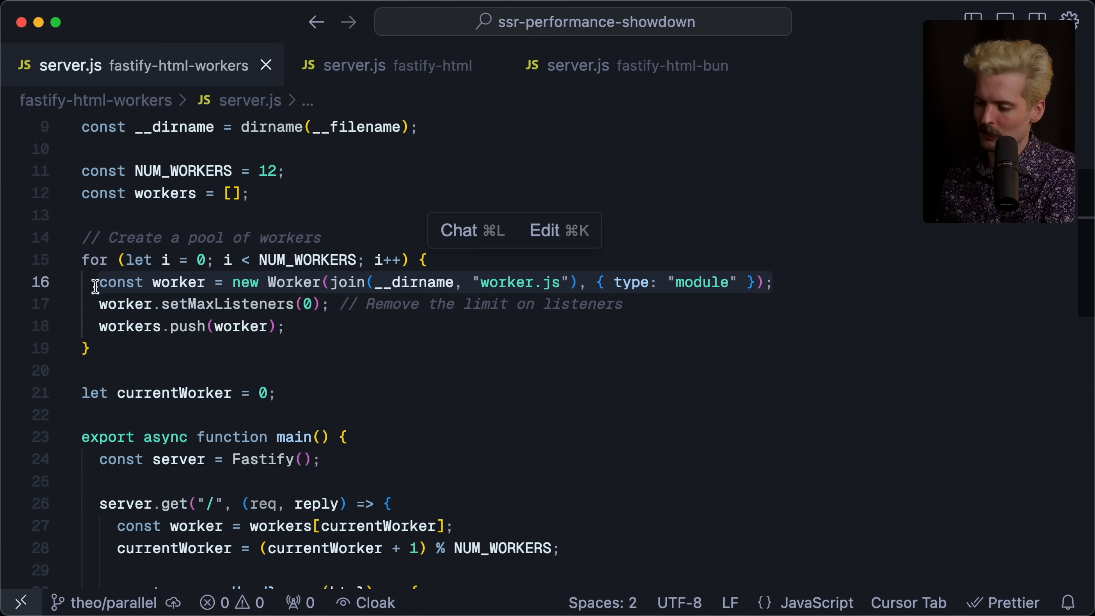
scroll(down, 3)
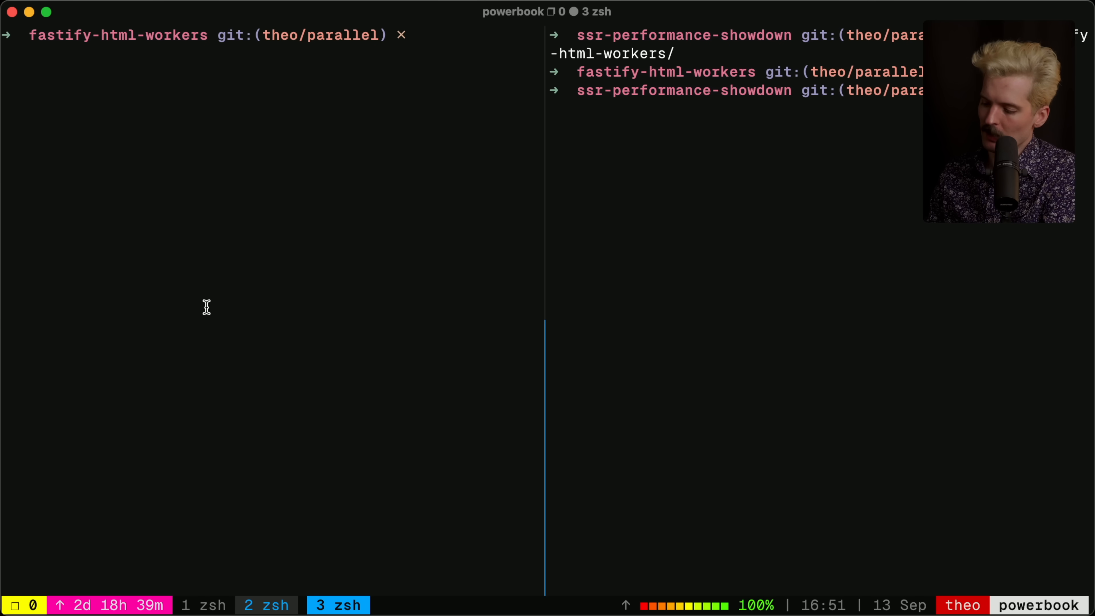
text(-html)
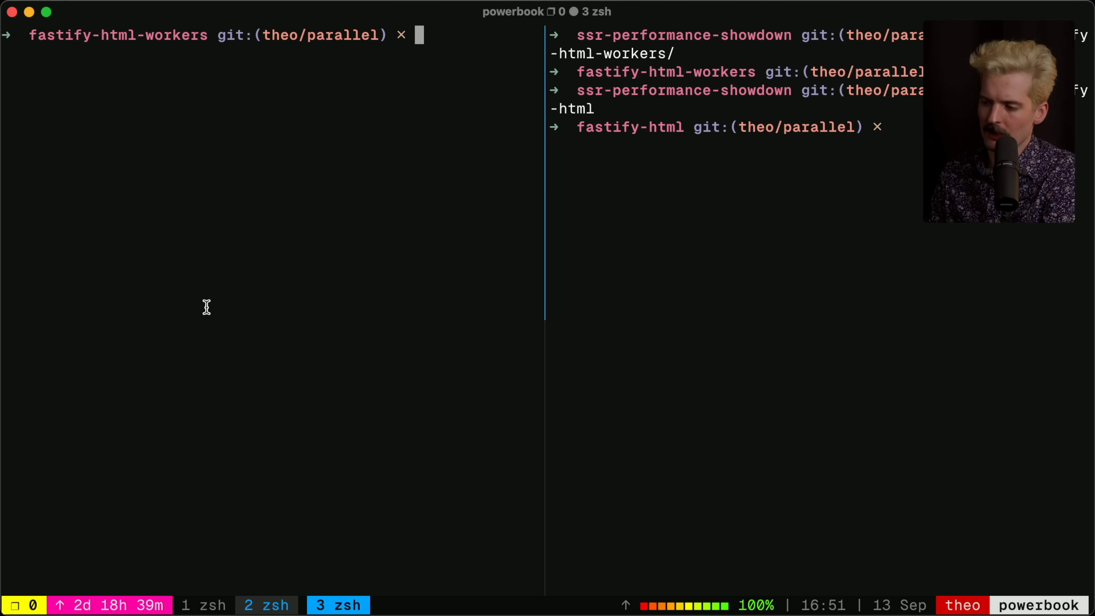
text(pnpm)
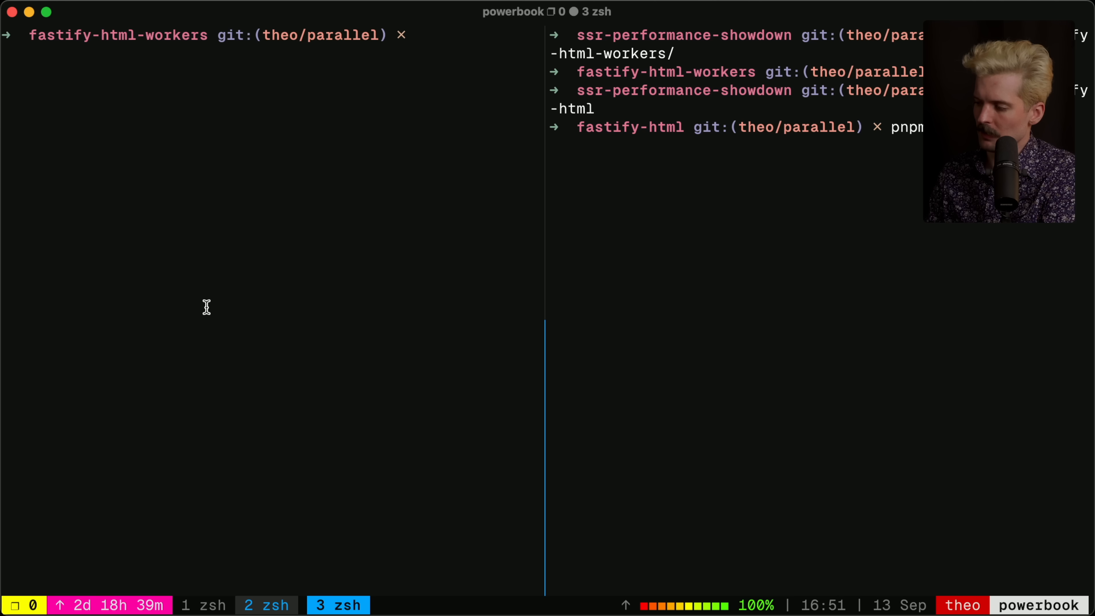
text(wrk)
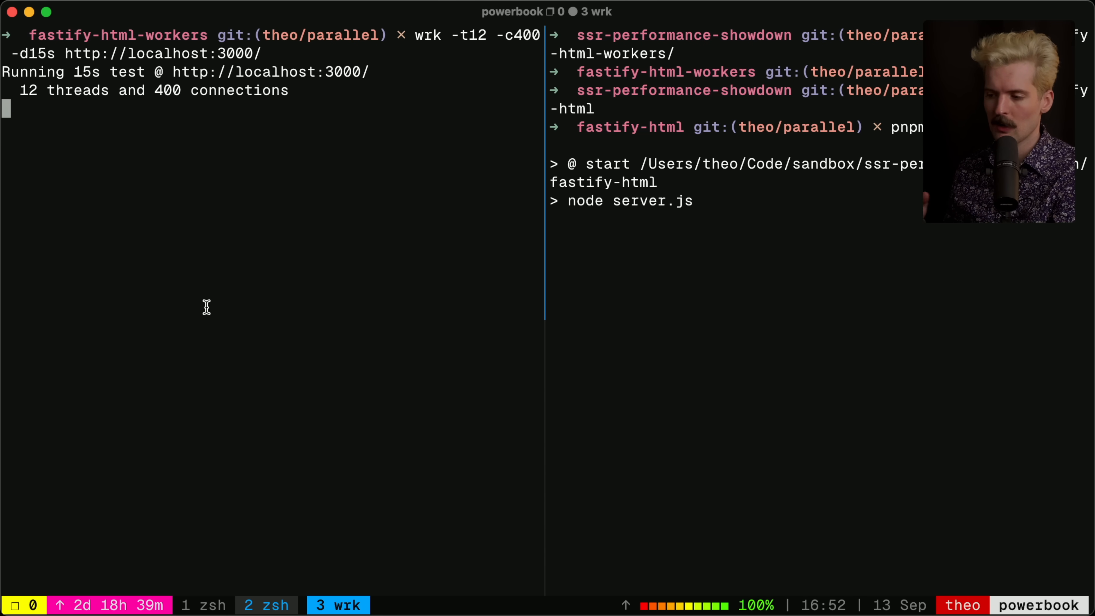
mouse_move(240, 130)
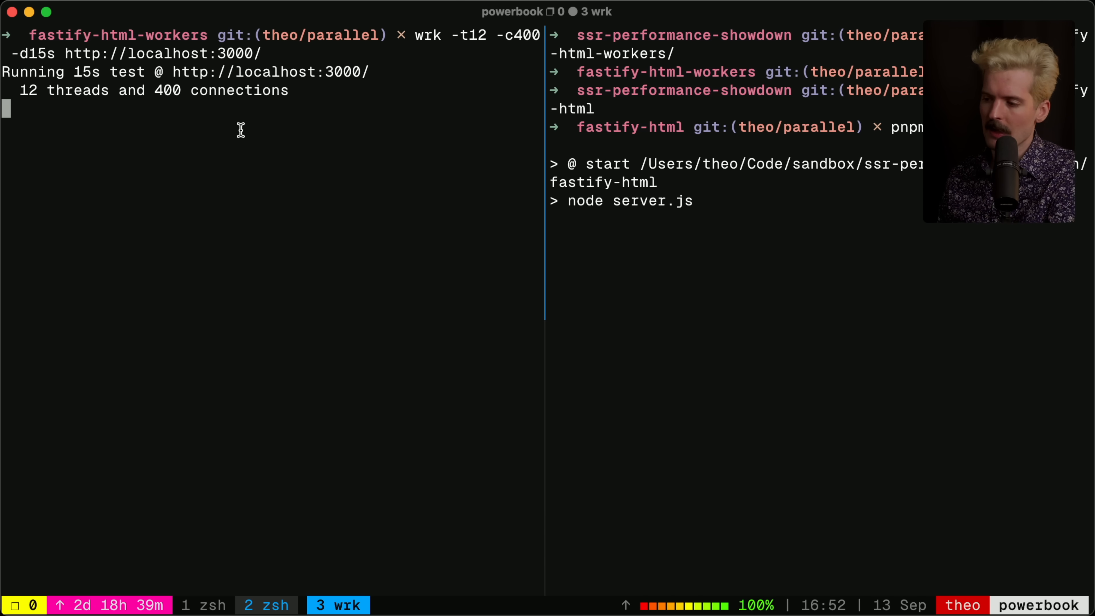
mouse_move(19, 52)
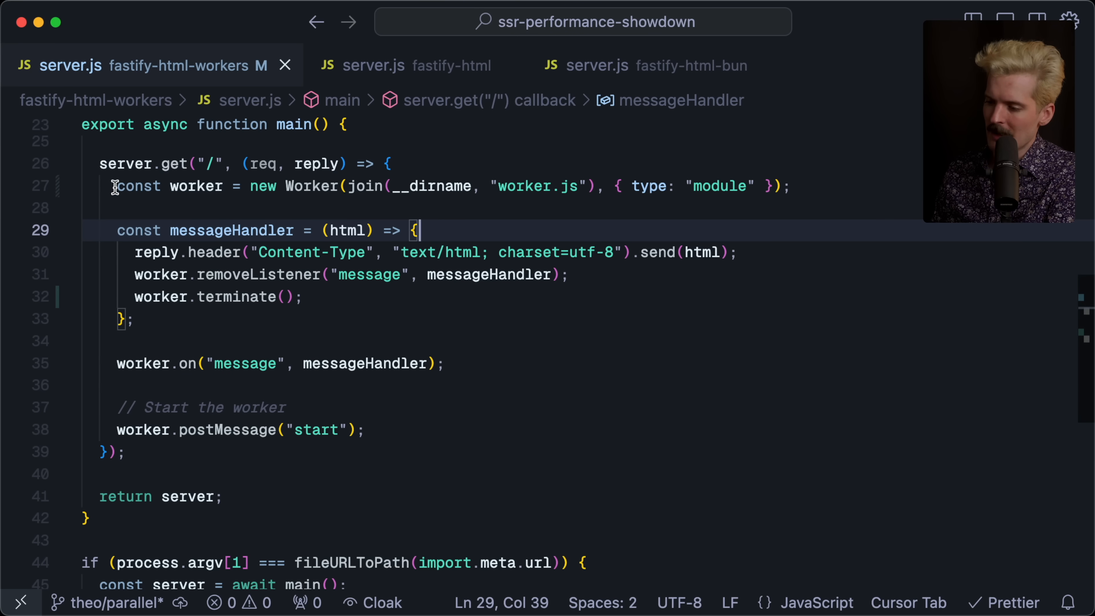
- After the ~1242 req/sec result, start the fastify-html-workers server with pnpm run start
click(386, 208)
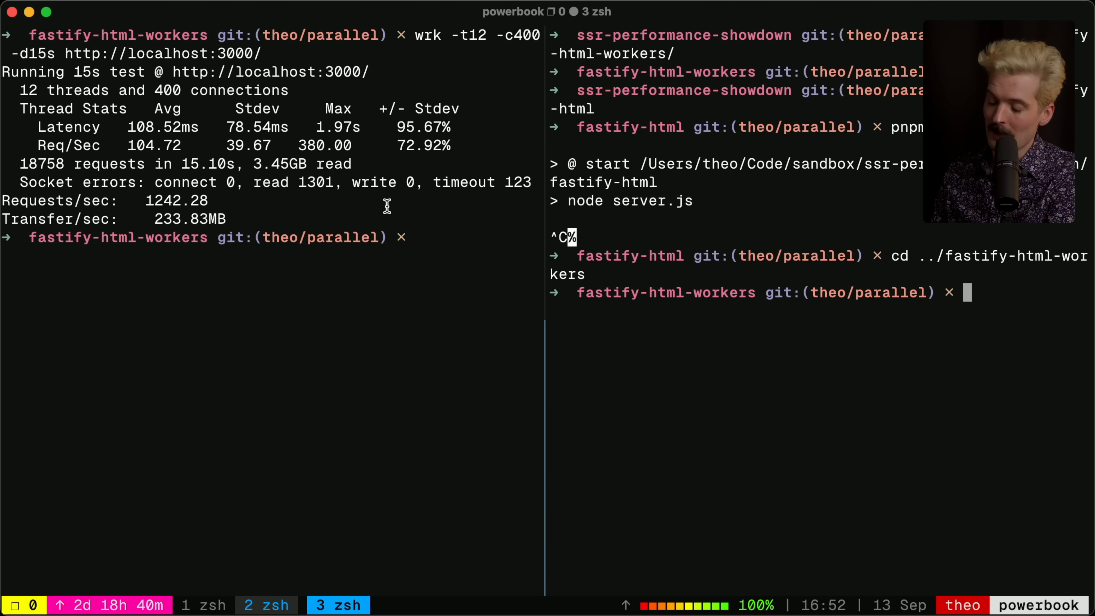
text(pnpm run st)
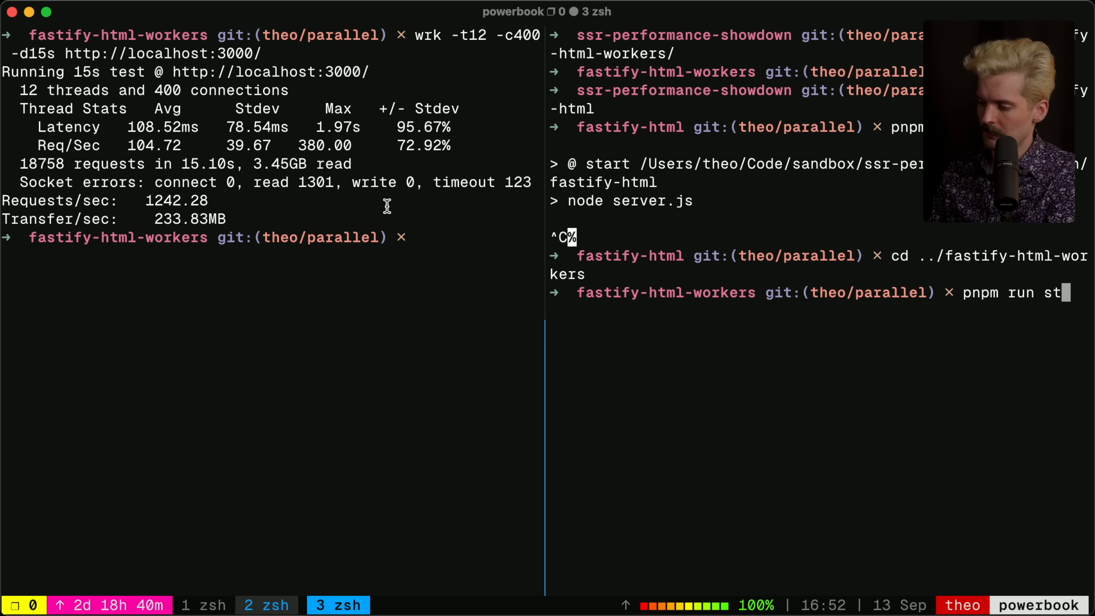
key(Return)
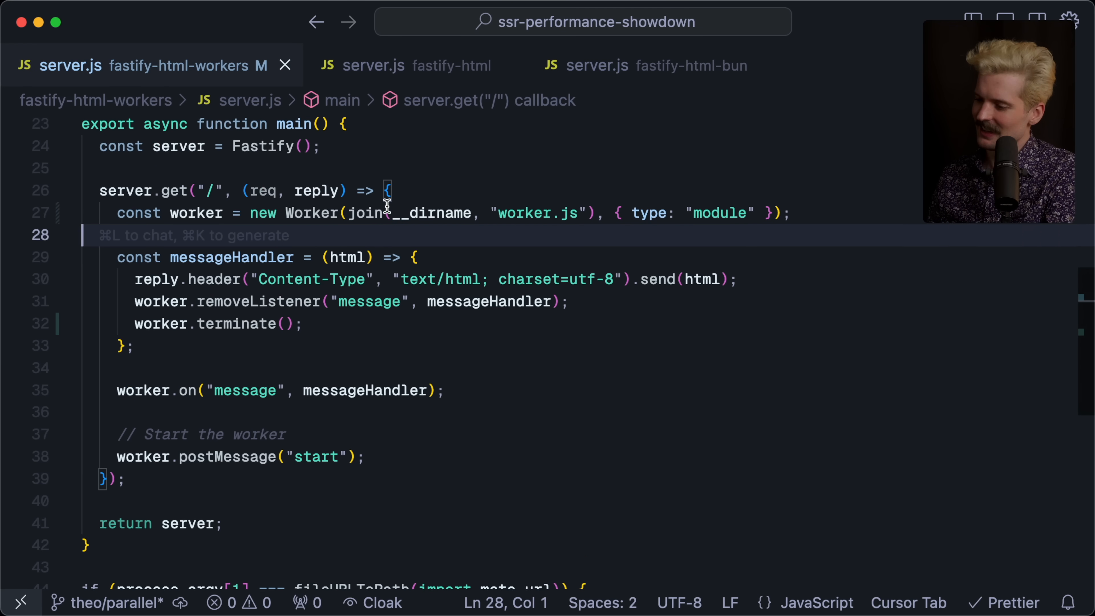
- Restore server.js to the workers[currentWorker] pooled version and review the worker pool section
scroll(up, 3)
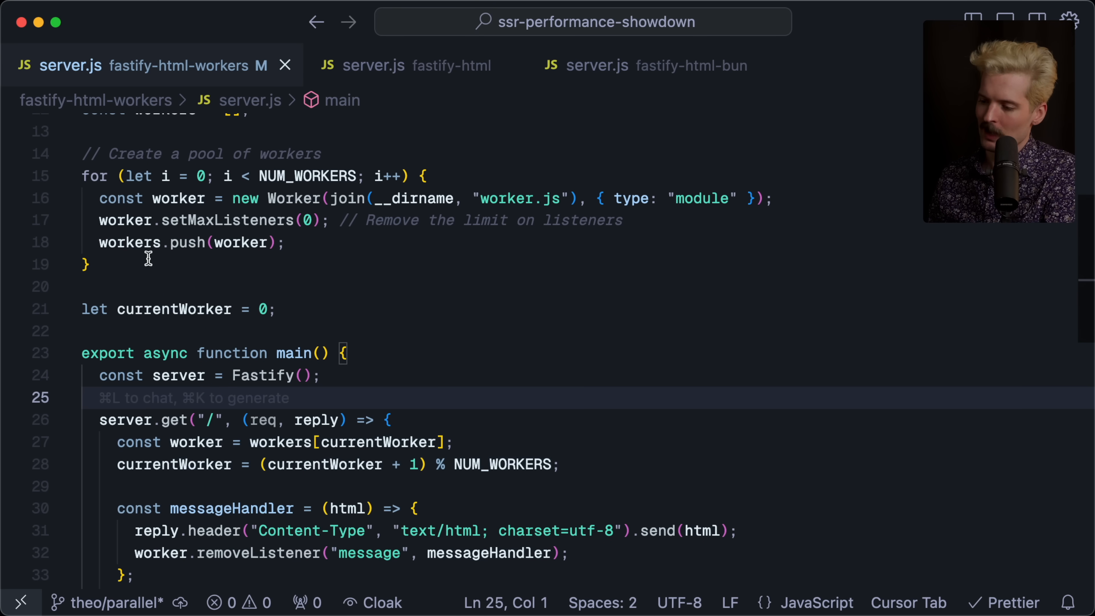
scroll(up, 3)
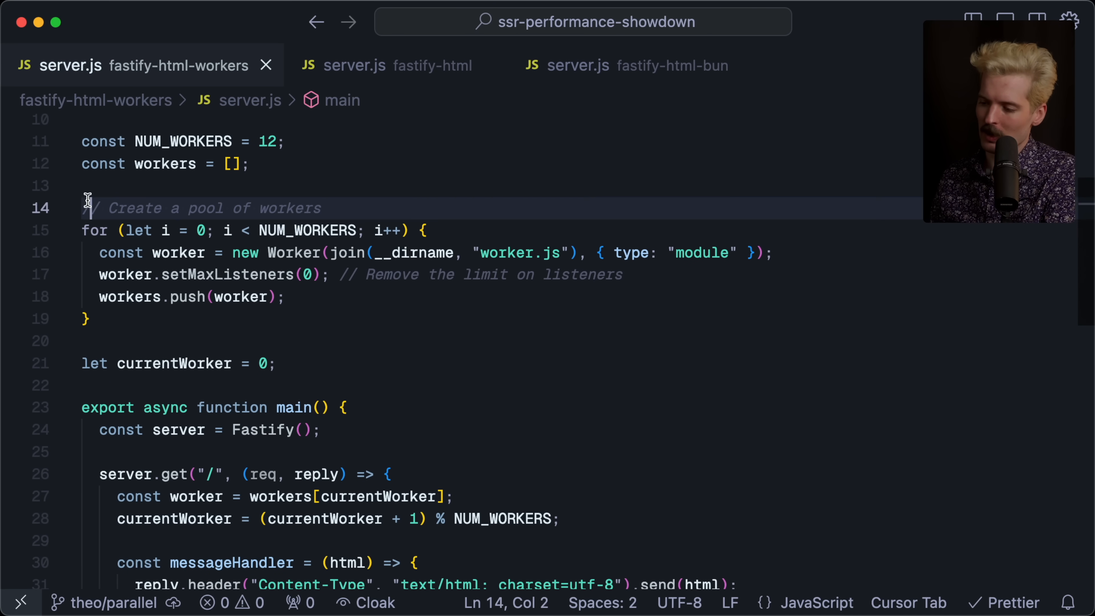
click(269, 141)
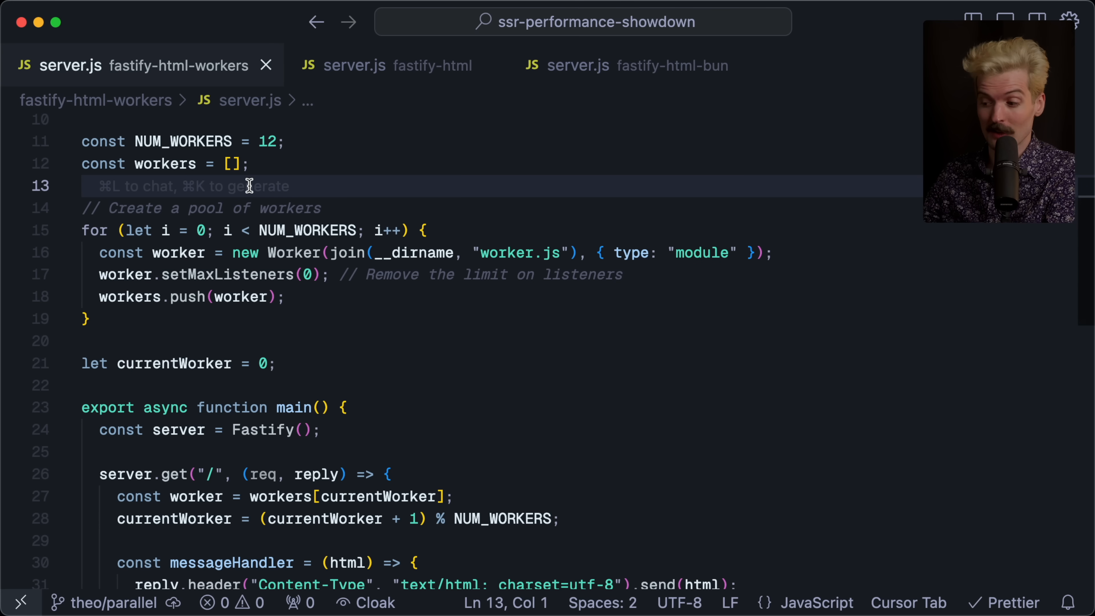
scroll(down, 3)
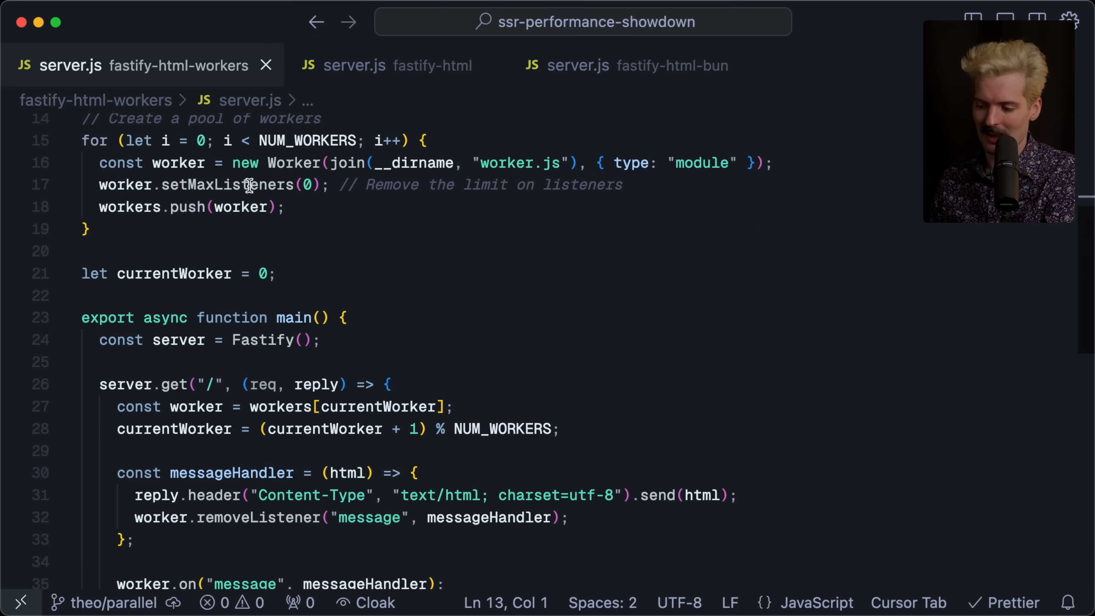
scroll(down, 3)
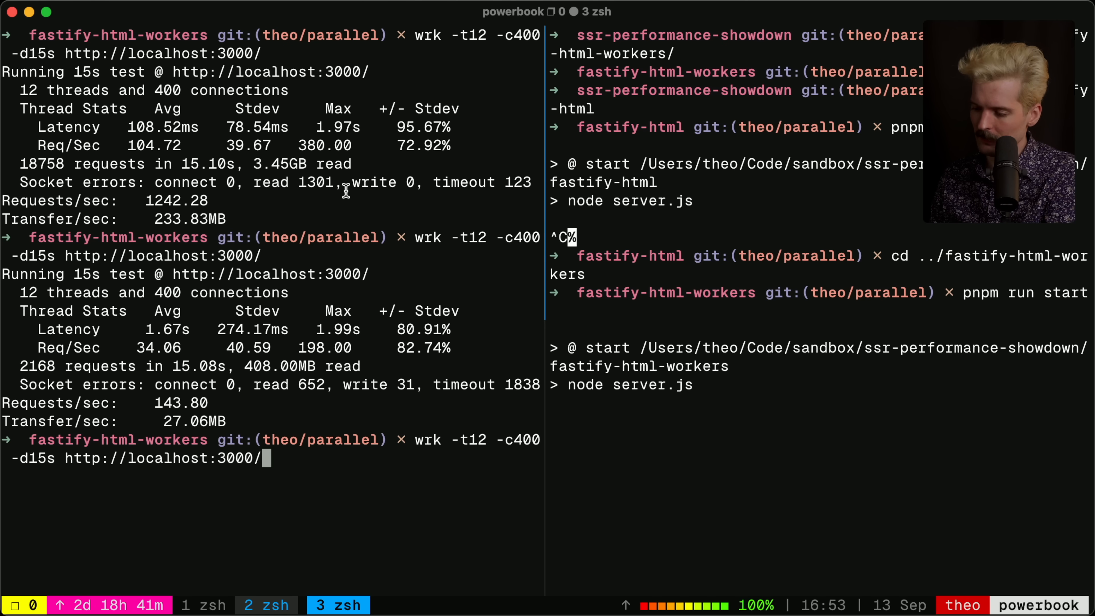
- Stop the running workers server with Ctrl+C and rerun pnpm run start
key(ctrl+c)
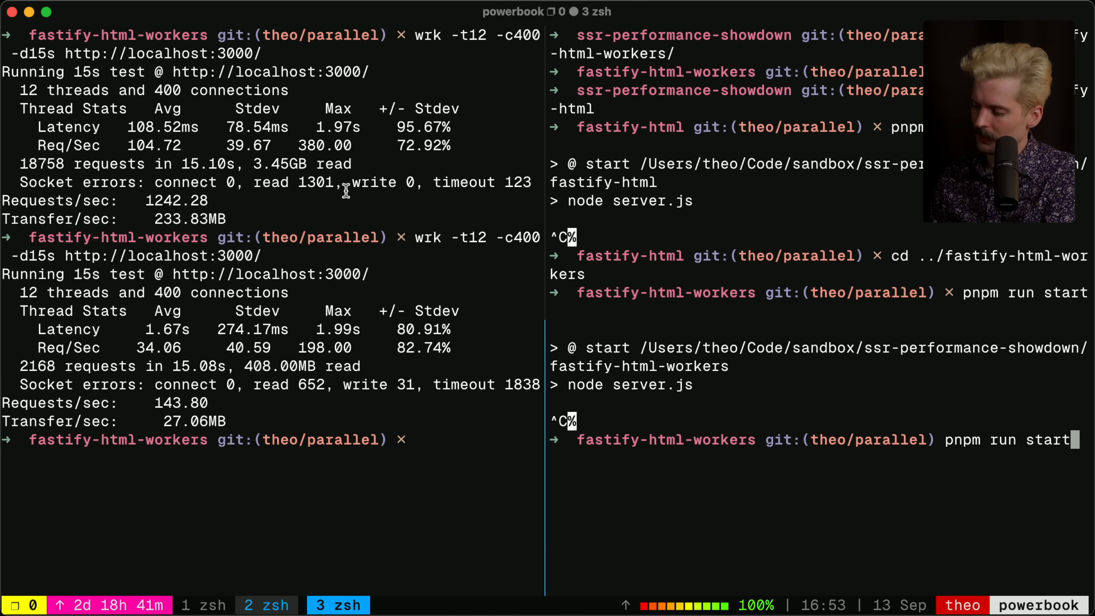
key(Return)
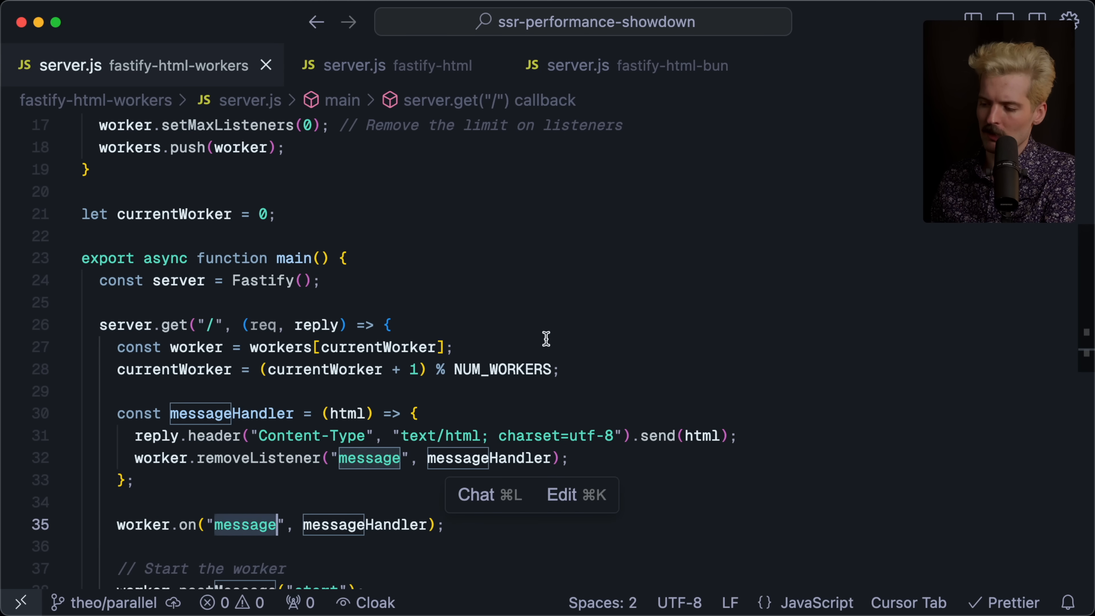
- Return to Cursor and put the caret on the NUM_WORKERS value of 12 in server.js
click(234, 482)
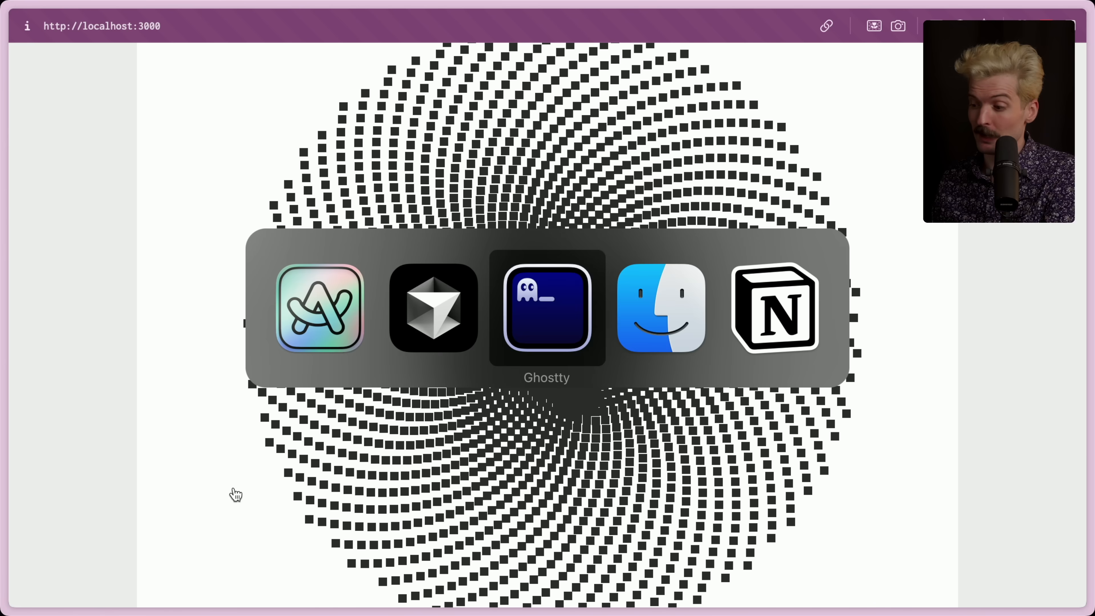
click(546, 310)
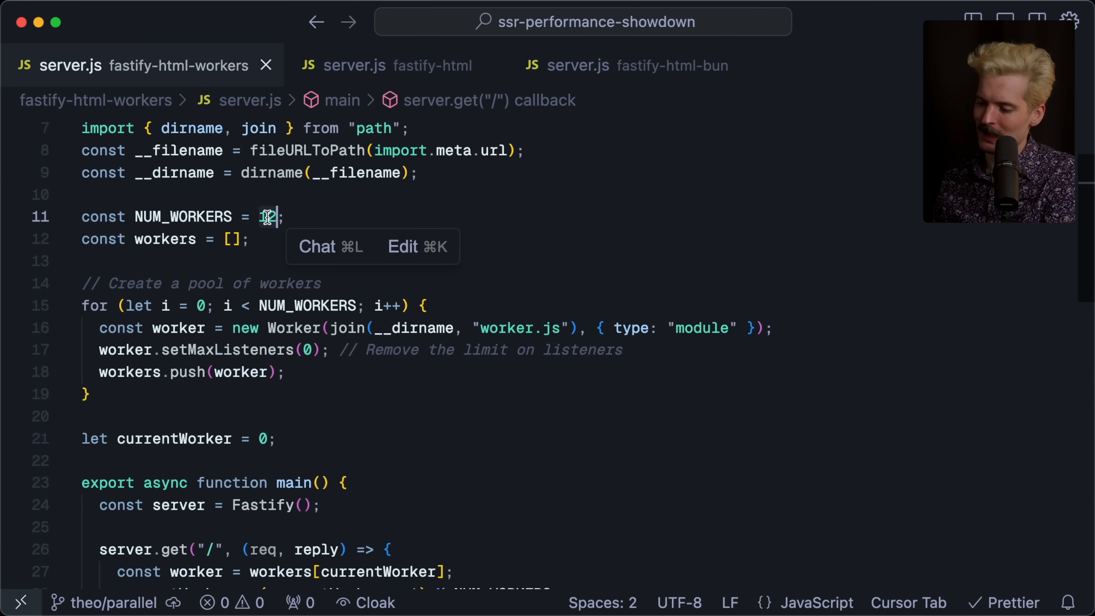
- Change NUM_WORKERS to 1000 for a test run
text(1000)
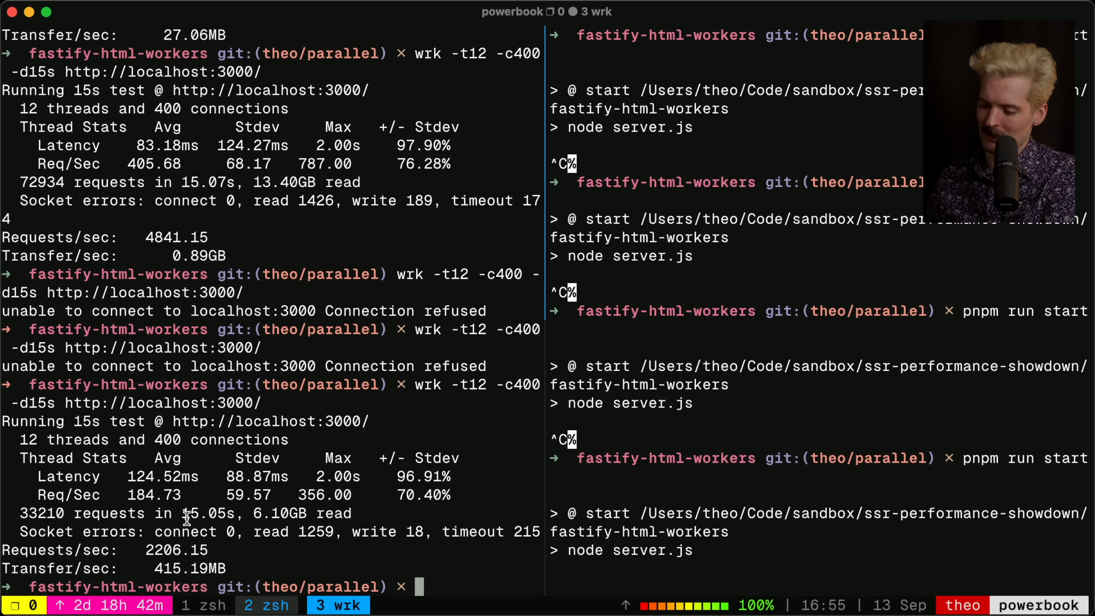
mouse_move(468, 508)
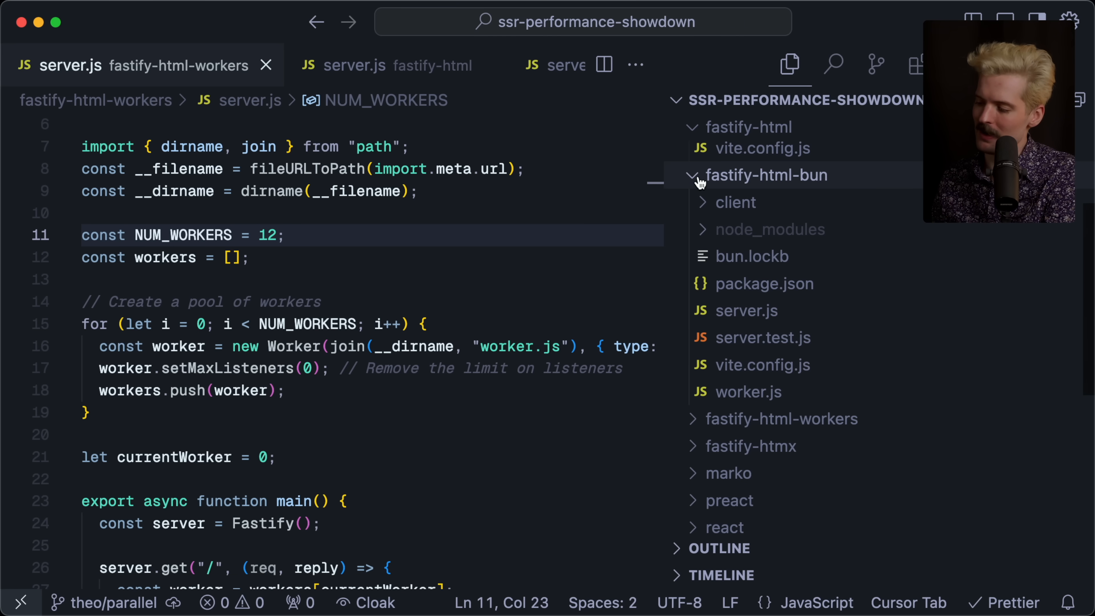
- Review fastify-html-bun server.js and worker.js, highlighting the worker's postMessage call
click(745, 310)
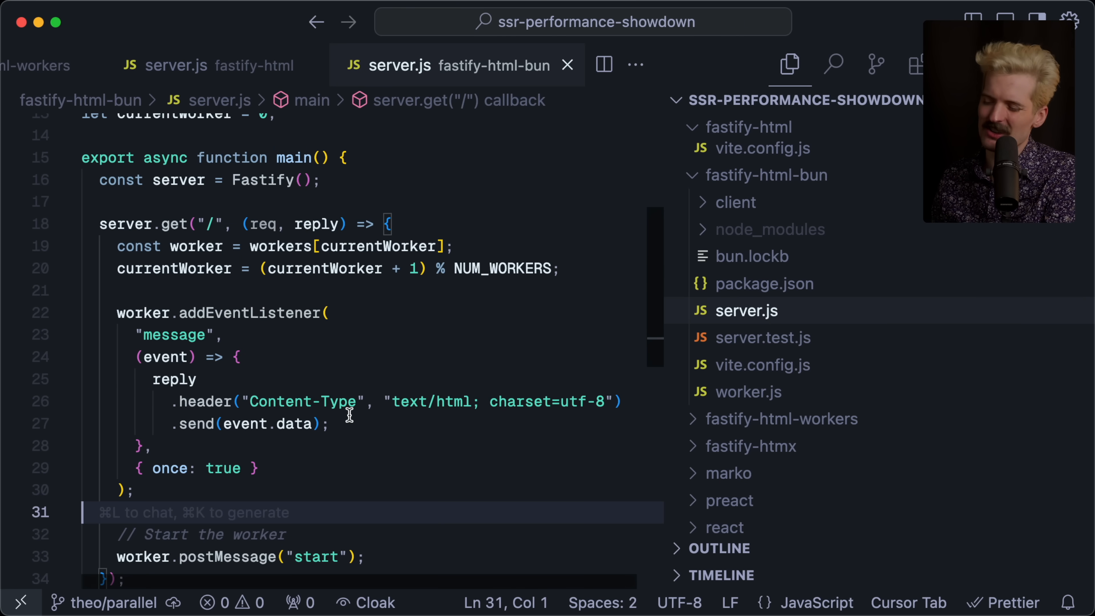
scroll(up, 3)
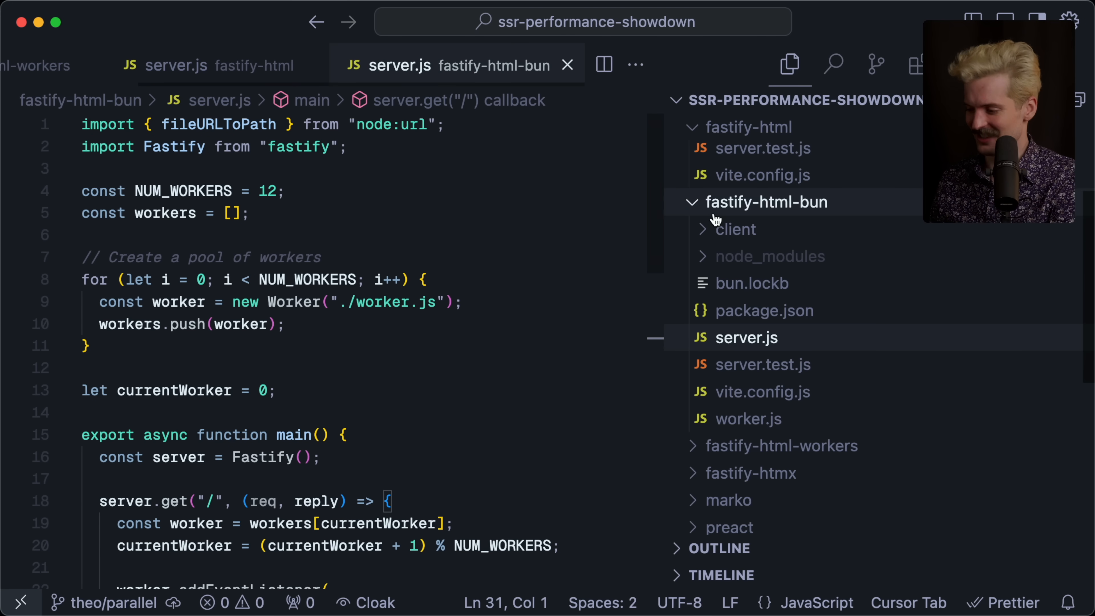
click(748, 418)
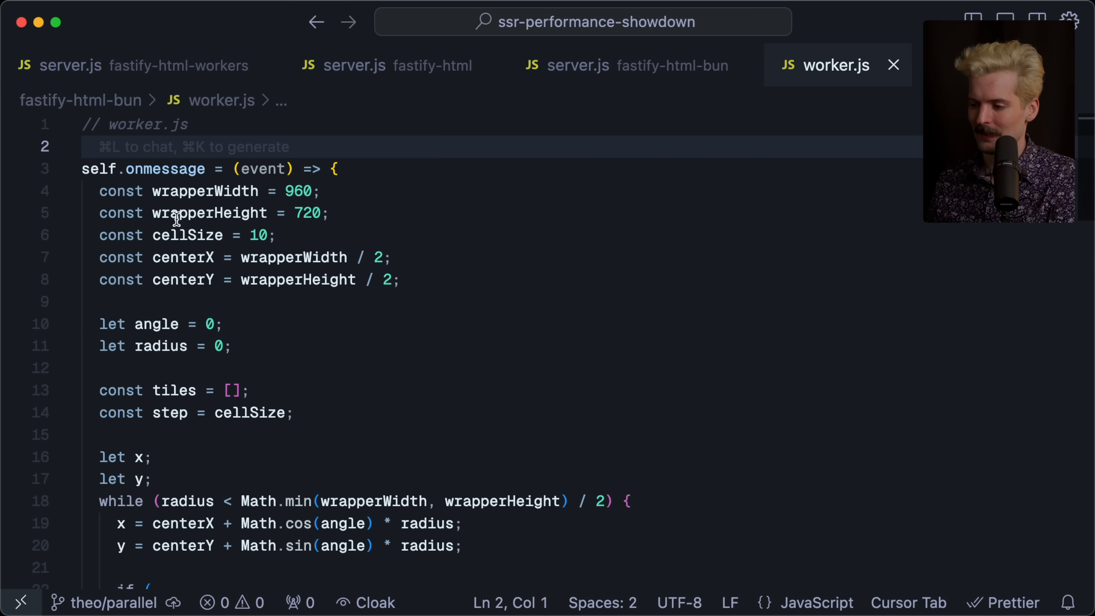
scroll(down, 3)
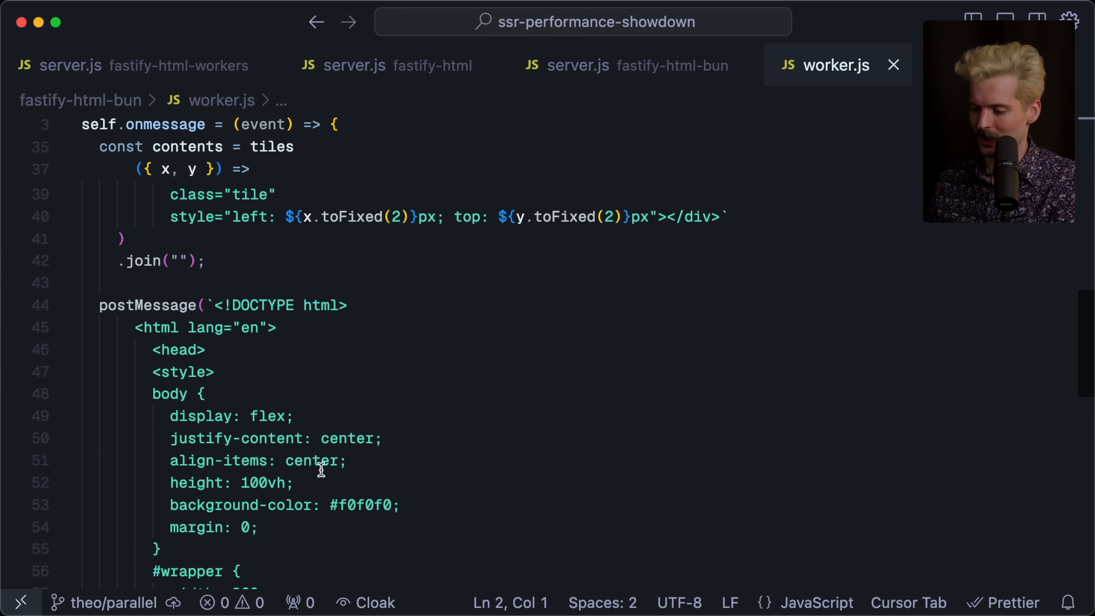
double_click(147, 280)
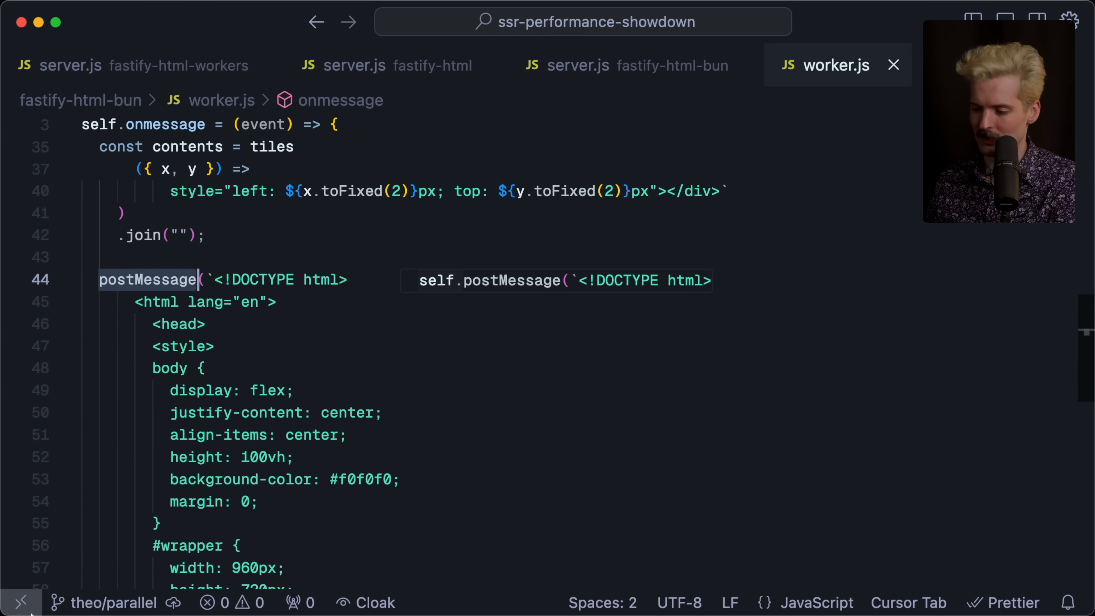
mouse_move(293, 260)
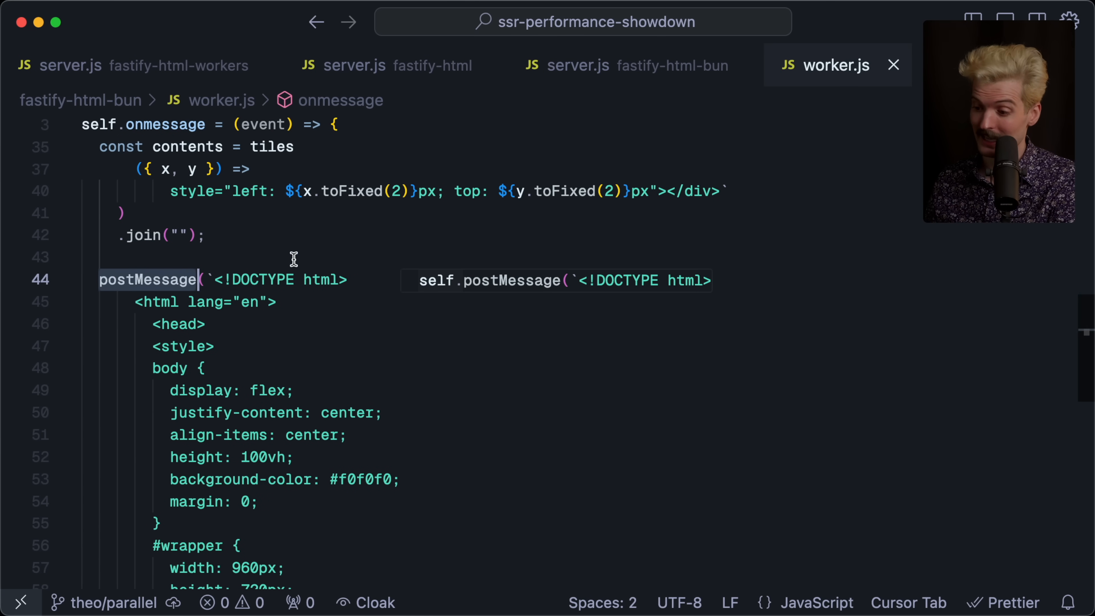
- Compare against the fastify-html server file and locate fastify-html-workers/worker.js in the file tree
click(626, 64)
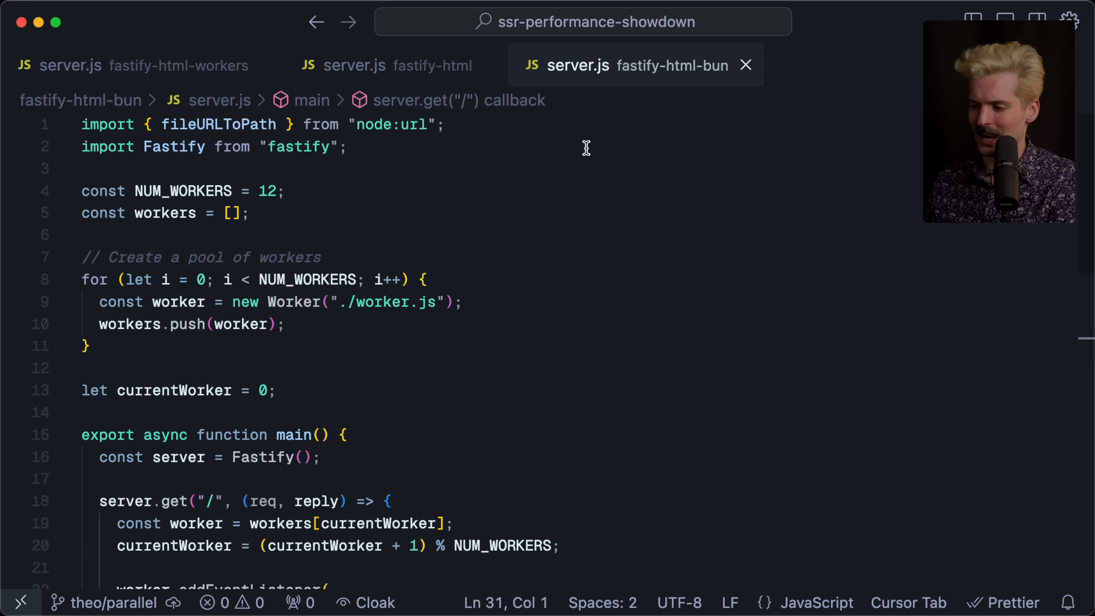
click(834, 65)
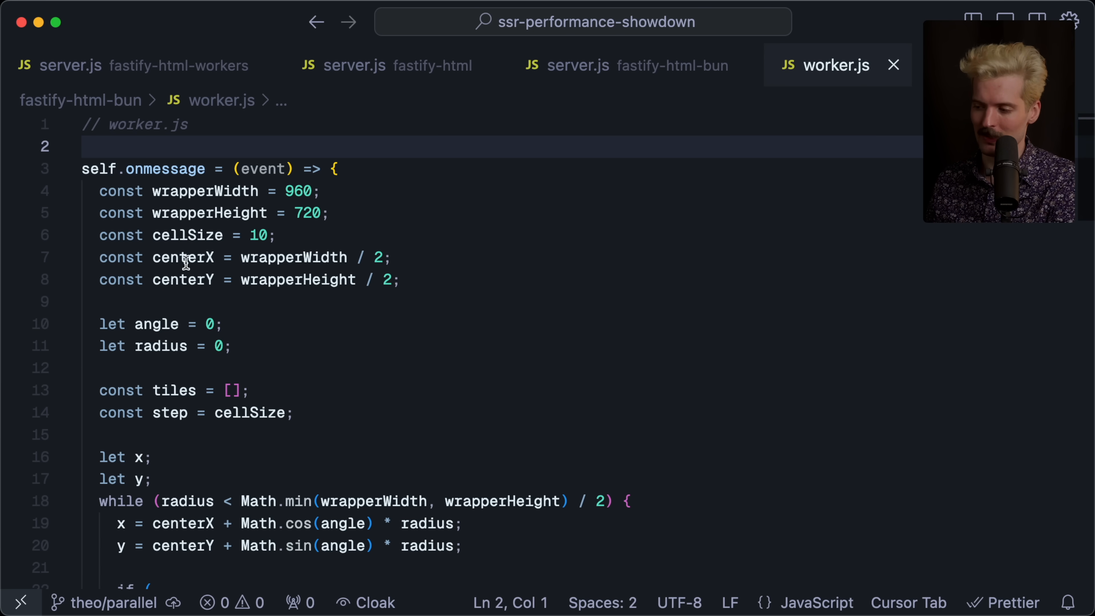
mouse_move(665, 158)
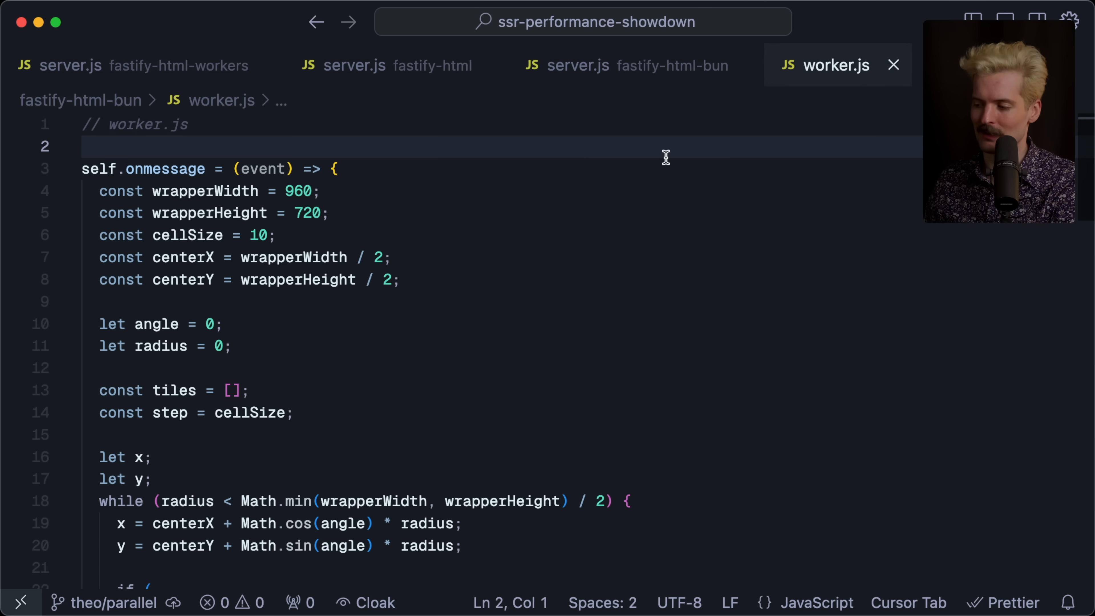
click(386, 65)
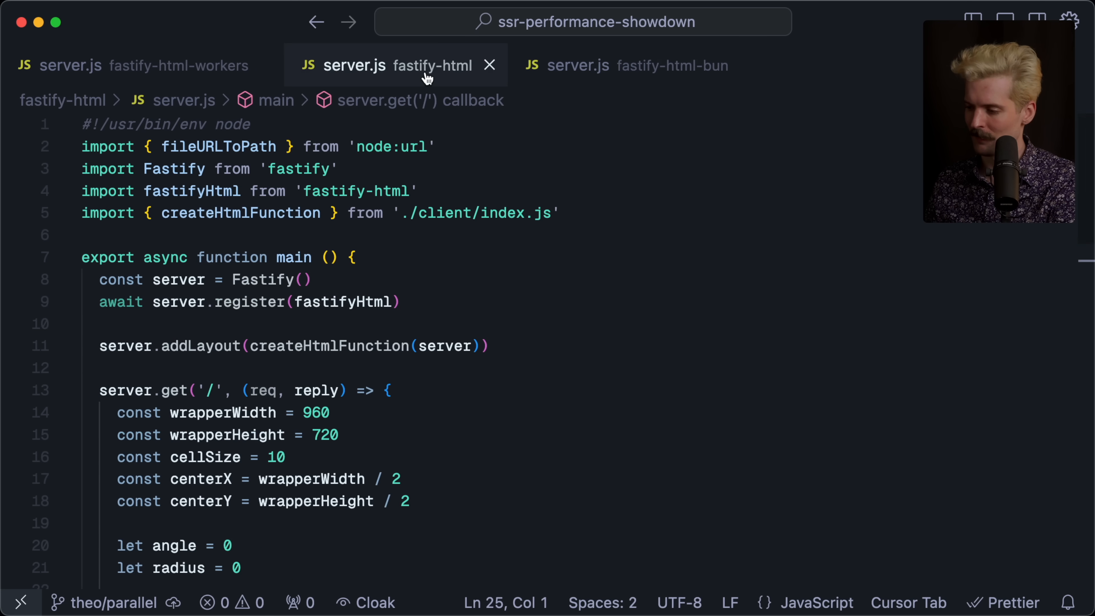
click(789, 65)
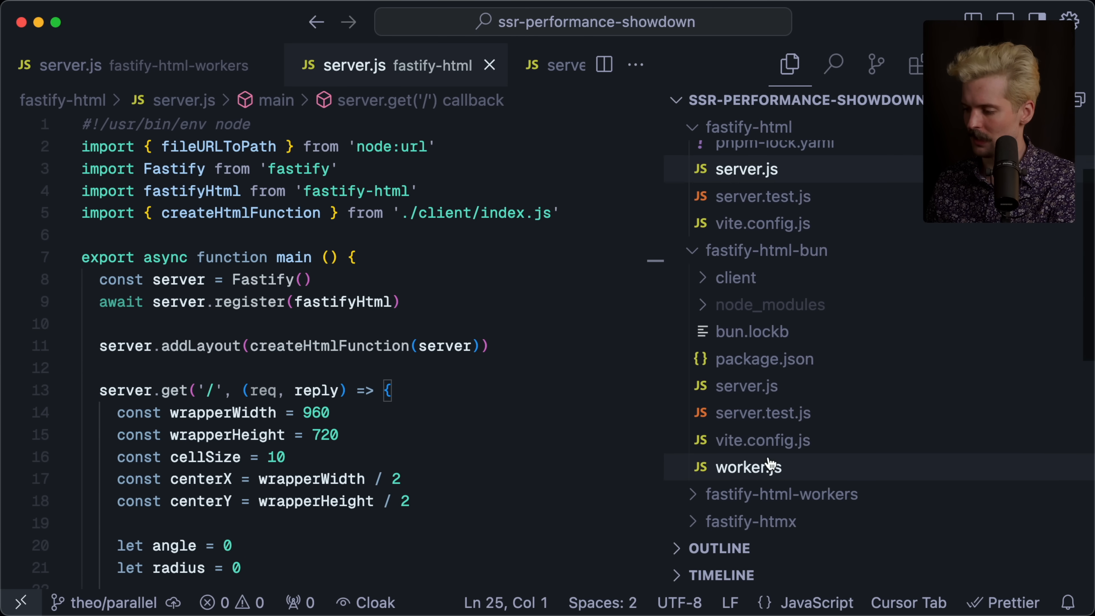
scroll(down, 3)
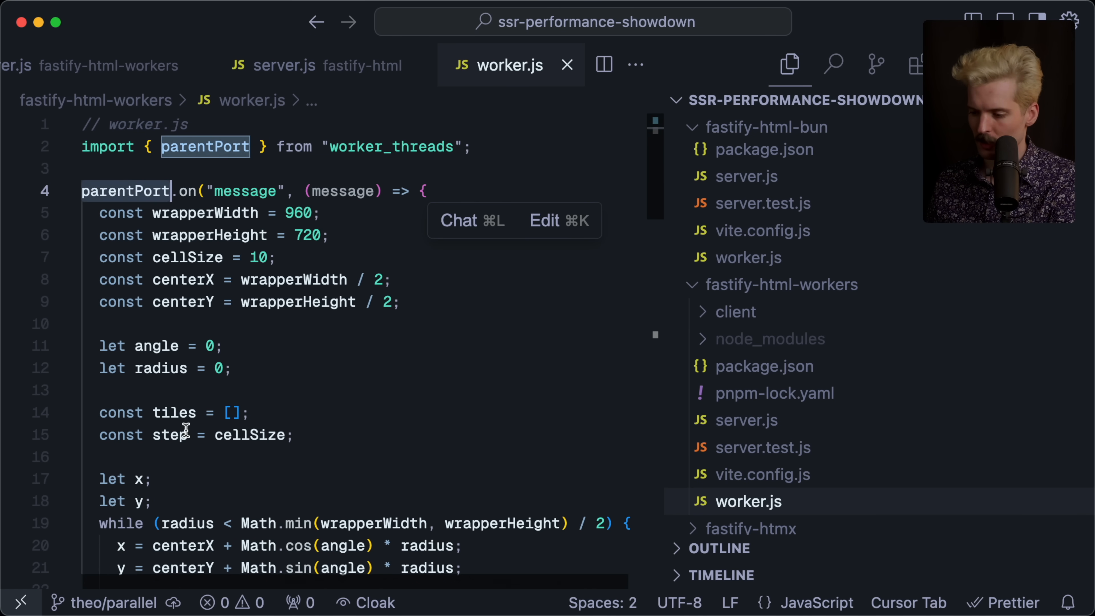
scroll(down, 3)
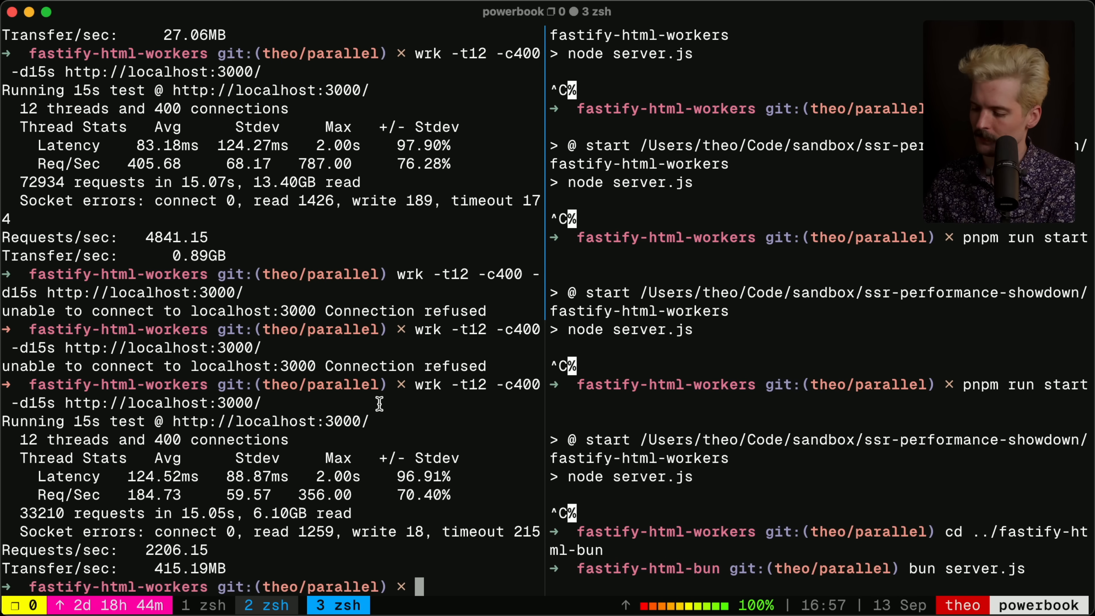
- Rerun the recalled wrk load test against the Bun server and highlight the 6538.01 requests/sec result
key(ctrl+r)
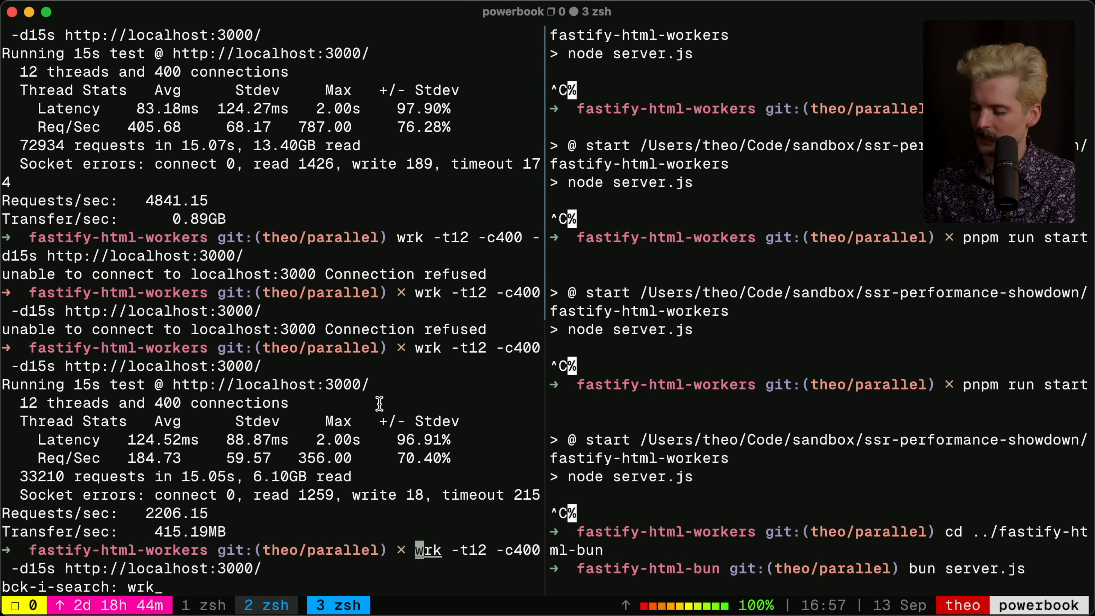
key(Return)
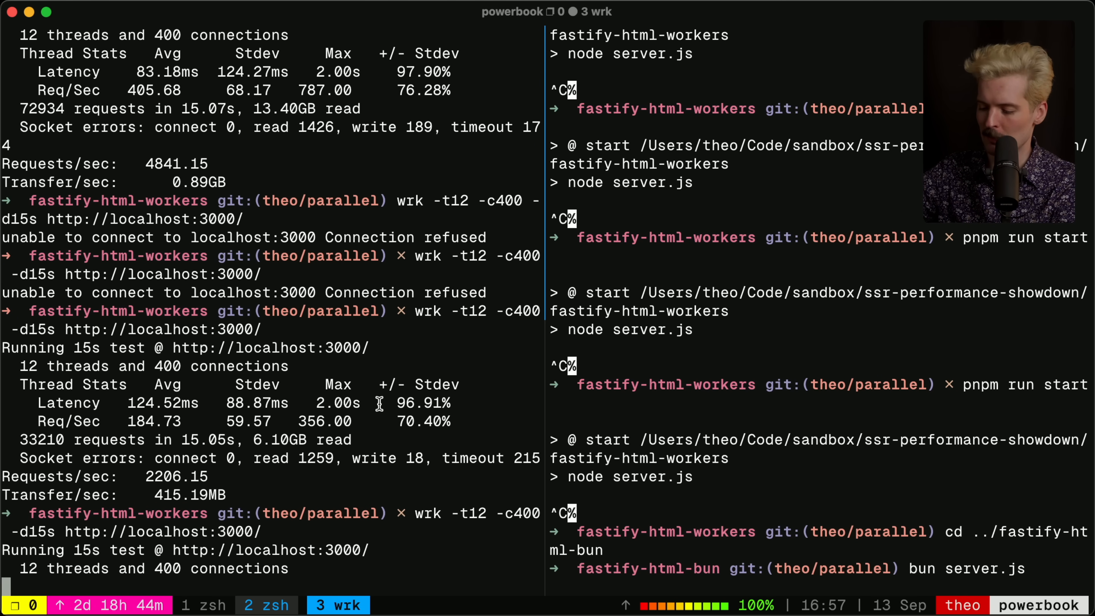
scroll(down, 3)
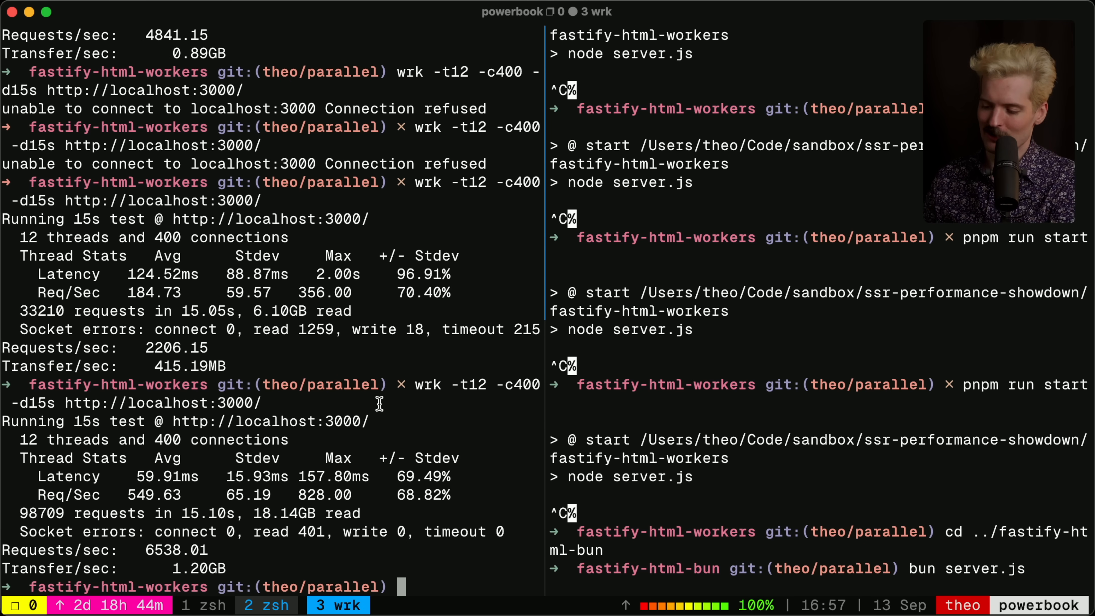
double_click(174, 549)
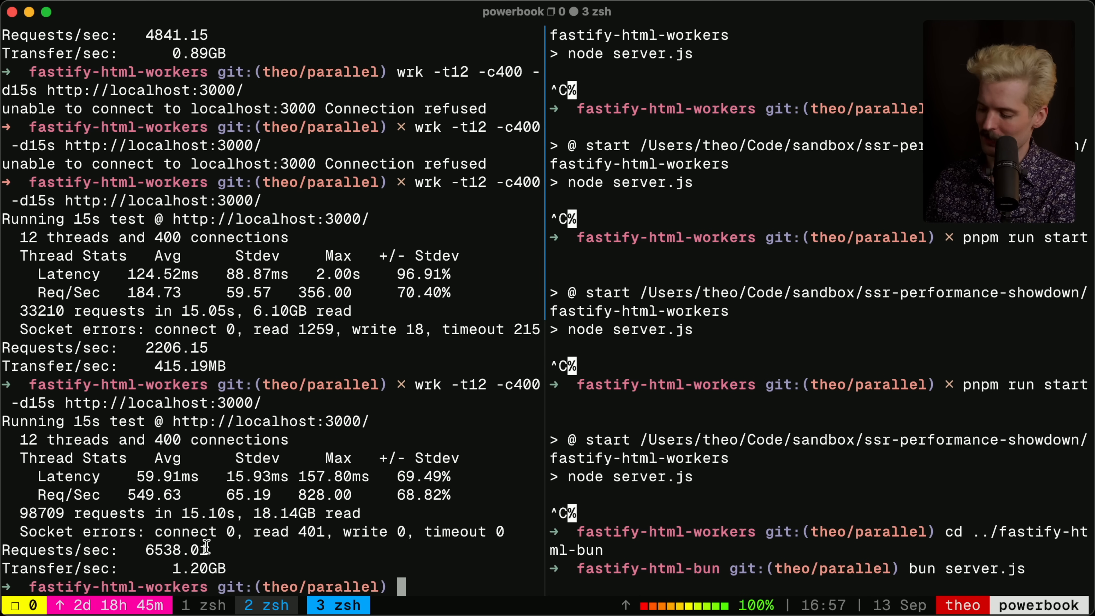
text(bun server.js)
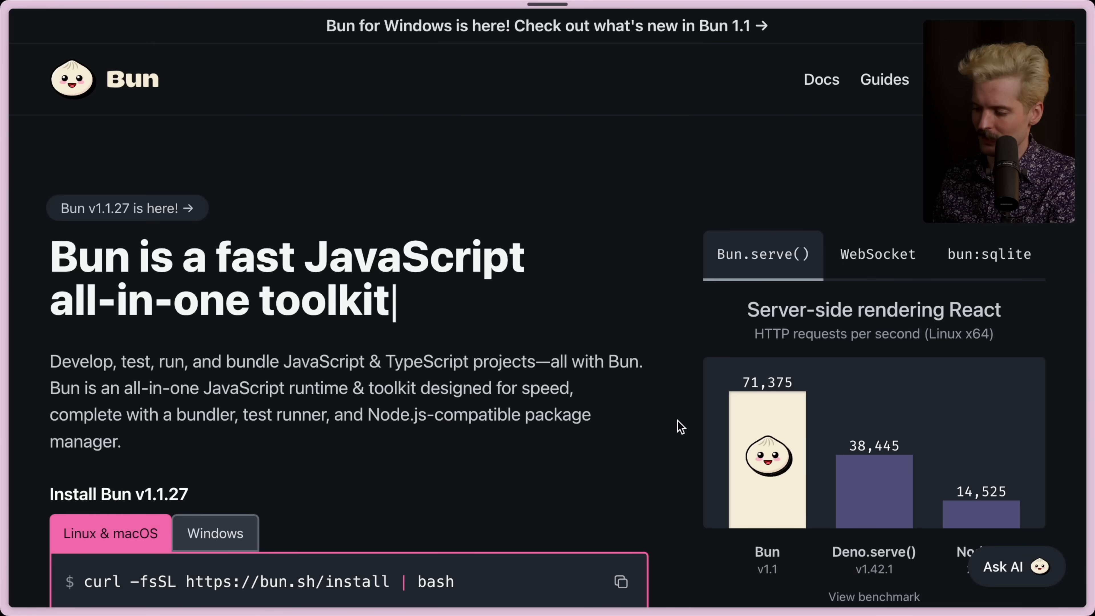
- Review the bun.sh SSR React benchmark and the X post's chart, then head to excalidraw.com
scroll(down, 3)
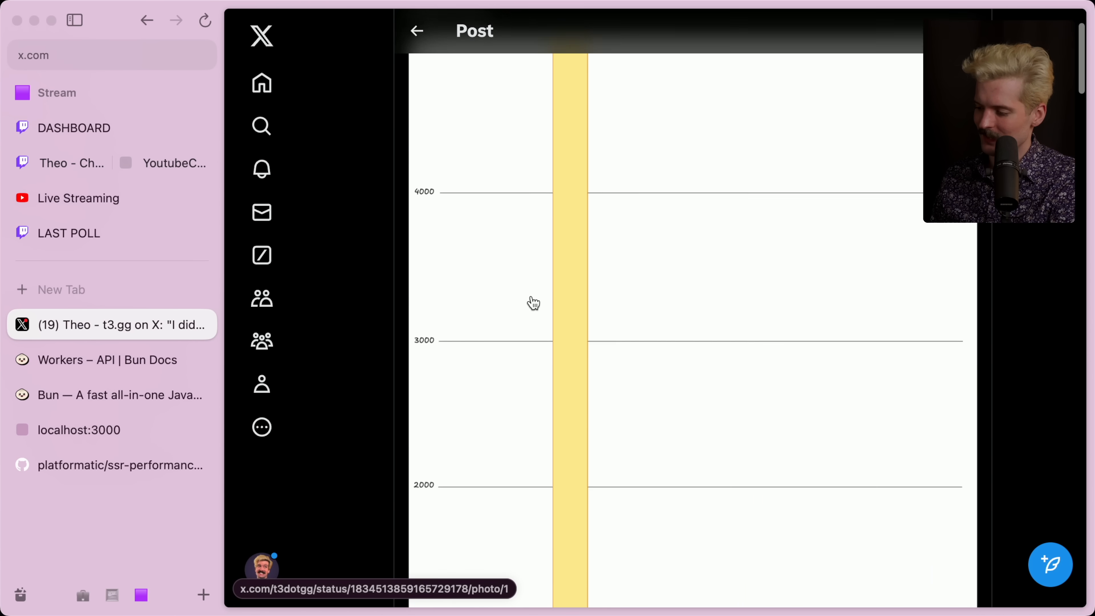
scroll(up, 3)
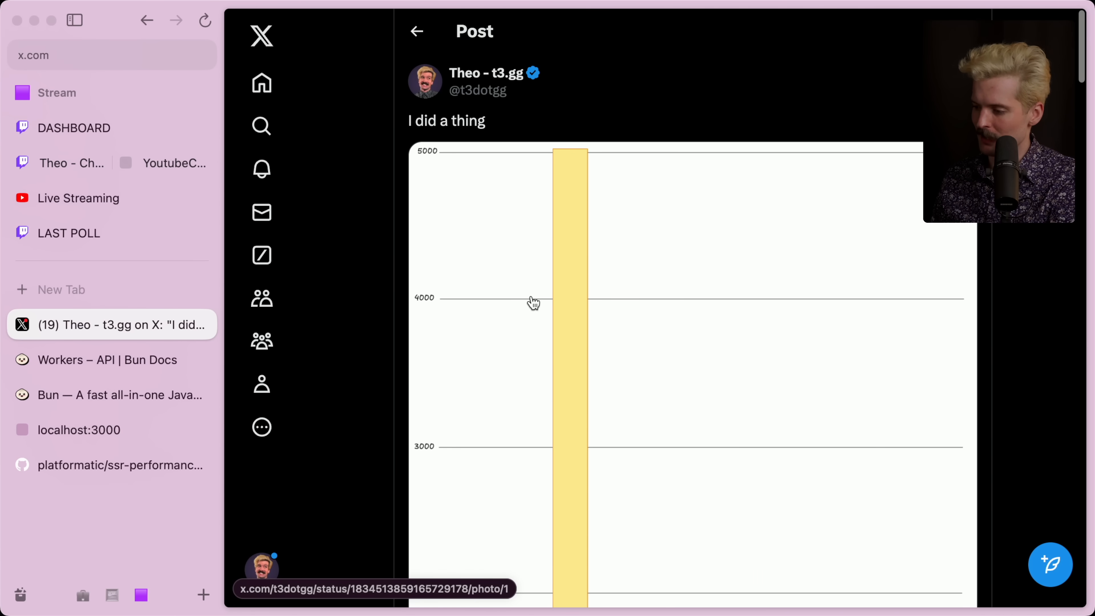
text(excalidraw.com)
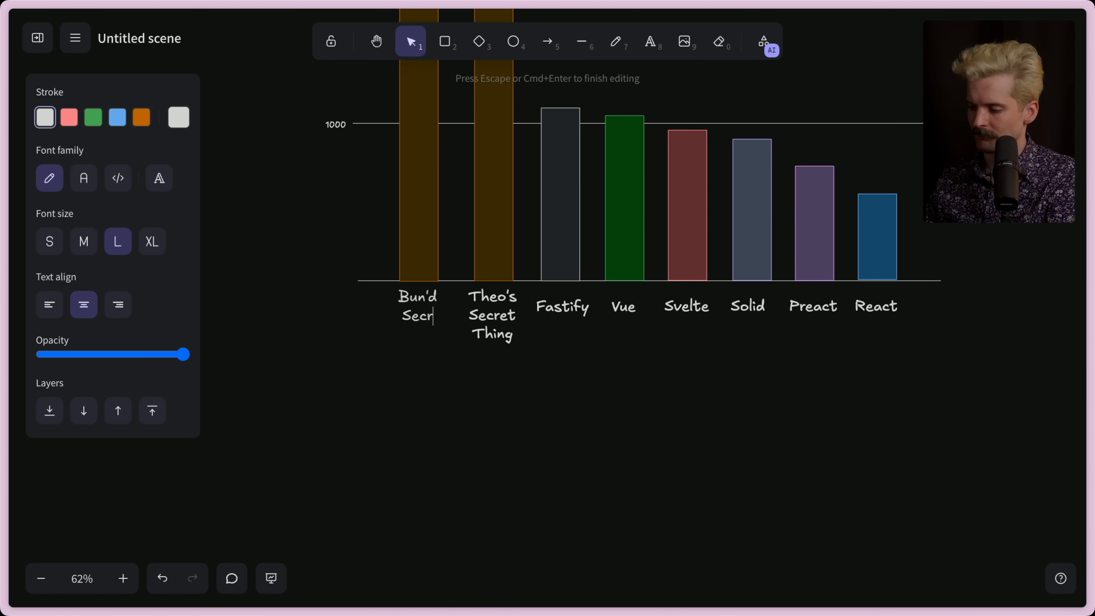
- Stretch the Bun'd Secret Thing bar up past 6000 so it towers over Theo's Secret Thing
key(Escape)
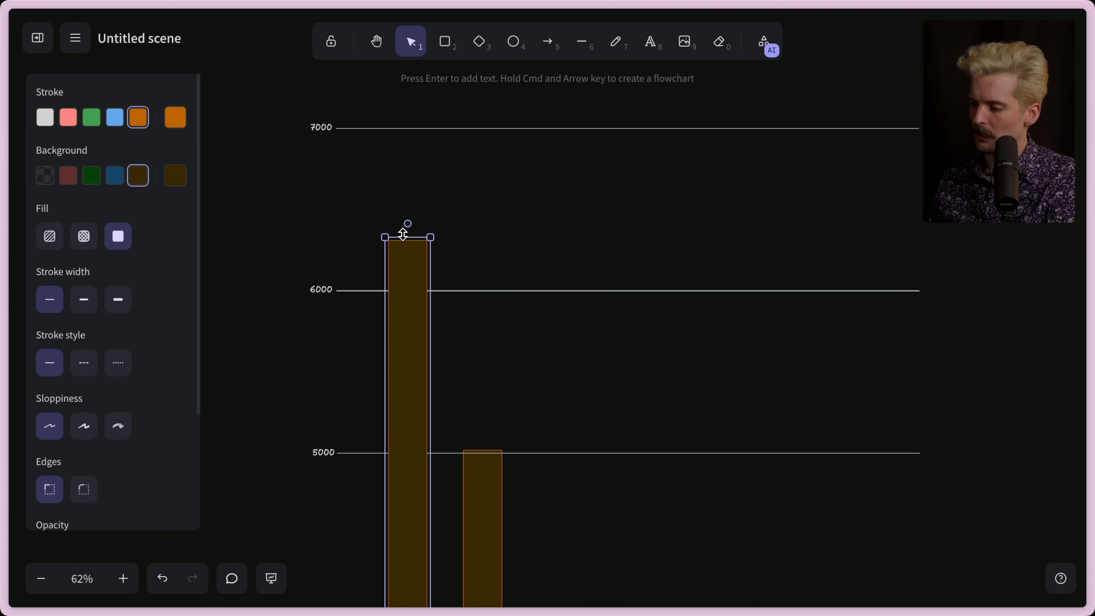
drag(407, 236, 407, 190)
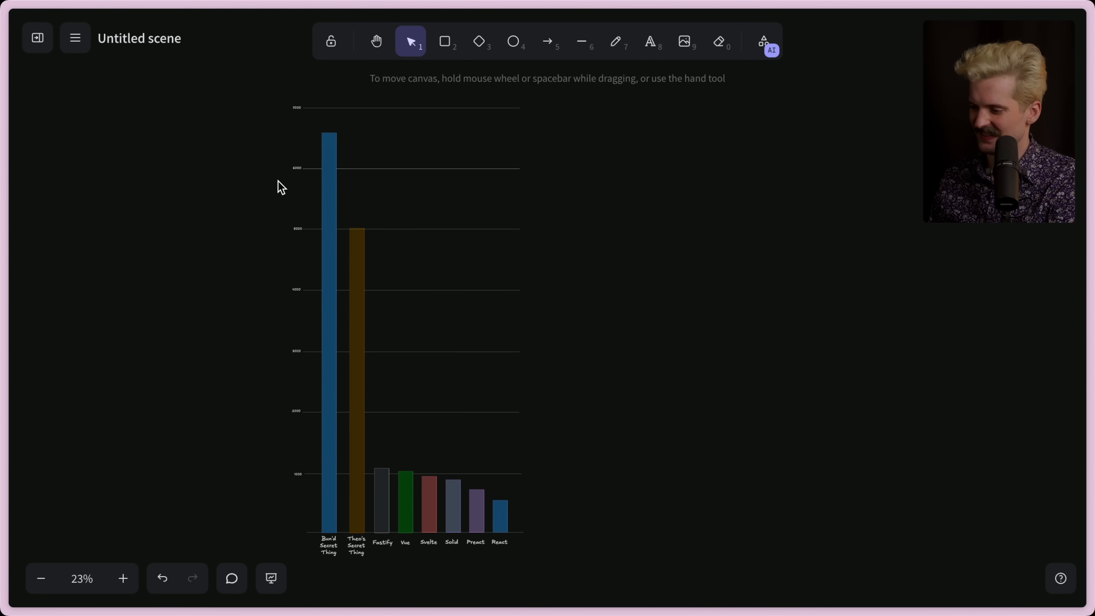
mouse_move(198, 95)
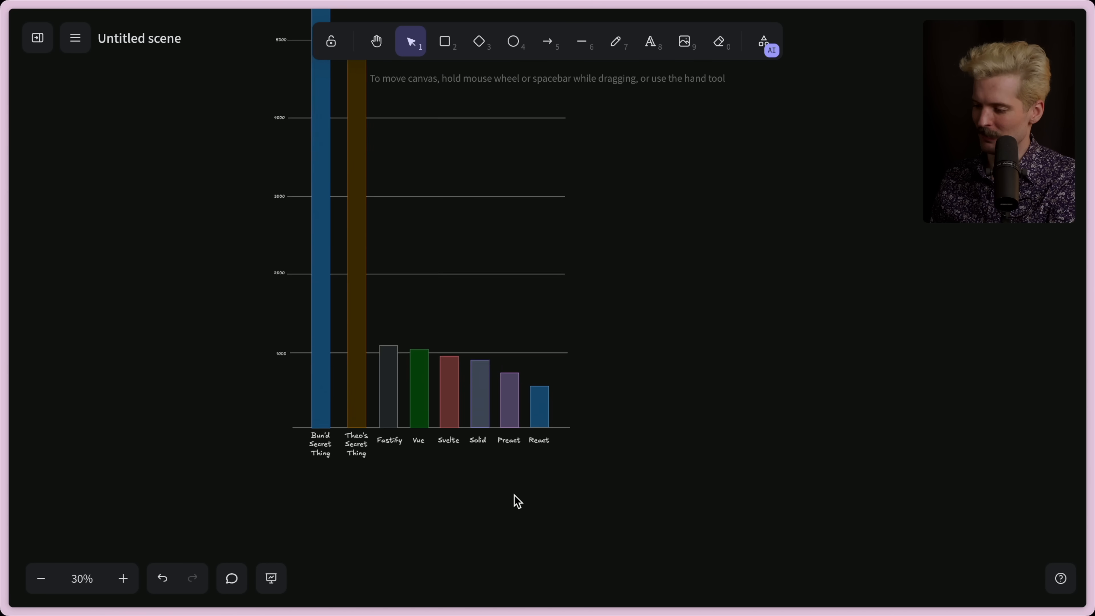
click(615, 41)
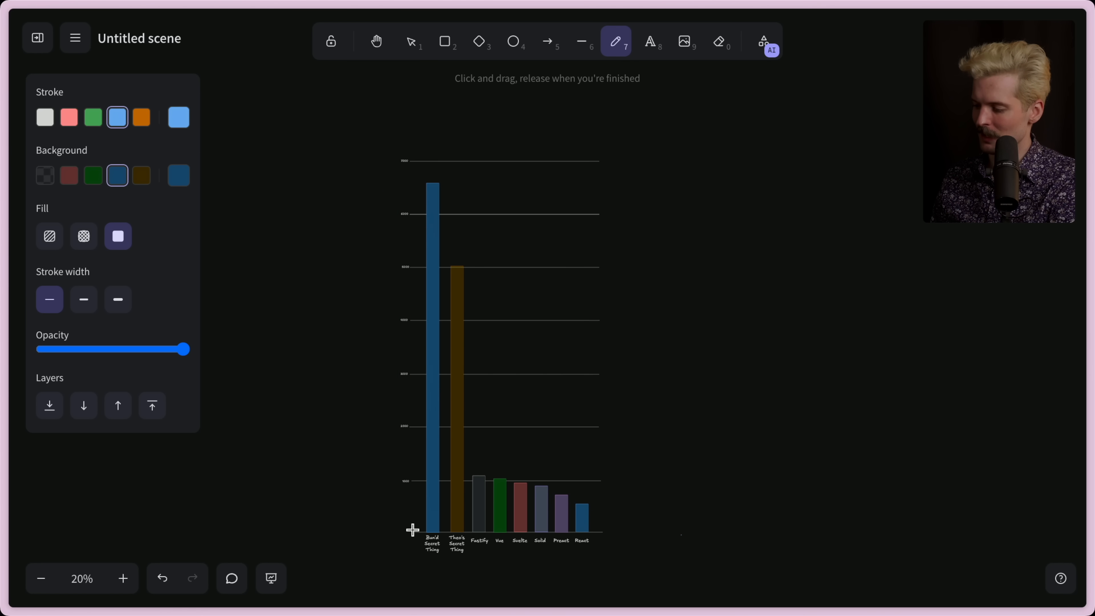
mouse_move(284, 152)
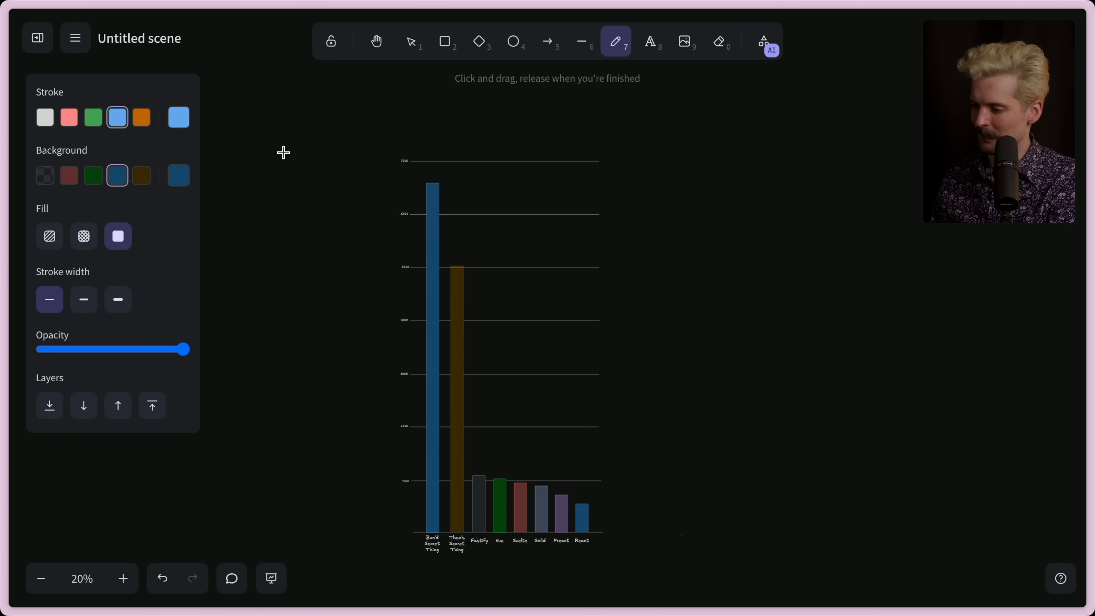
mouse_move(414, 42)
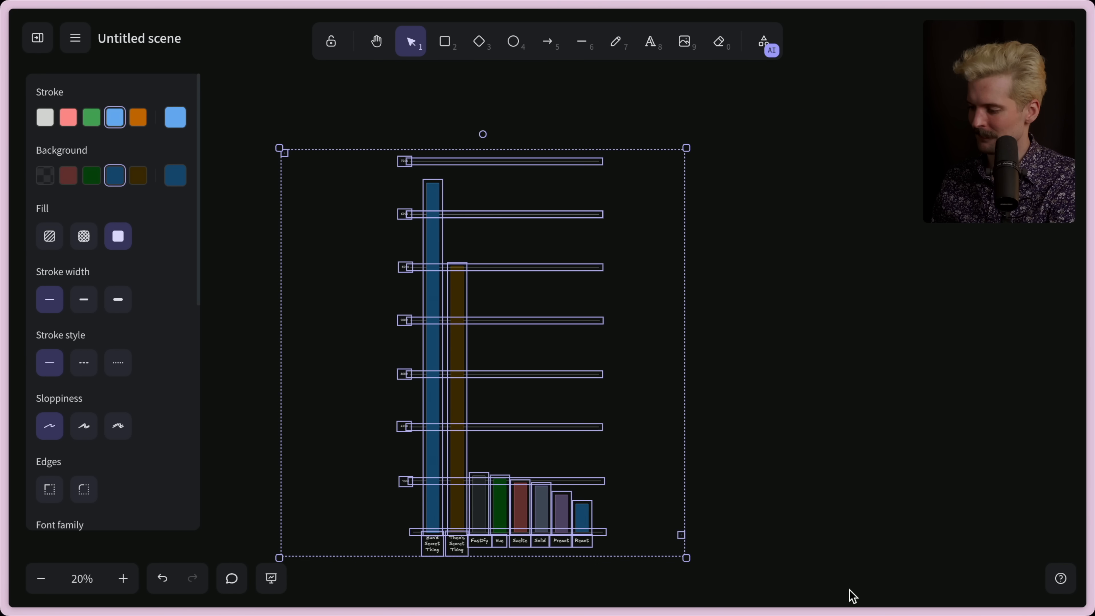
mouse_move(654, 163)
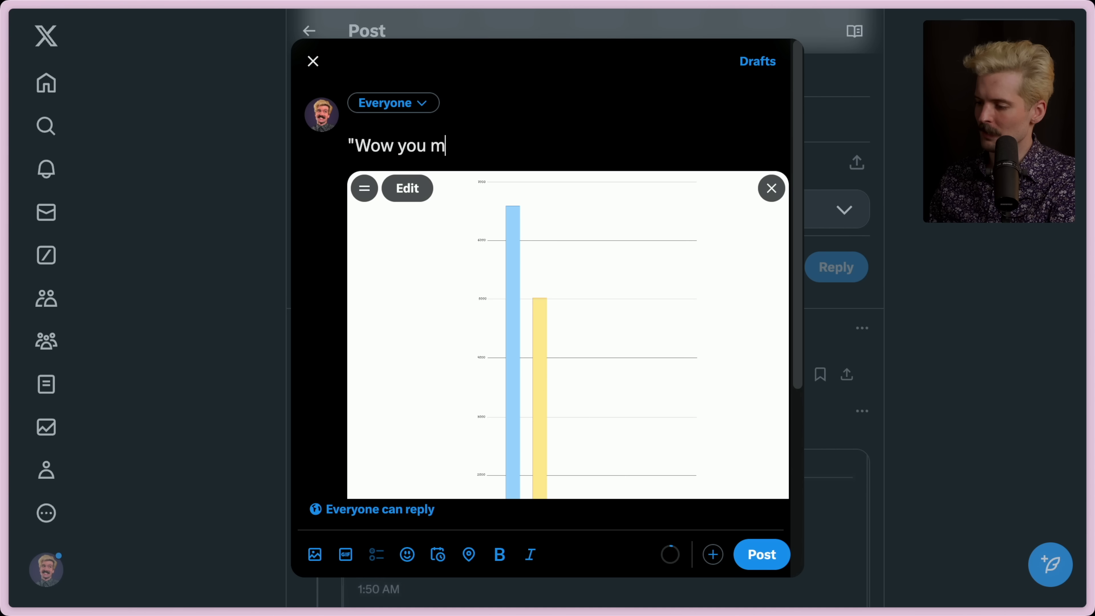
- Finish the caption "Wow you must be using Bun!" and post the quote with the chart attached
text(ust be using Bun!" welp.)
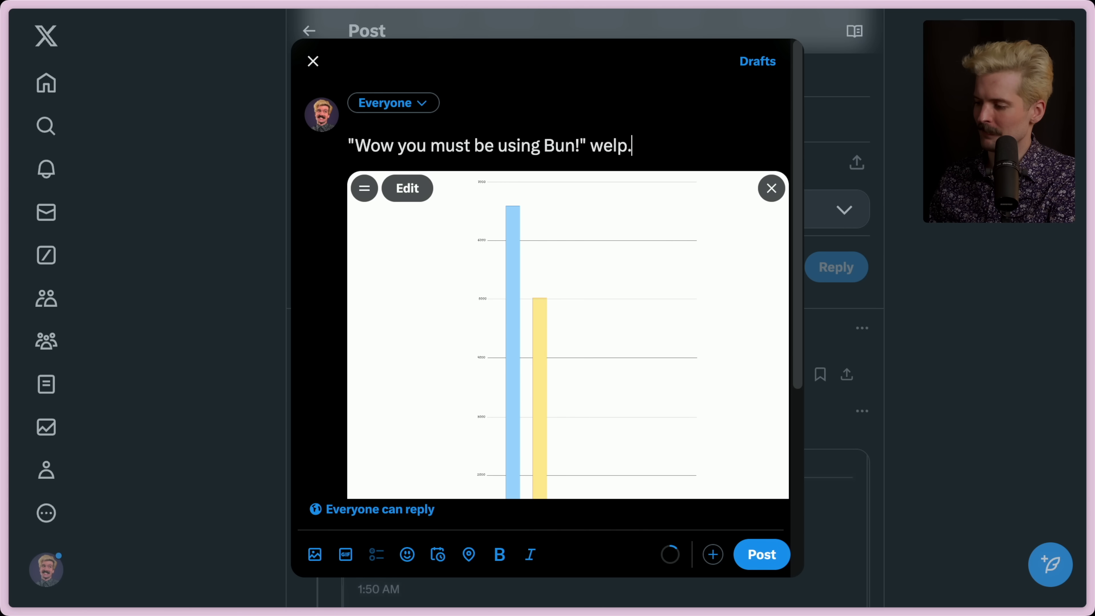
scroll(down, 3)
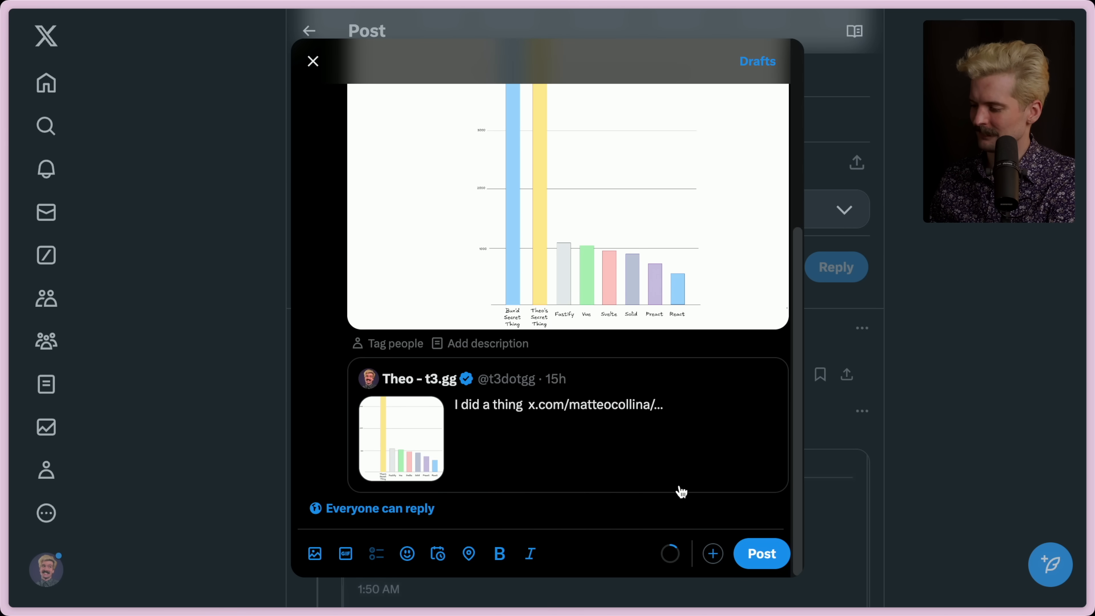
click(313, 61)
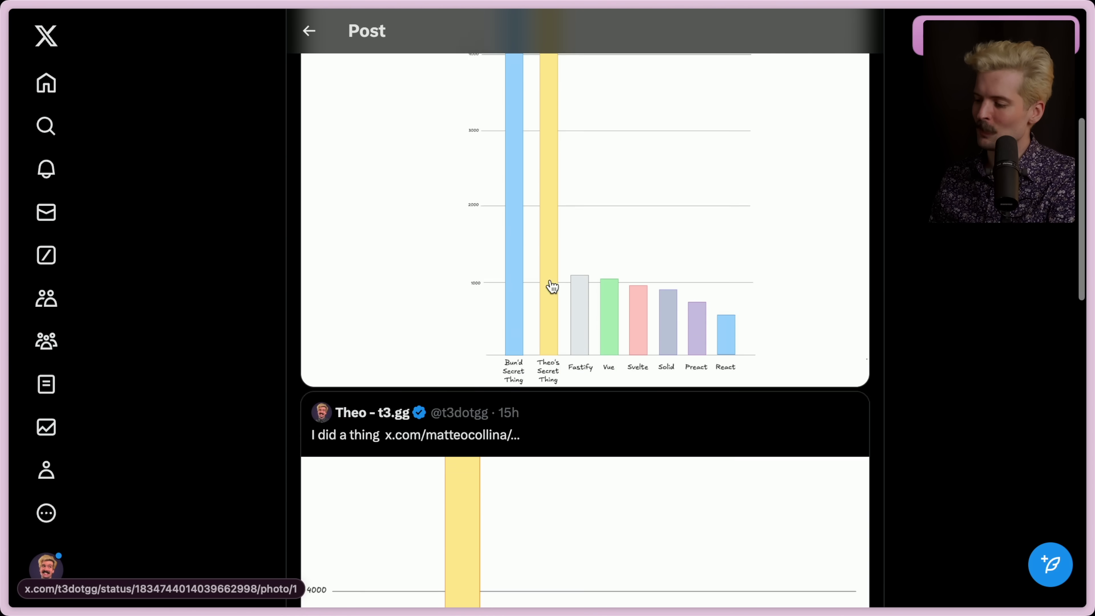
- Scroll to the quoted corrected SSR Performance Showdown post and its six-library chart
scroll(up, 3)
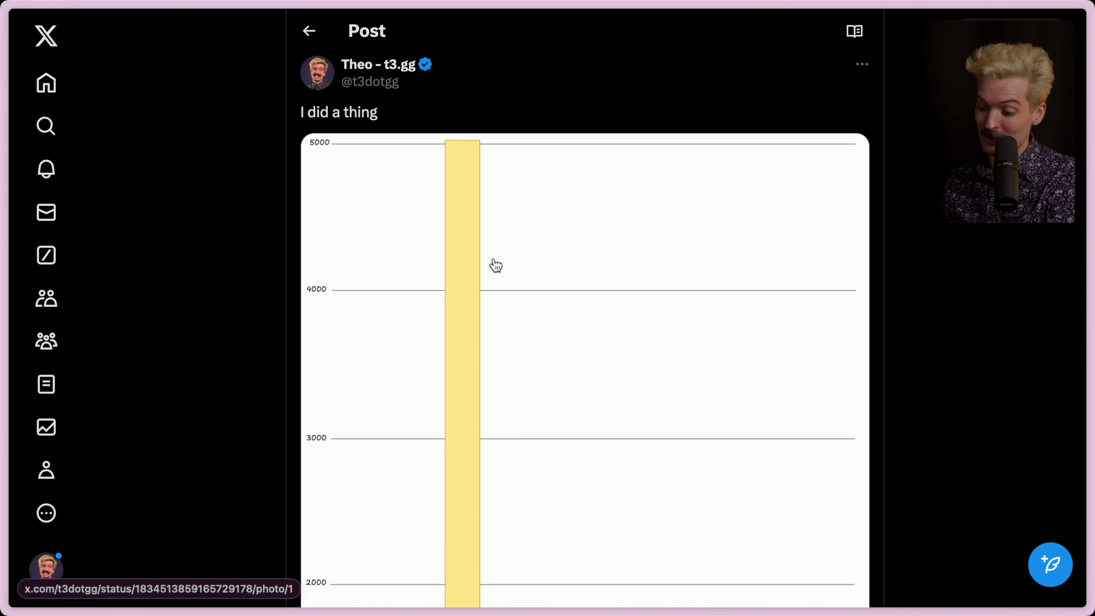
scroll(down, 3)
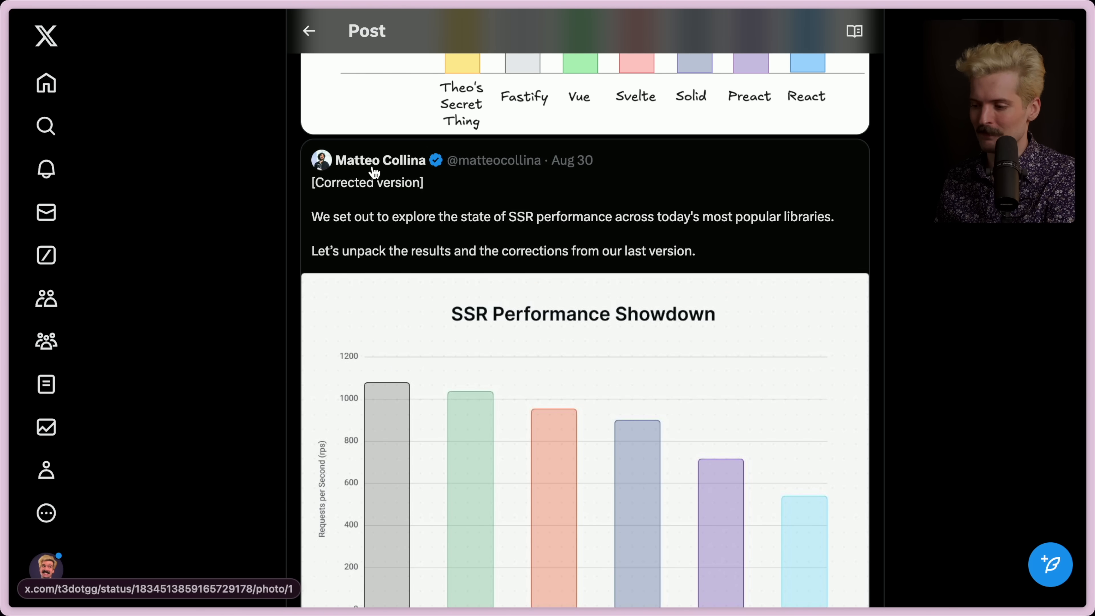
mouse_move(474, 222)
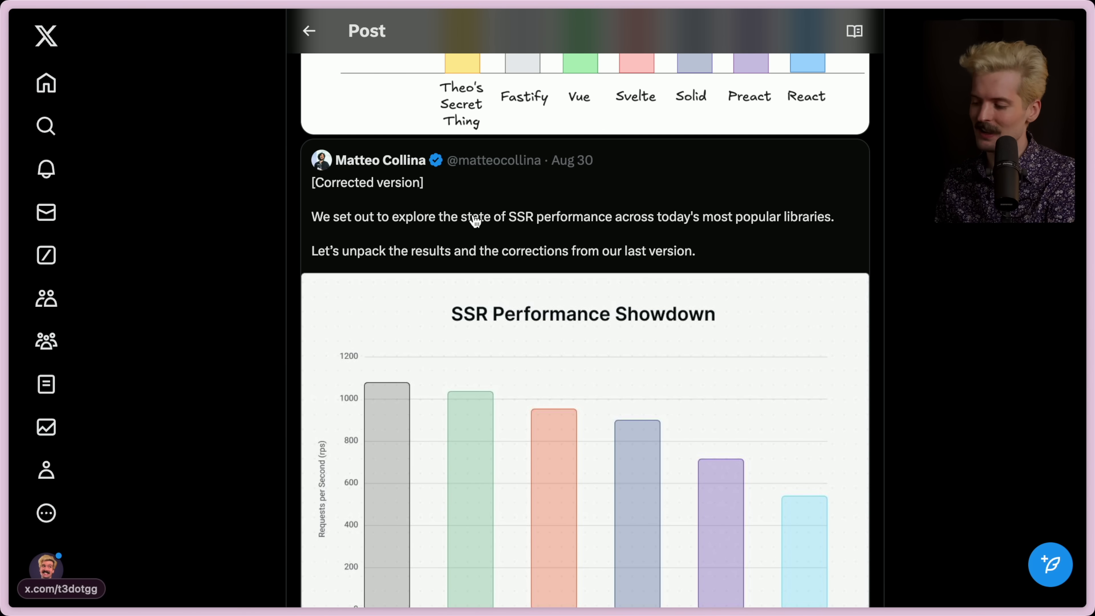
scroll(down, 3)
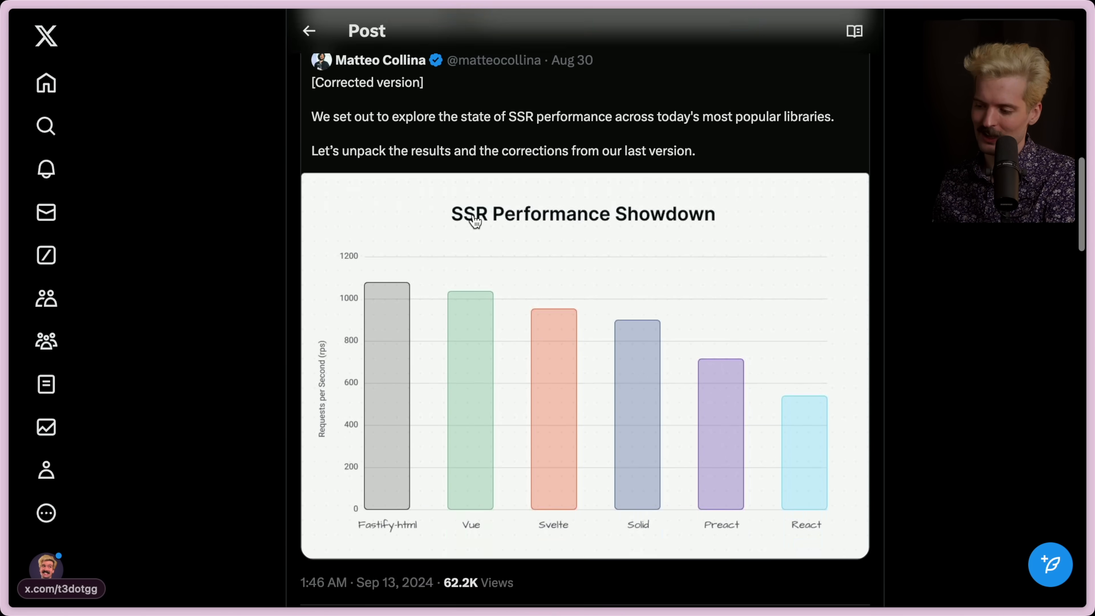
- Scroll down the thread to the reply with the DM screenshot about launching on Sept 24th
scroll(down, 3)
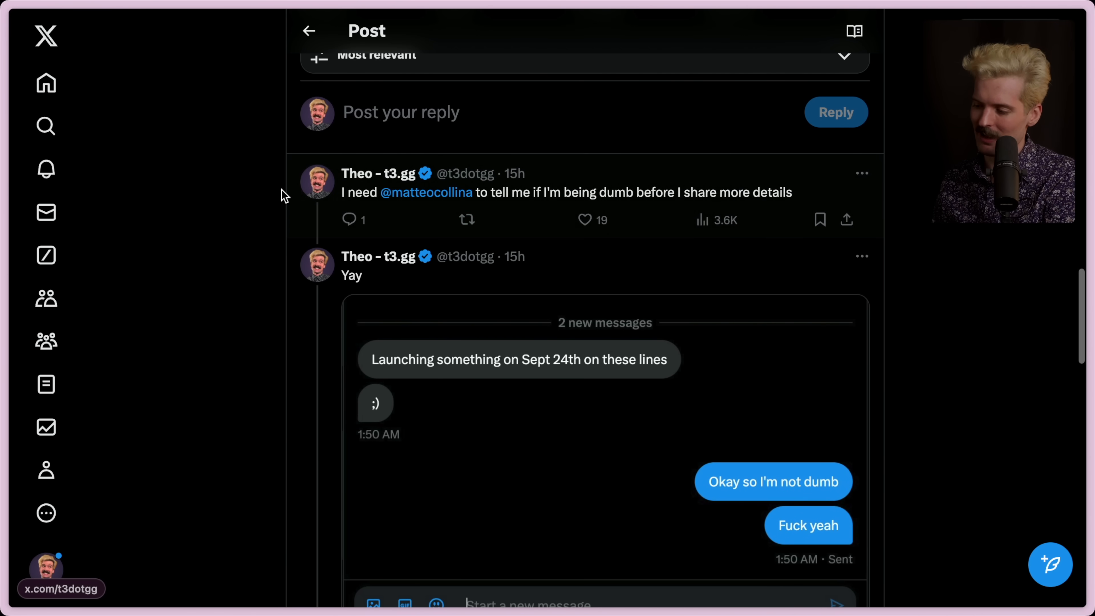
mouse_move(789, 214)
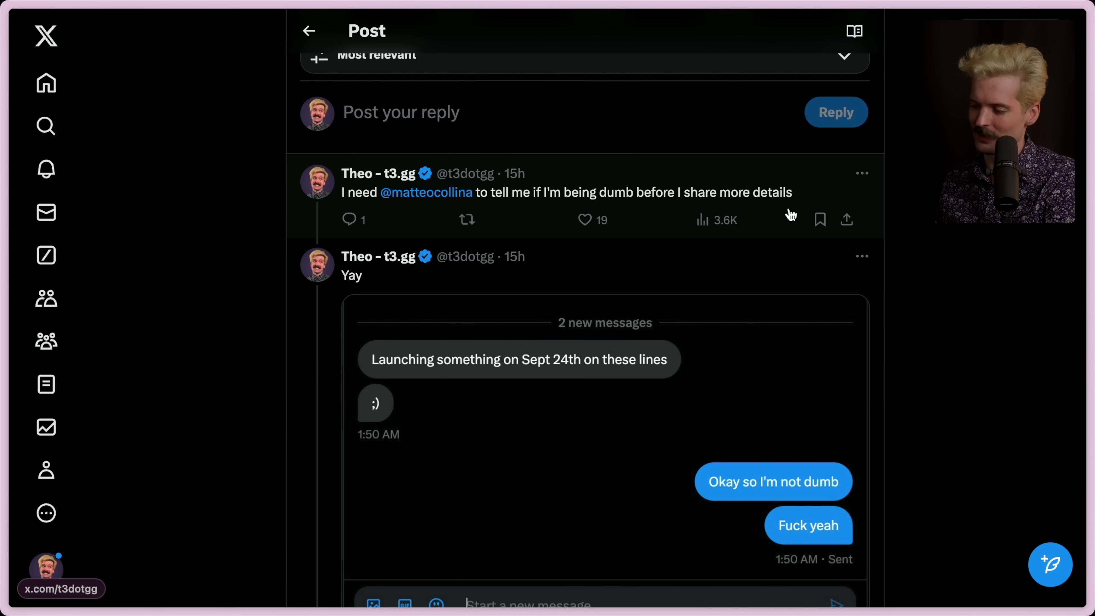
mouse_move(550, 223)
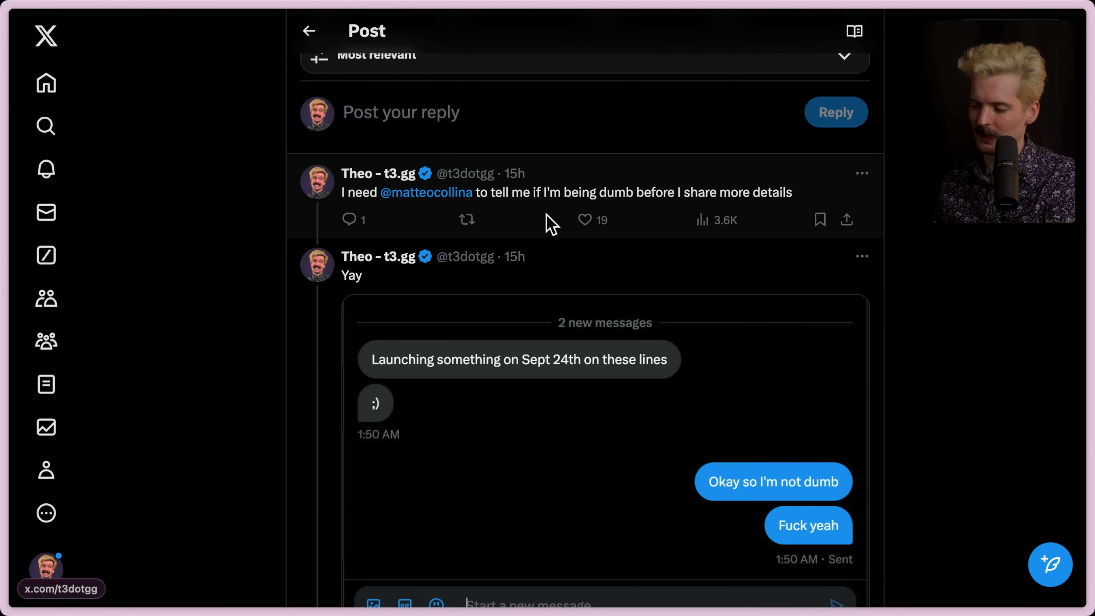
scroll(down, 3)
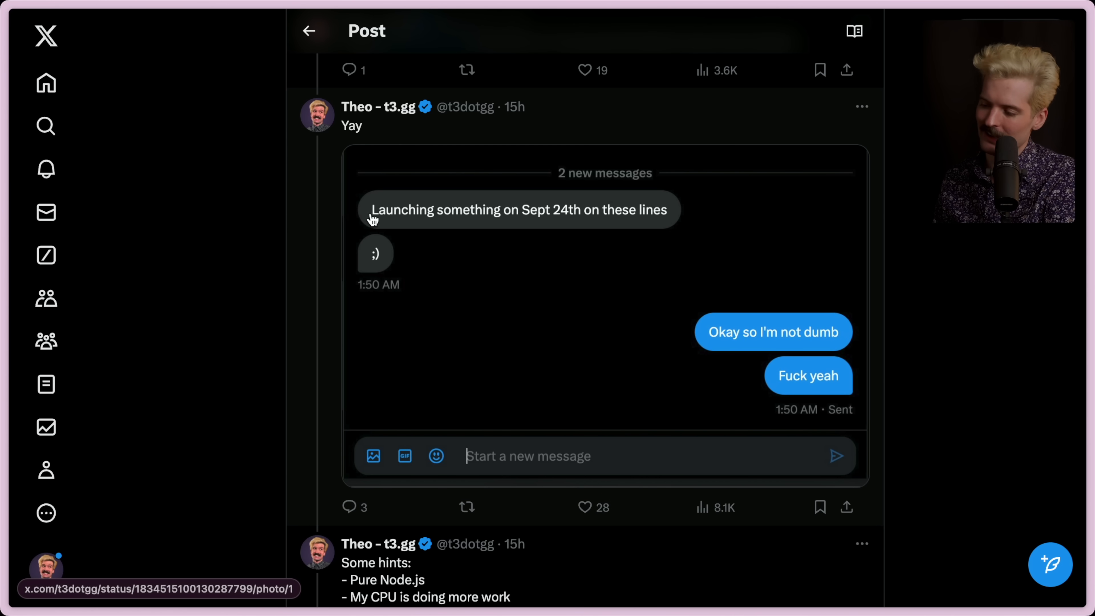
mouse_move(597, 224)
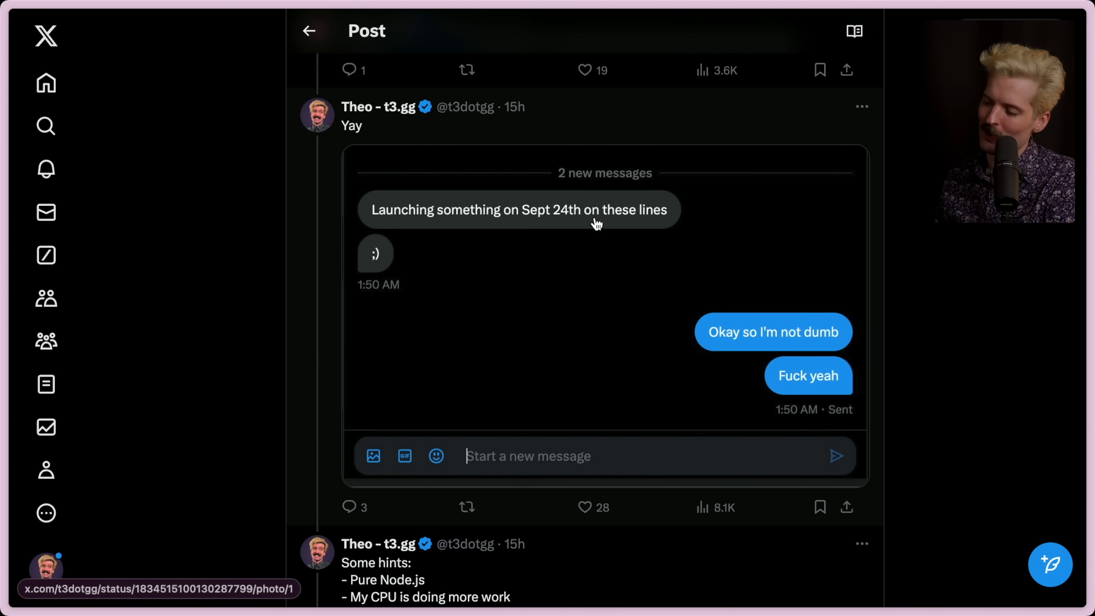
mouse_move(389, 273)
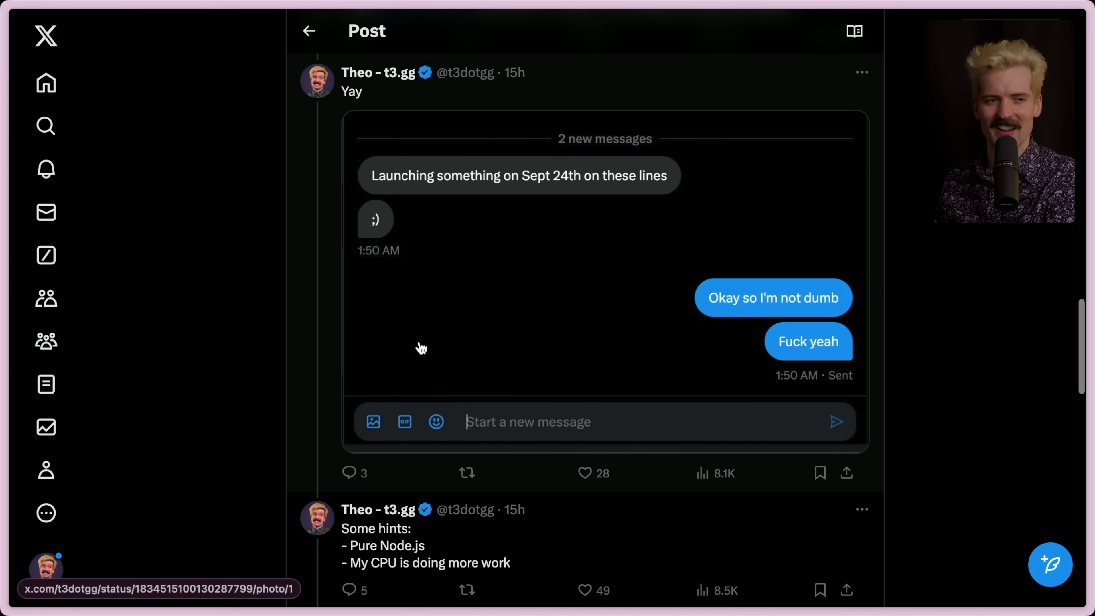
scroll(down, 3)
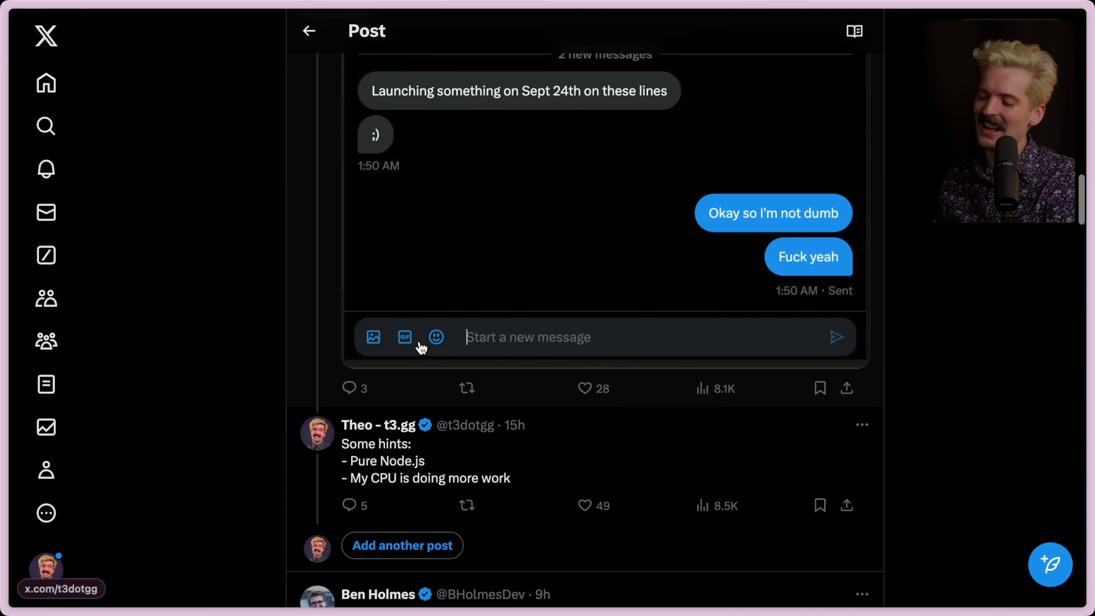
- Scroll through the thread and back up to the original "I did a thing" post with its tall yellow bar
scroll(down, 3)
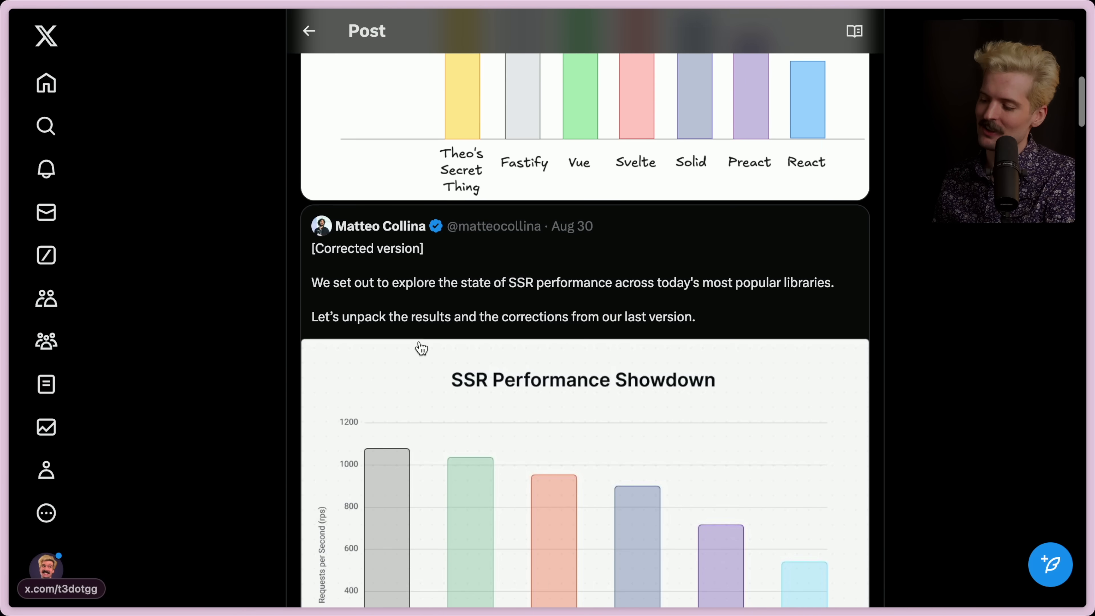
scroll(down, 3)
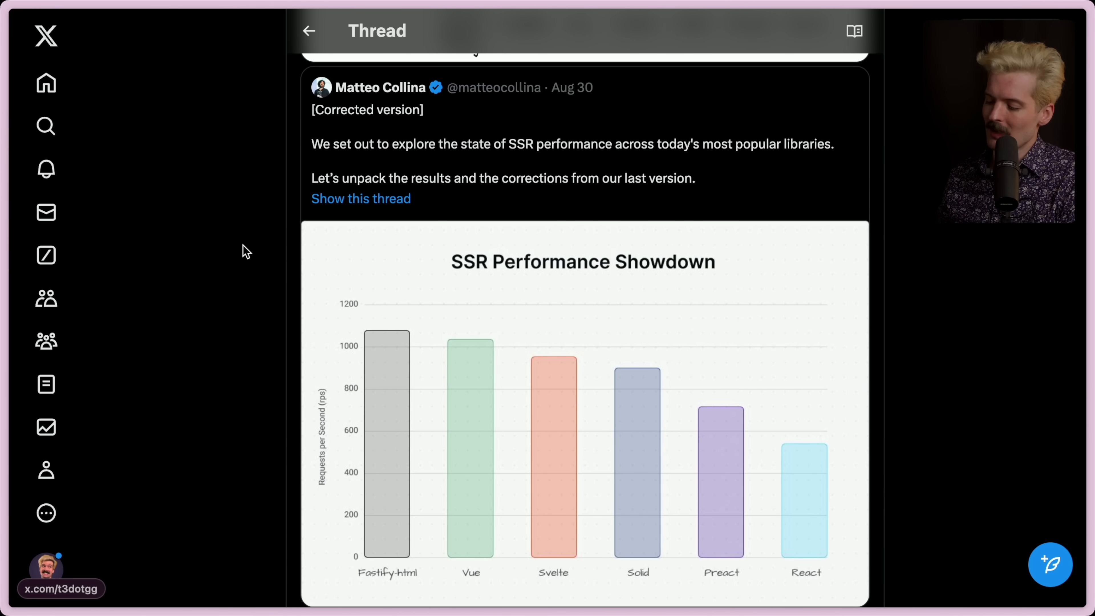
mouse_move(460, 311)
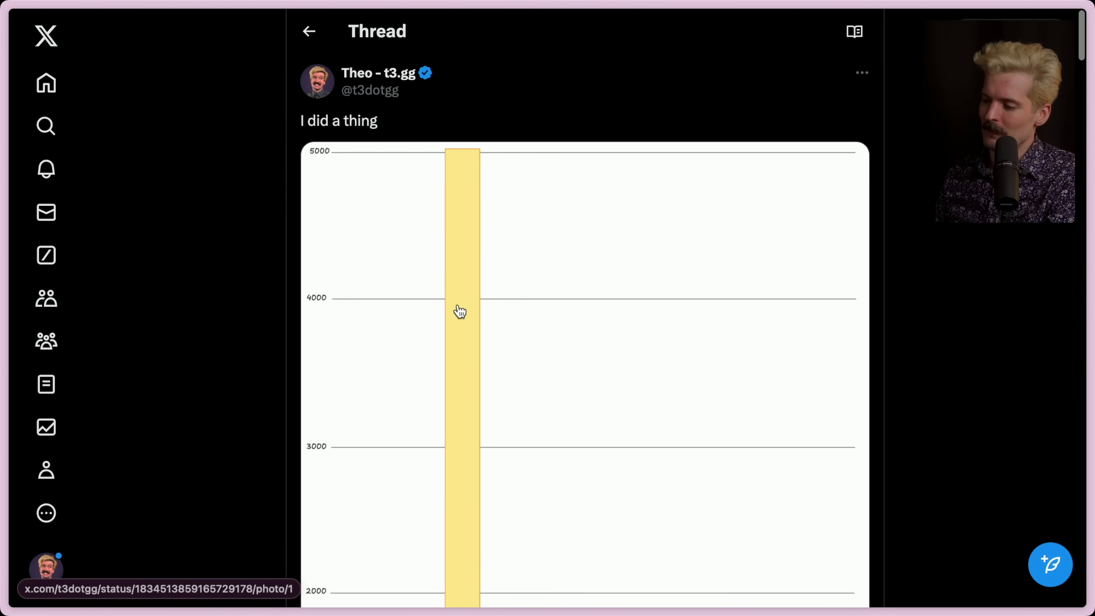
scroll(up, 3)
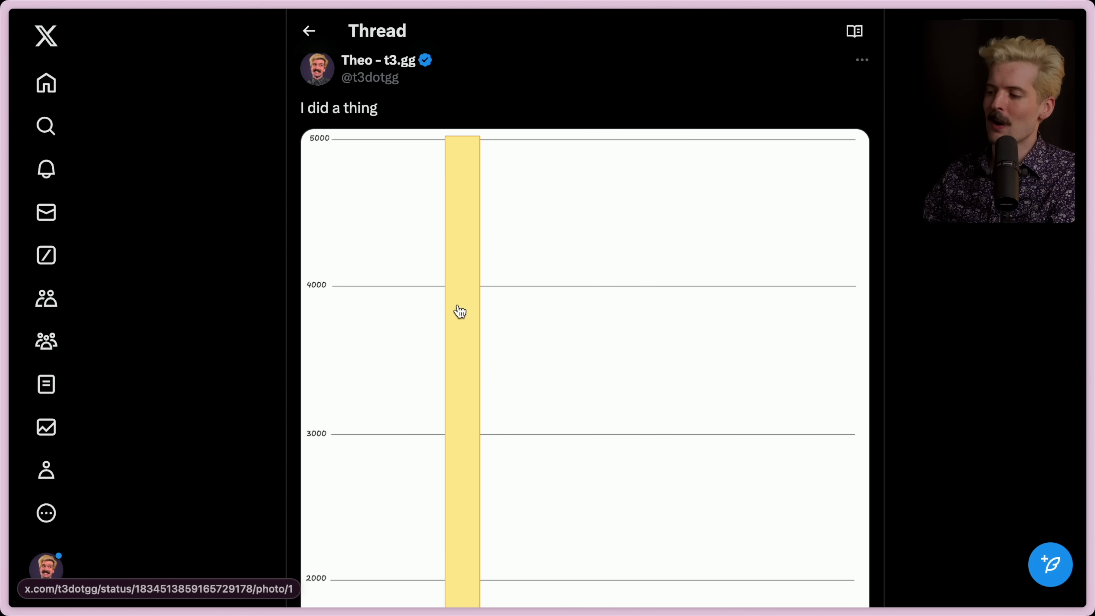